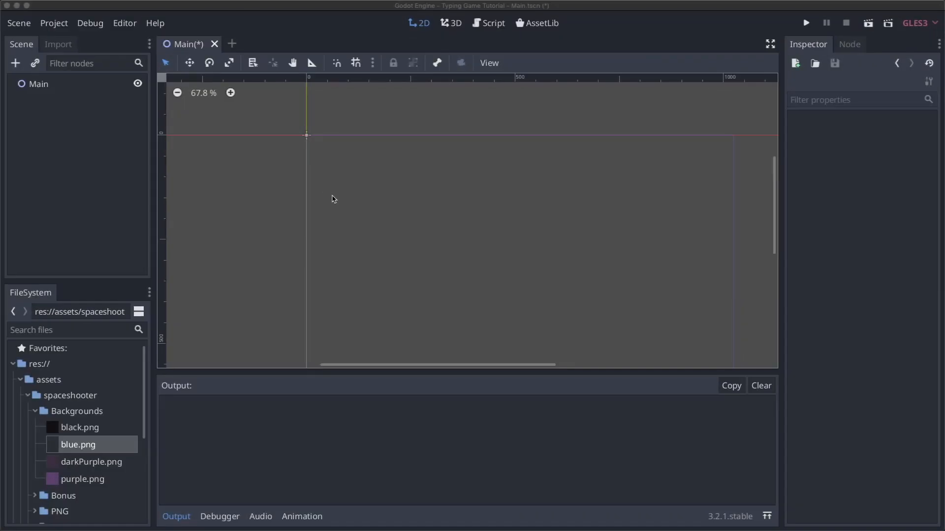
{"action": "mouse_move", "coordinate": [296, 115]}
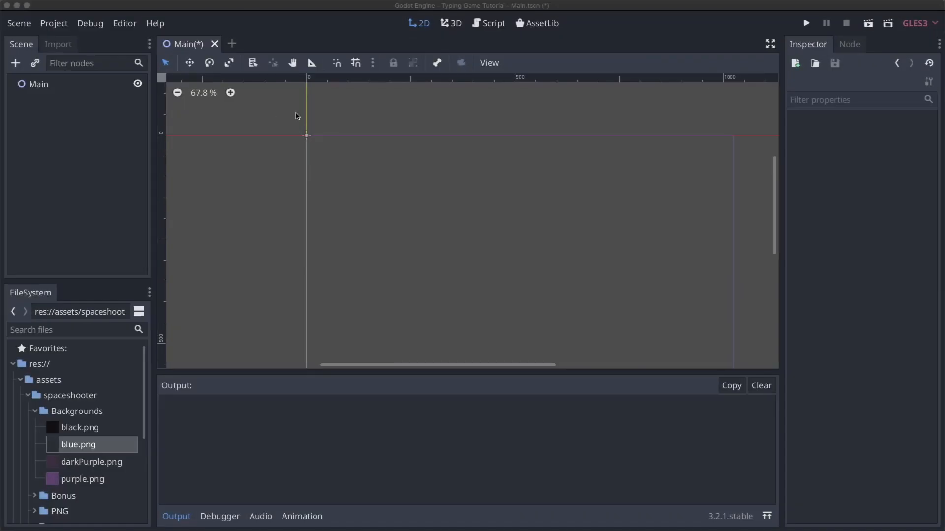
{"action": "mouse_move", "coordinate": [46, 86]}
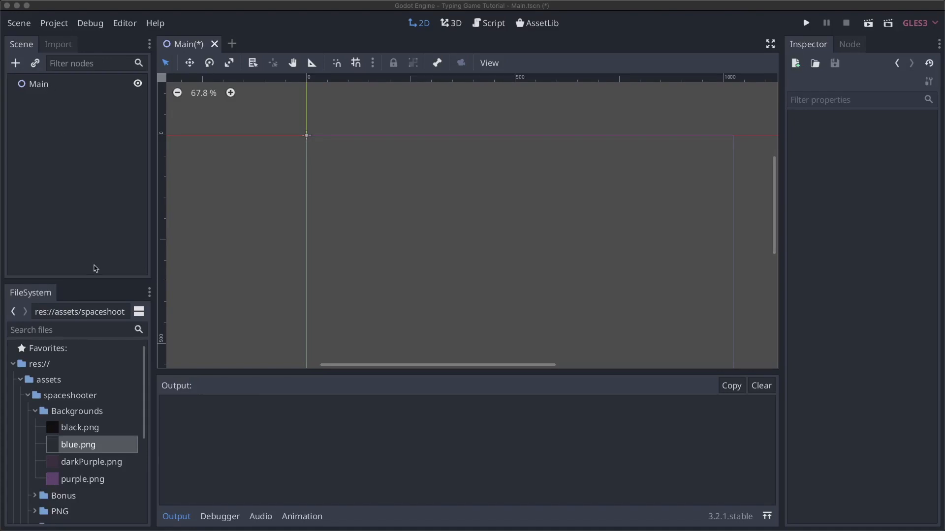
{"action": "mouse_move", "coordinate": [47, 386]}
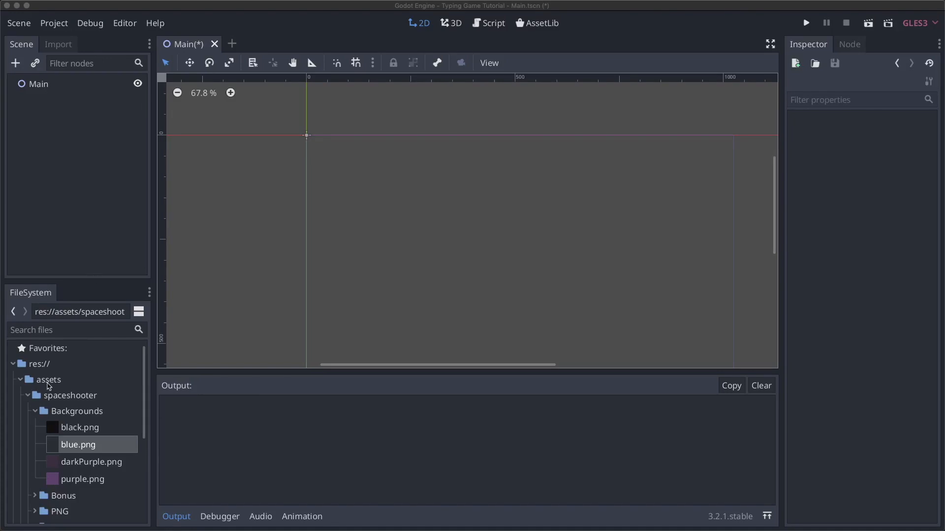
{"action": "mouse_move", "coordinate": [54, 403]}
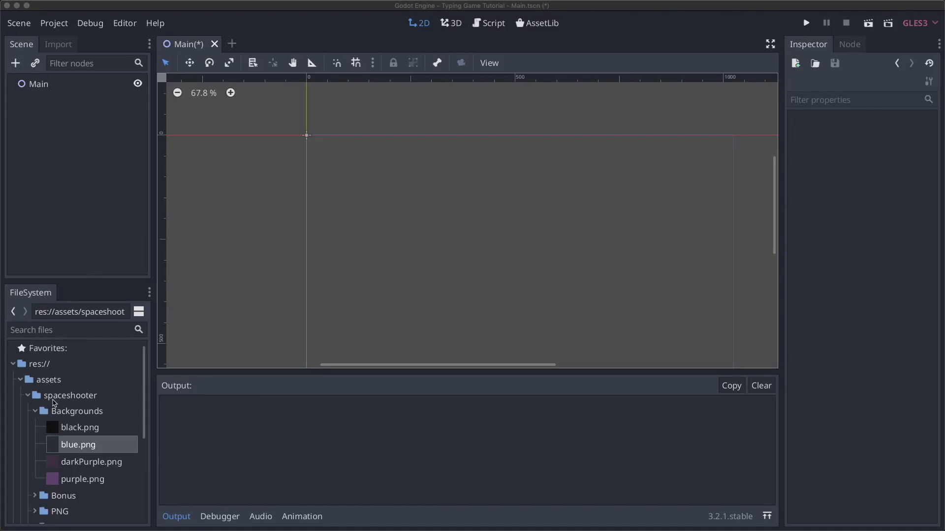
Add a TextureRect to Main and resize it to fill the game screen.
{"action": "scroll", "scroll_direction": "down", "scroll_amount": 3}
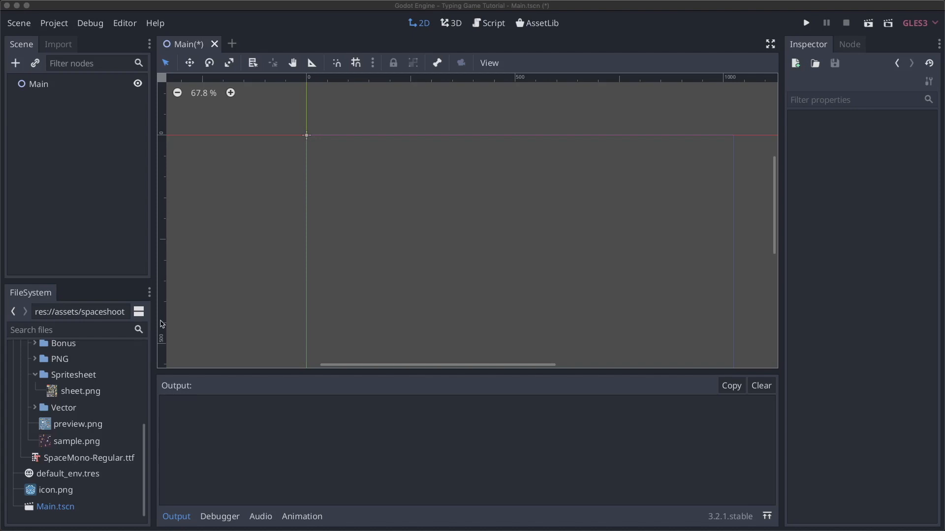
{"action": "mouse_move", "coordinate": [31, 82]}
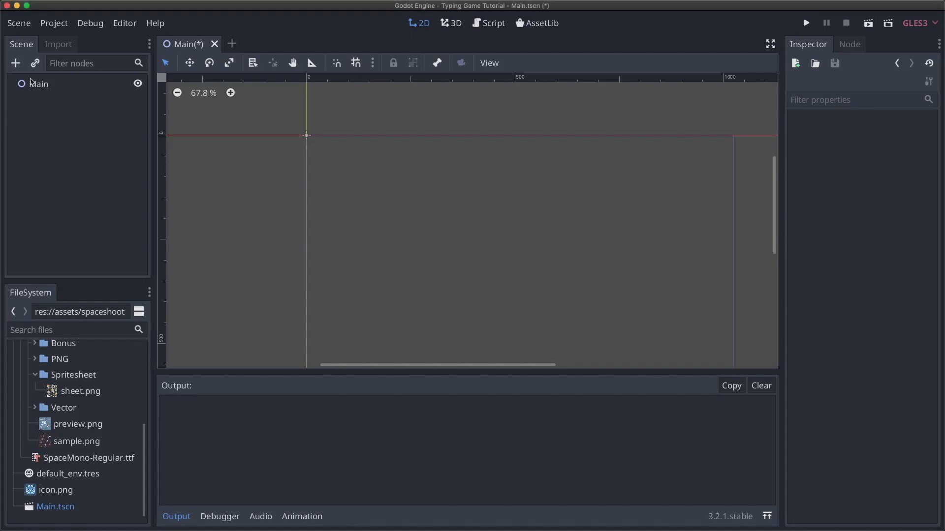
{"action": "mouse_move", "coordinate": [46, 94]}
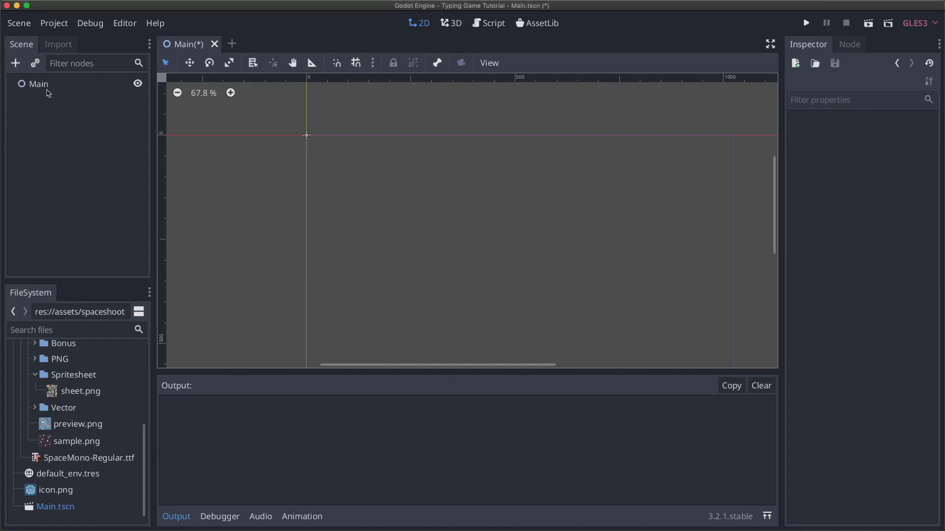
{"action": "left_click", "coordinate": [15, 63]}
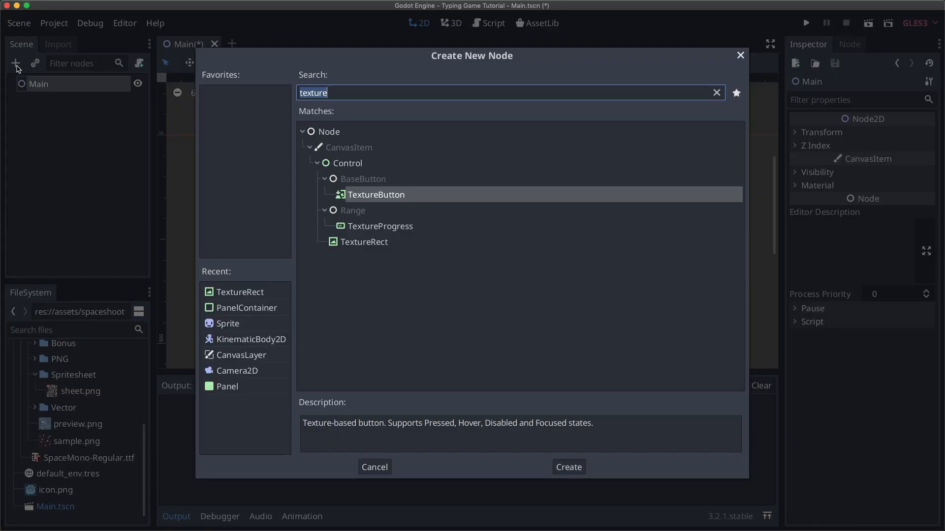
{"action": "left_click", "coordinate": [569, 467]}
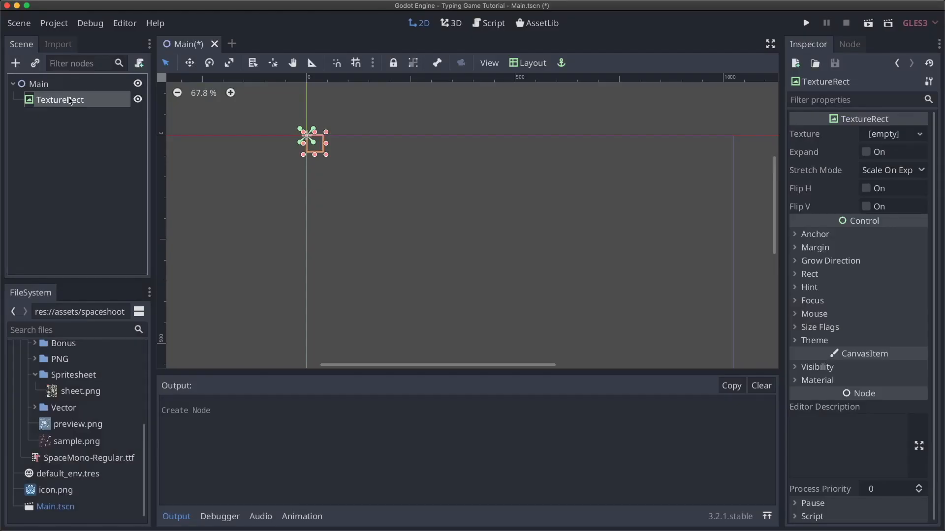
{"action": "left_click_drag", "start_coordinate": [325, 155], "coordinate": [692, 252]}
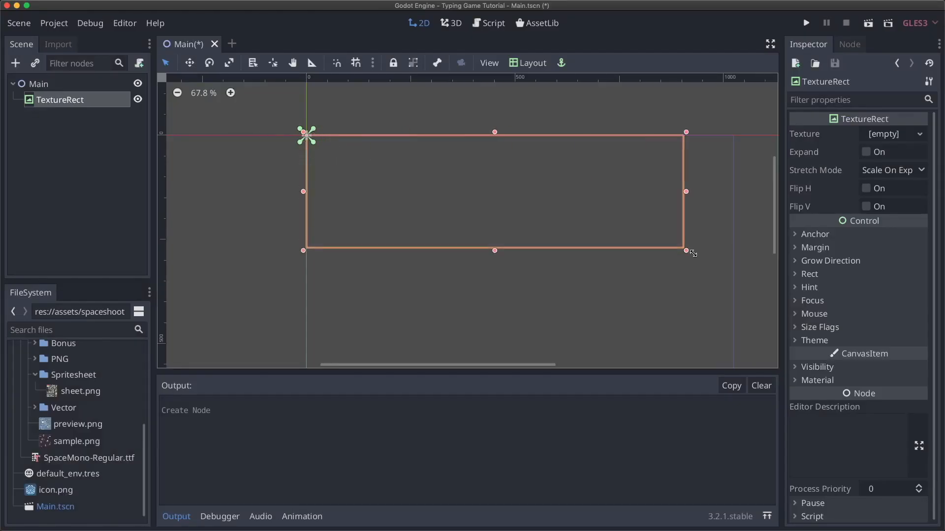
{"action": "left_click_drag", "start_coordinate": [685, 252], "coordinate": [685, 228]}
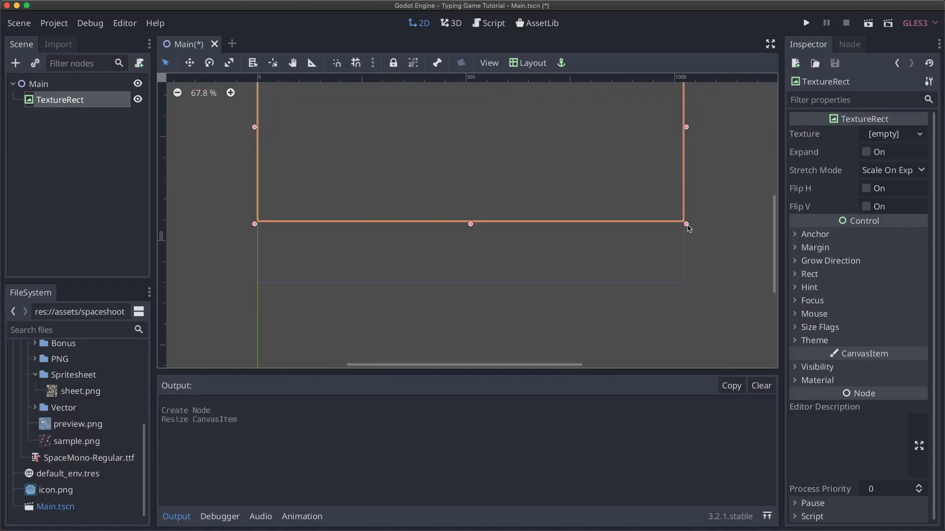
{"action": "left_click_drag", "start_coordinate": [685, 224], "coordinate": [700, 296]}
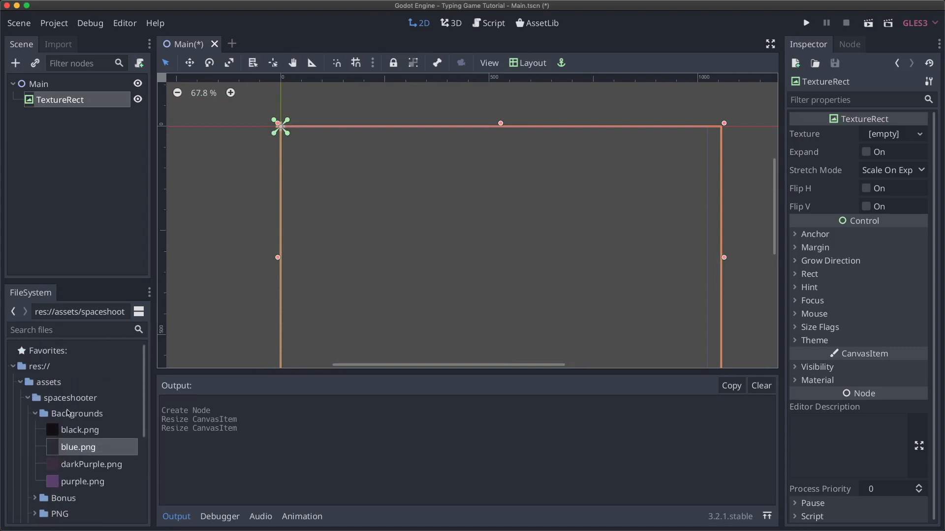
Give the TextureRect blue.png as texture, with Expand on and Tile stretch mode, then test-run.
{"action": "left_click_drag", "start_coordinate": [78, 447], "coordinate": [596, 259]}
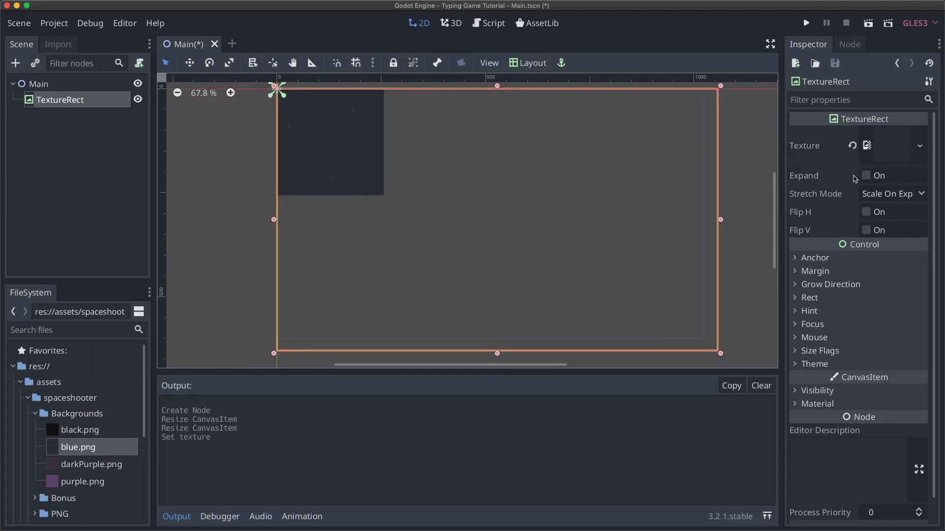
{"action": "left_click", "coordinate": [866, 175]}
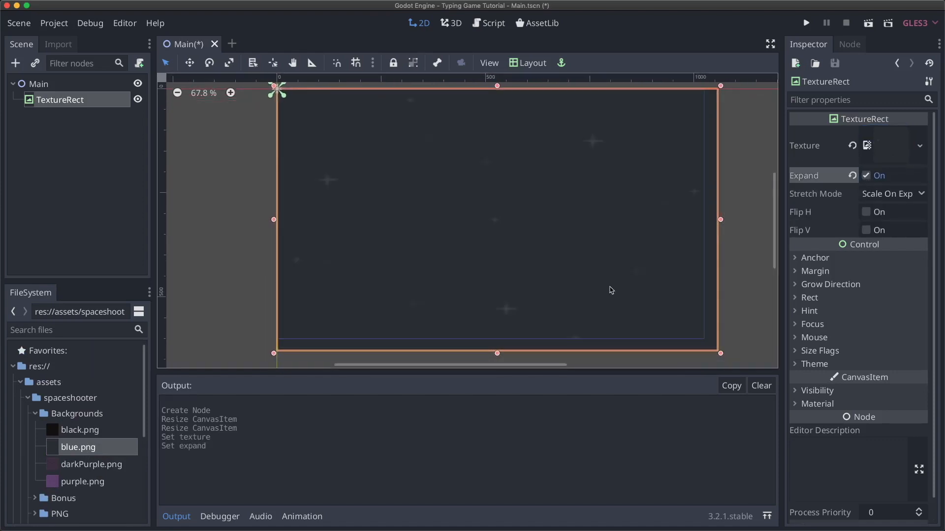
{"action": "mouse_move", "coordinate": [496, 262]}
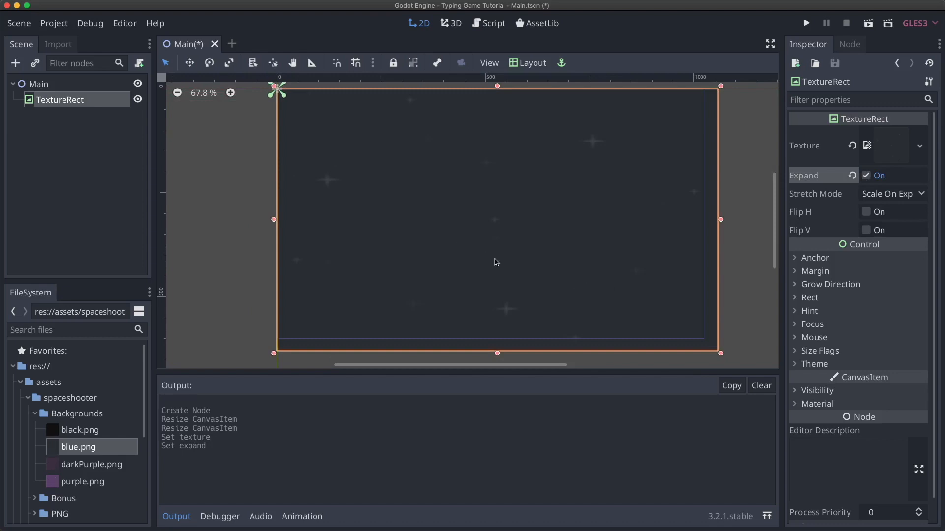
{"action": "left_click", "coordinate": [892, 193]}
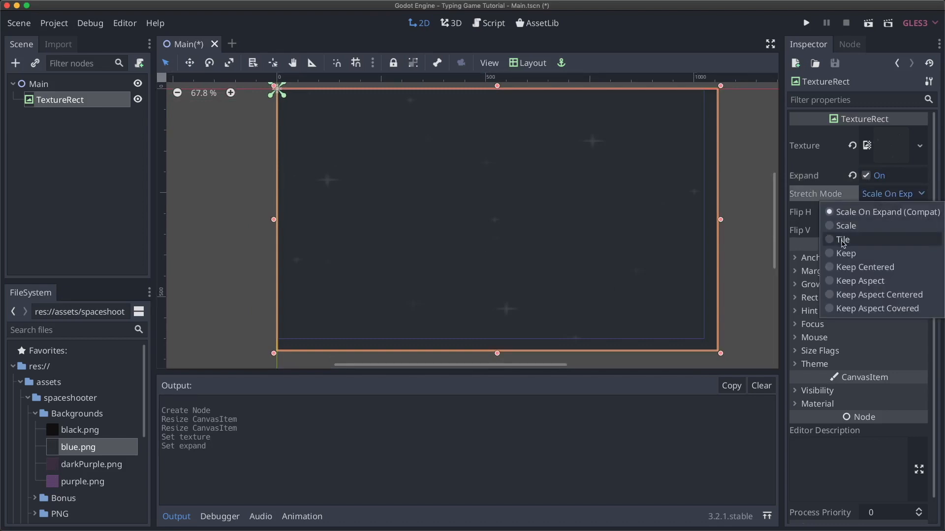
{"action": "left_click", "coordinate": [843, 239]}
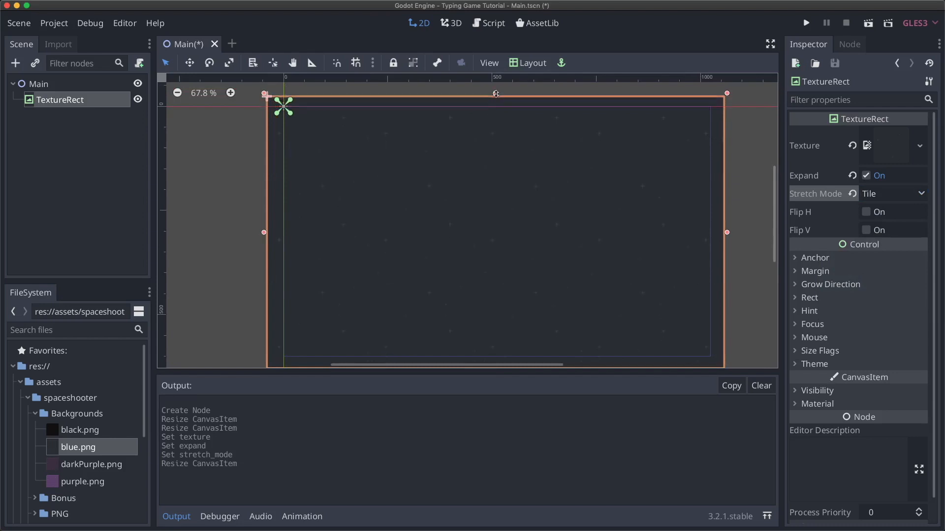
{"action": "left_click", "coordinate": [807, 23]}
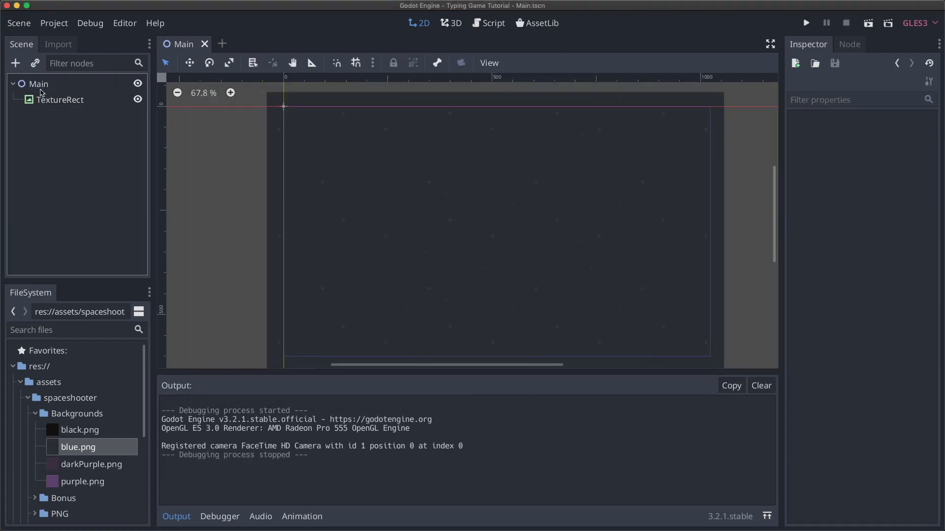
Add a Sprite child under Main and name it Enemy.
{"action": "left_click", "coordinate": [38, 84]}
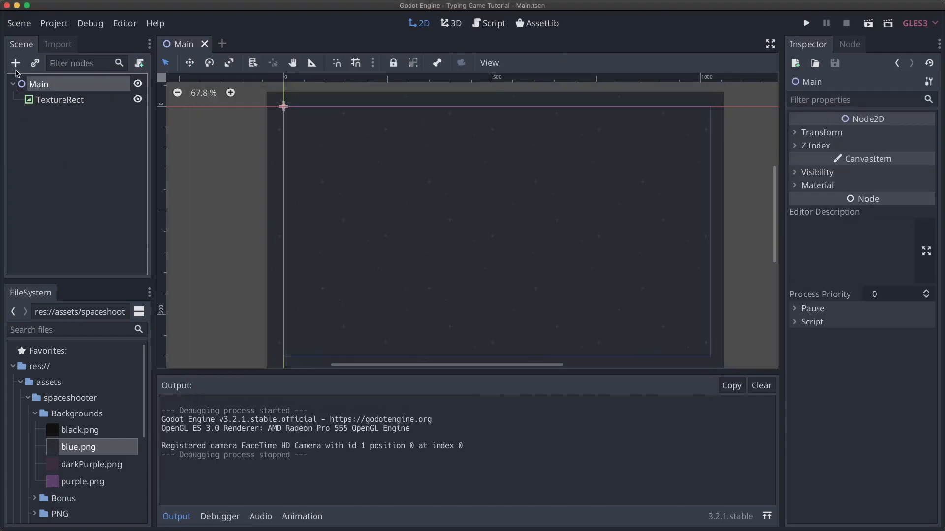
{"action": "left_click", "coordinate": [15, 63]}
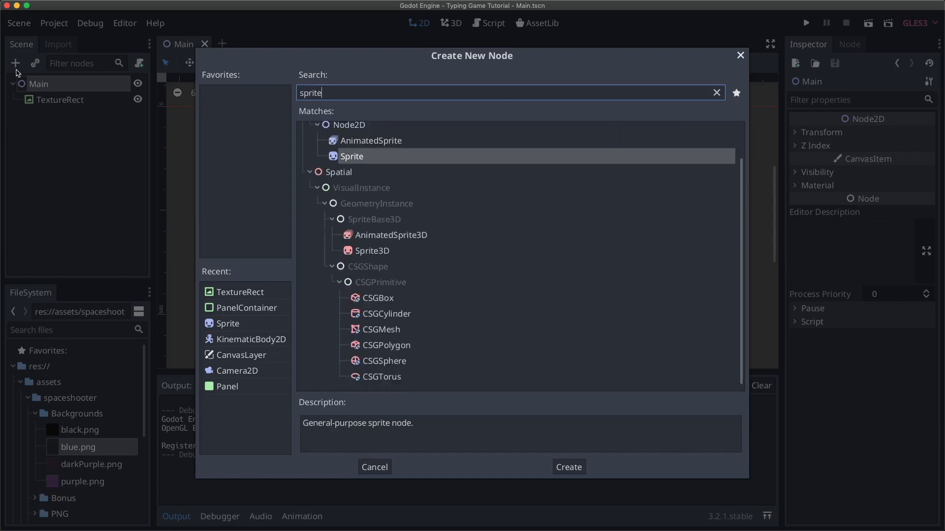
{"action": "left_click", "coordinate": [569, 466]}
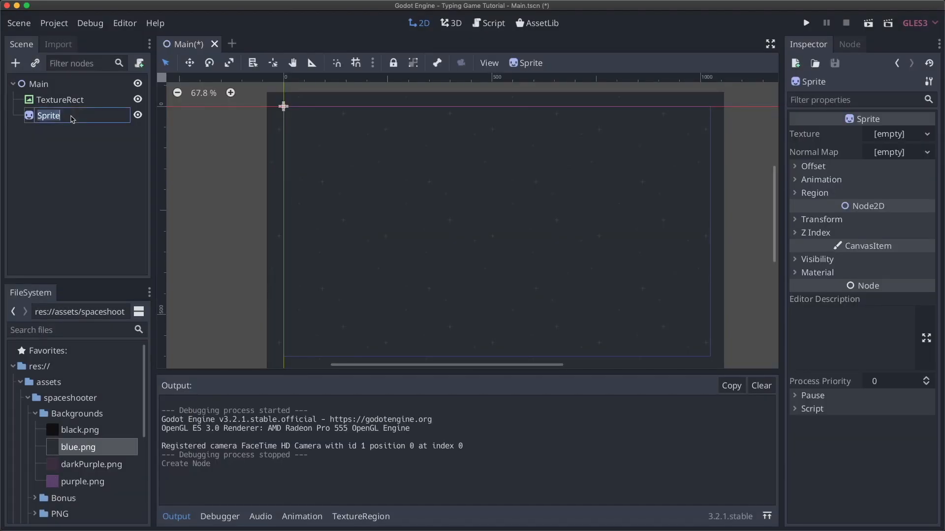
{"action": "type", "text": "Enemy"}
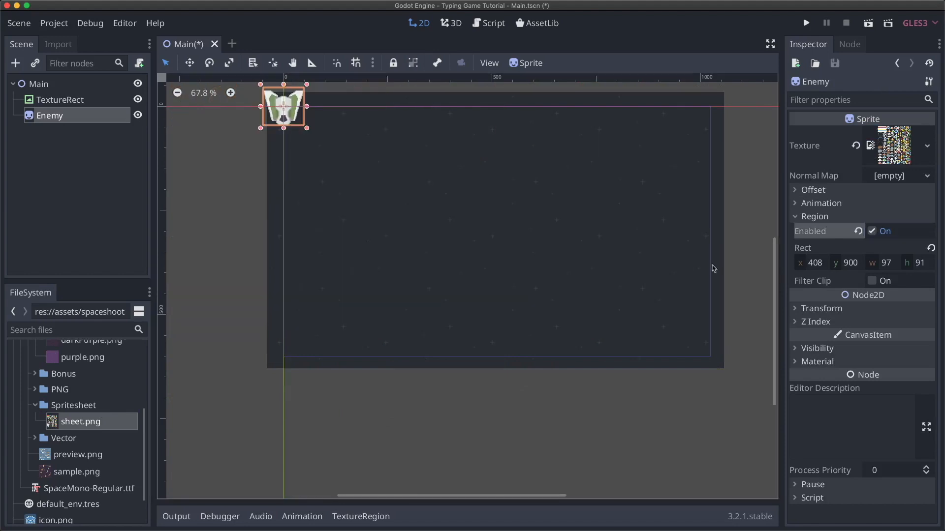
Crop one ship from sheet.png in the TextureRegion editor and move Enemy onto the background.
{"action": "left_click", "coordinate": [361, 516]}
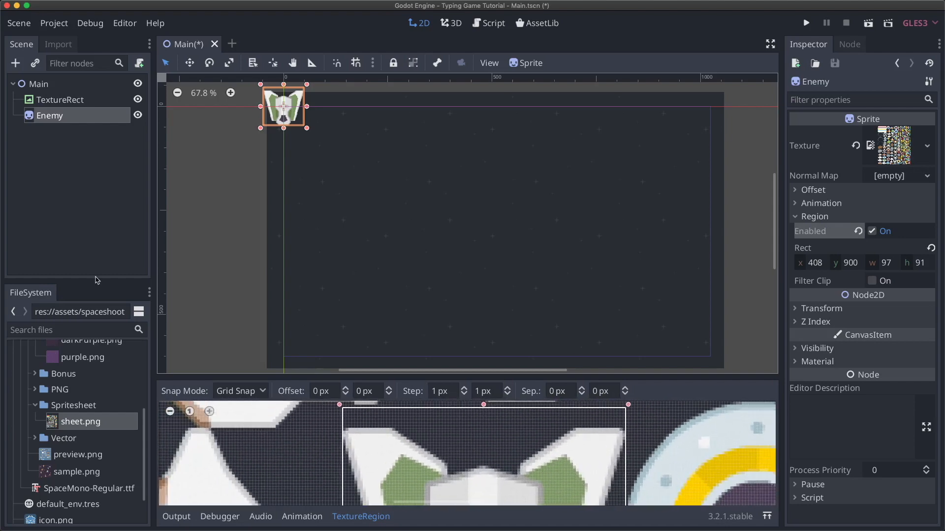
{"action": "left_click", "coordinate": [58, 44]}
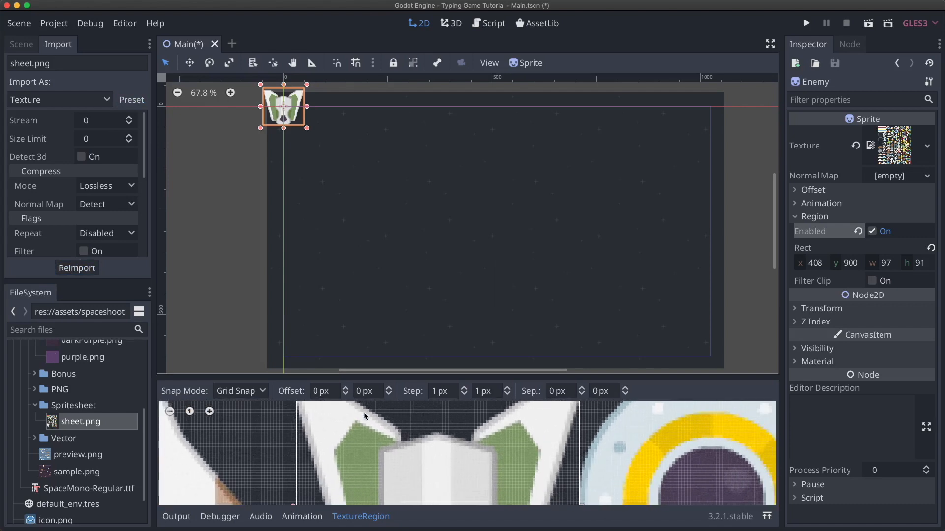
{"action": "left_click", "coordinate": [22, 44]}
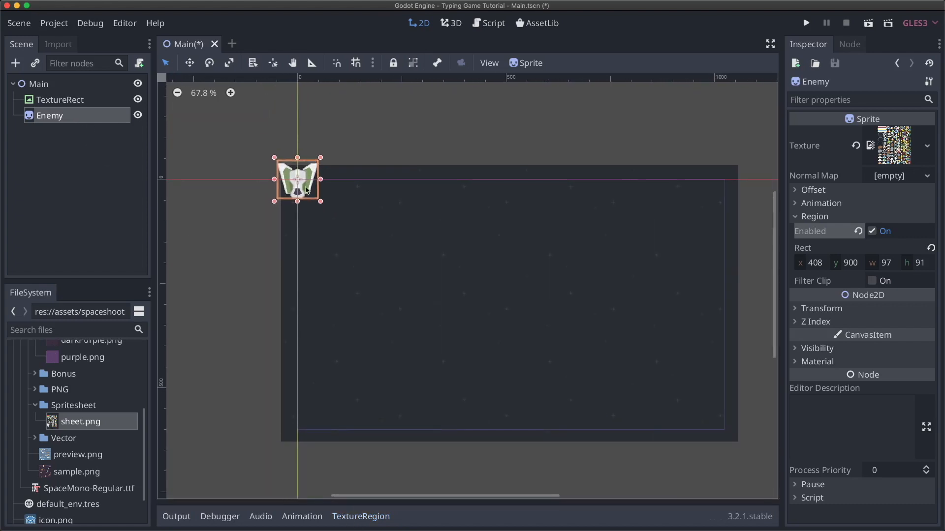
{"action": "left_click_drag", "start_coordinate": [296, 179], "coordinate": [470, 247]}
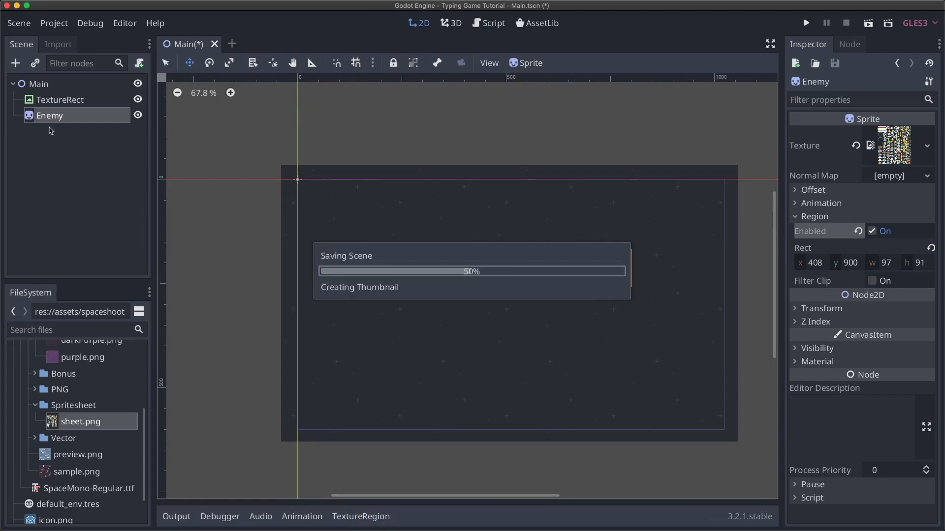
Add a RichTextLabel under Enemy and set its Text to 'Type this!'.
{"action": "left_click", "coordinate": [16, 62]}
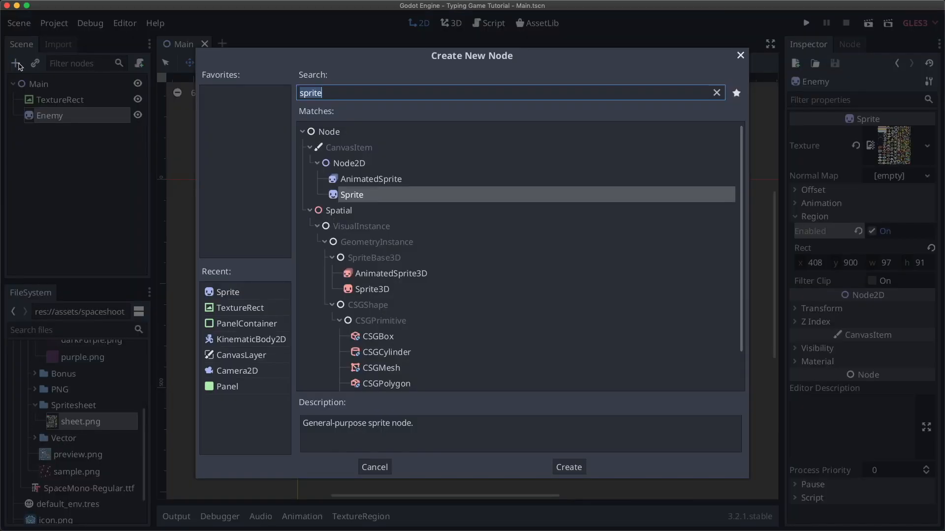
{"action": "type", "text": "Rich"}
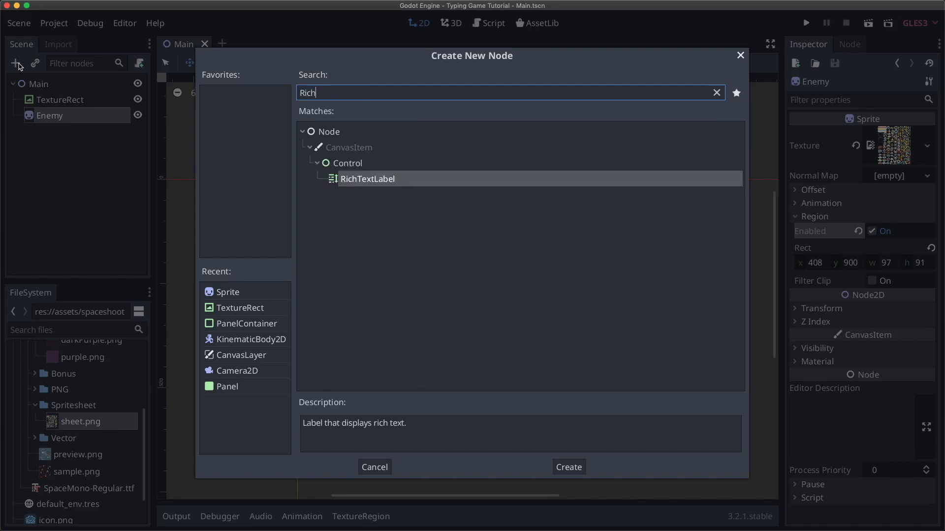
{"action": "left_click", "coordinate": [569, 467]}
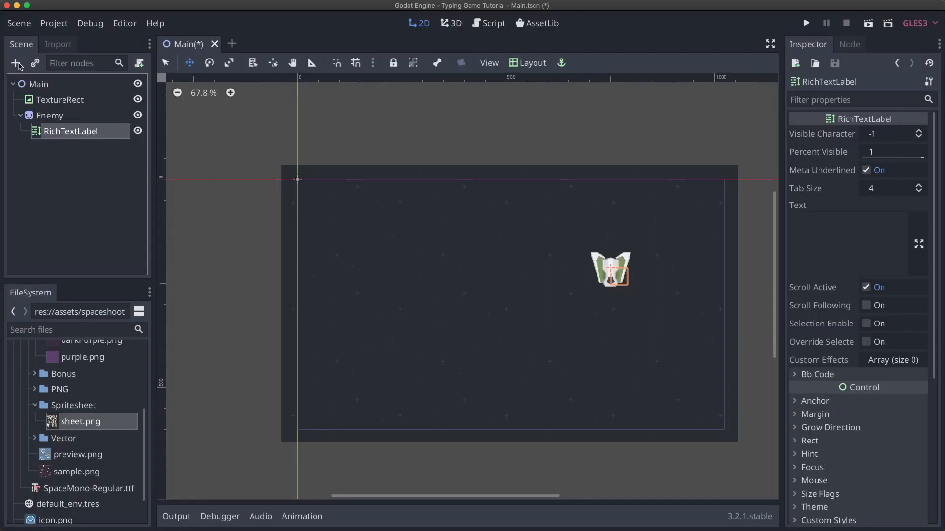
{"action": "mouse_move", "coordinate": [150, 191]}
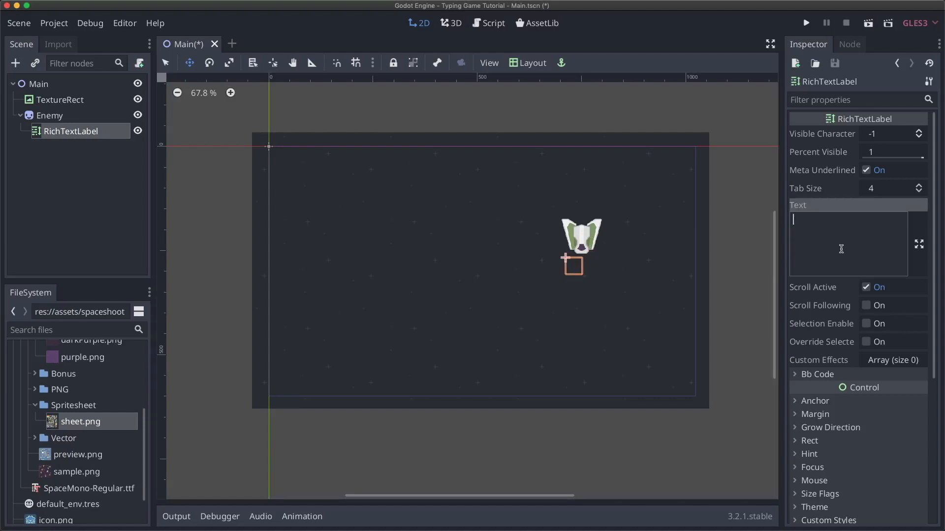
{"action": "type", "text": "Type this!"}
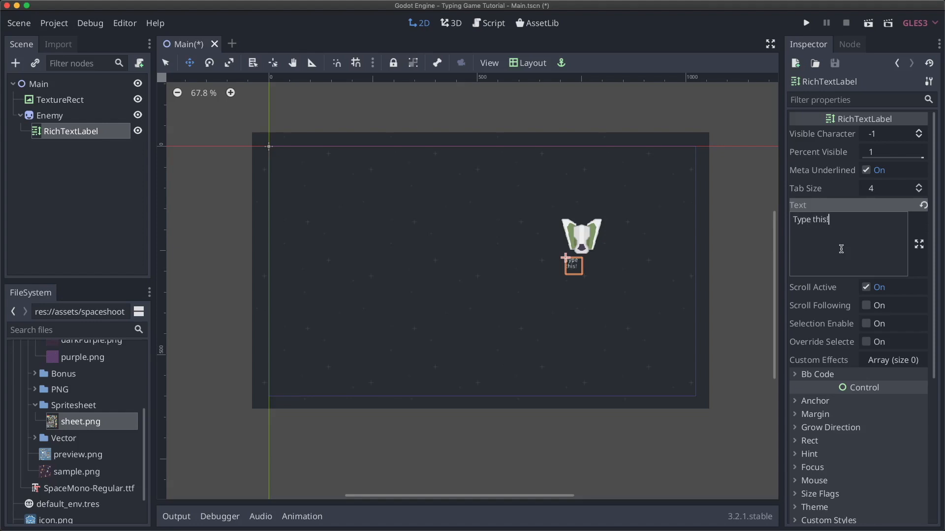
{"action": "mouse_move", "coordinate": [640, 249]}
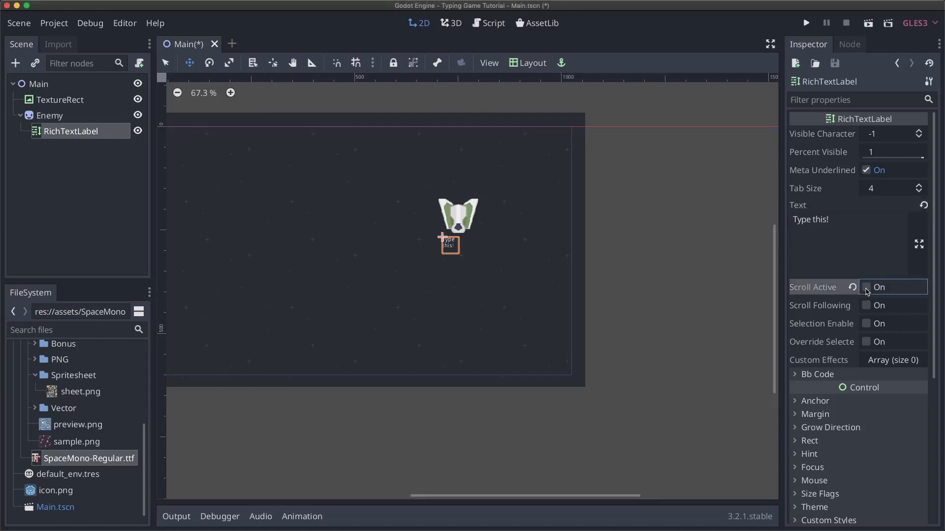
Turn off Scroll Active and enable BBCode on the enemy's RichTextLabel.
{"action": "left_click", "coordinate": [866, 287]}
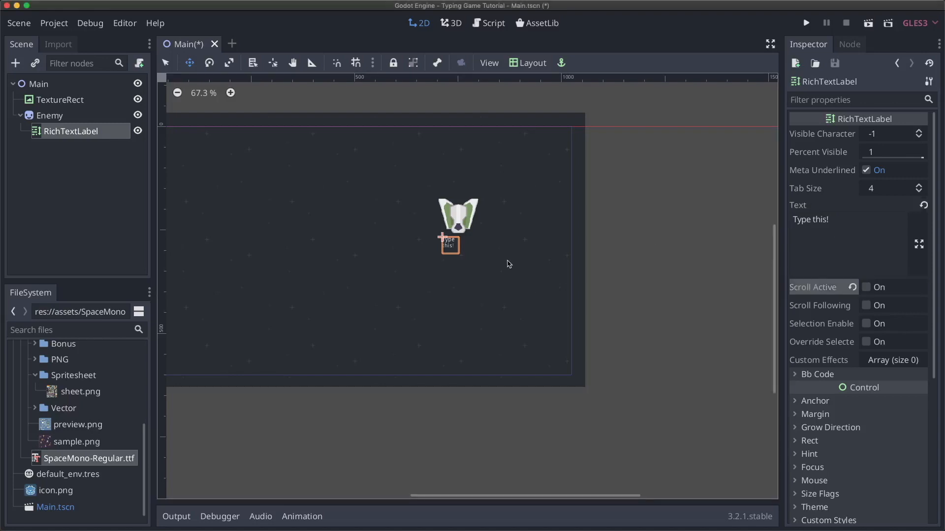
{"action": "left_click", "coordinate": [817, 374]}
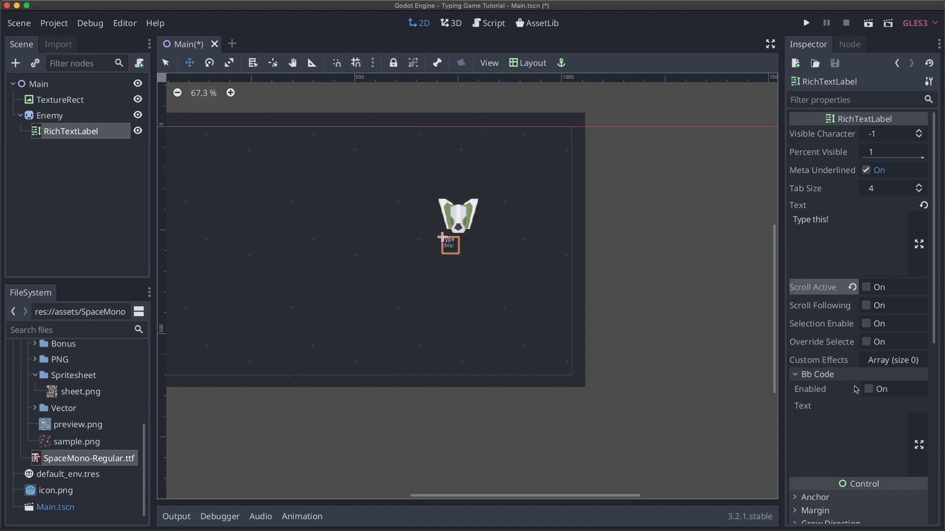
{"action": "left_click", "coordinate": [867, 390]}
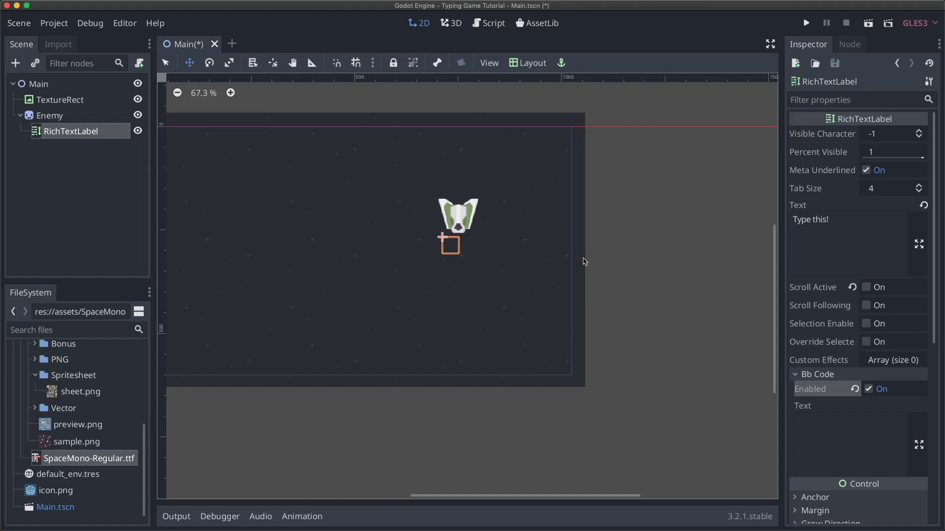
{"action": "mouse_move", "coordinate": [823, 380]}
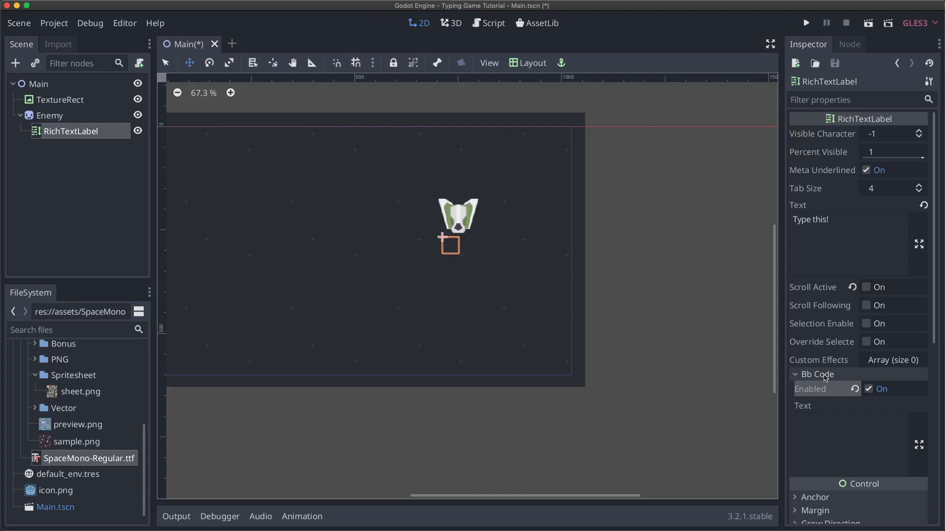
{"action": "mouse_move", "coordinate": [510, 247]}
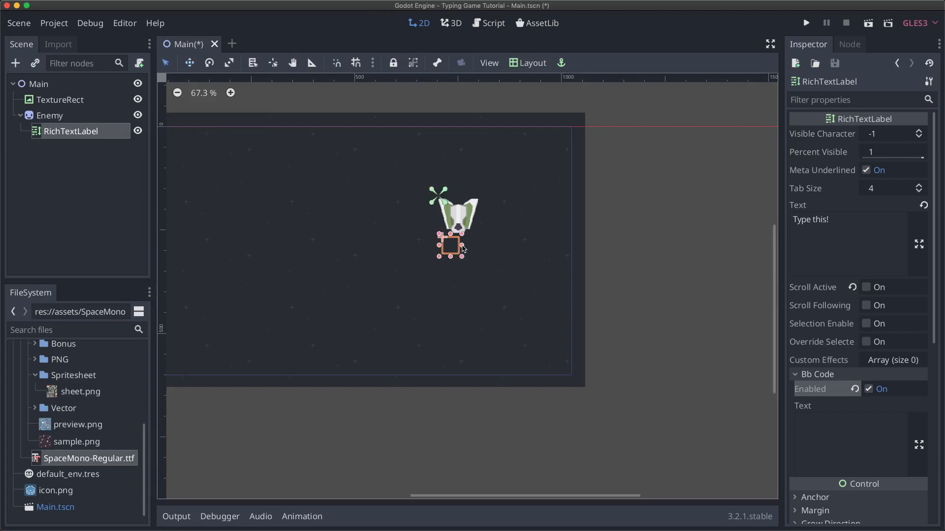
Drag the label's right handle to widen the text box under the ship.
{"action": "left_click_drag", "start_coordinate": [465, 245], "coordinate": [496, 245]}
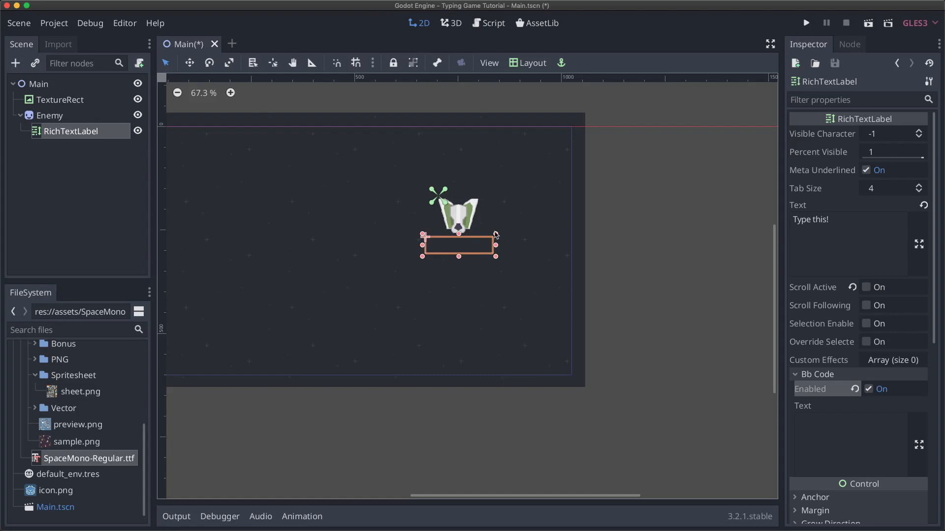
{"action": "mouse_move", "coordinate": [439, 247]}
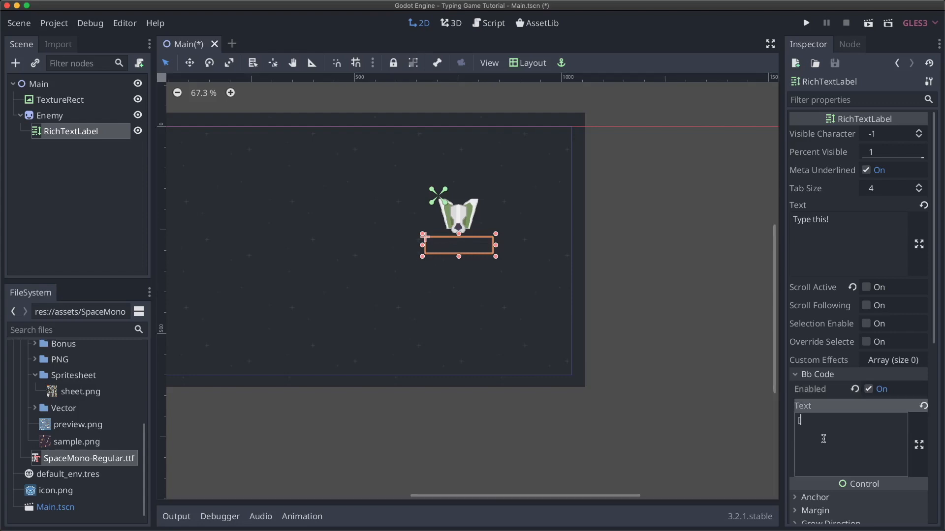
Set the BBCode text to '[center]Type this![/center]' and clear the plain Text property.
{"action": "type", "text": "[center"}
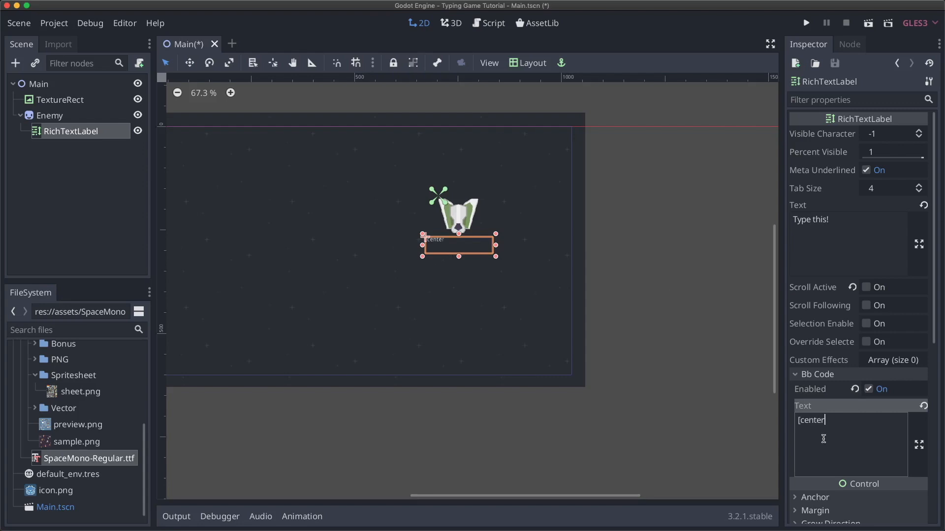
{"action": "type", "text": "]"}
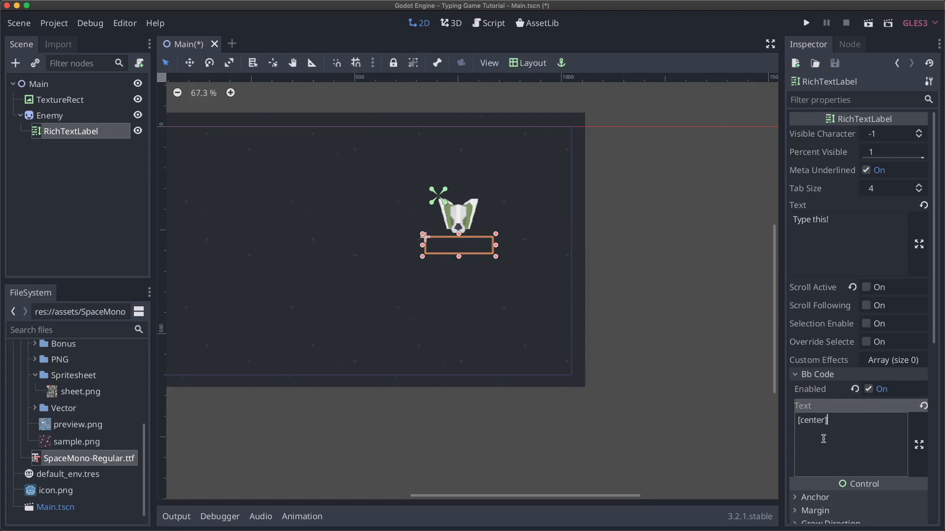
{"action": "type", "text": "[/c"}
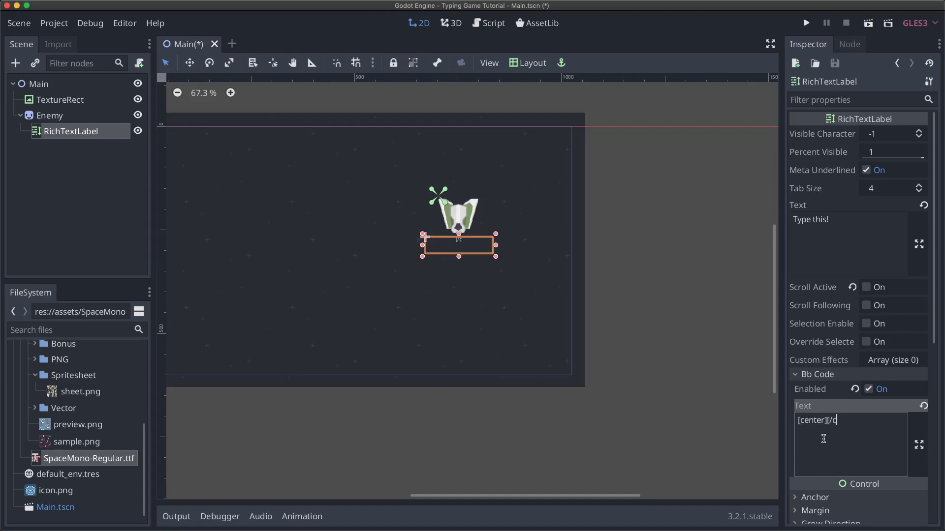
{"action": "type", "text": "enter"}
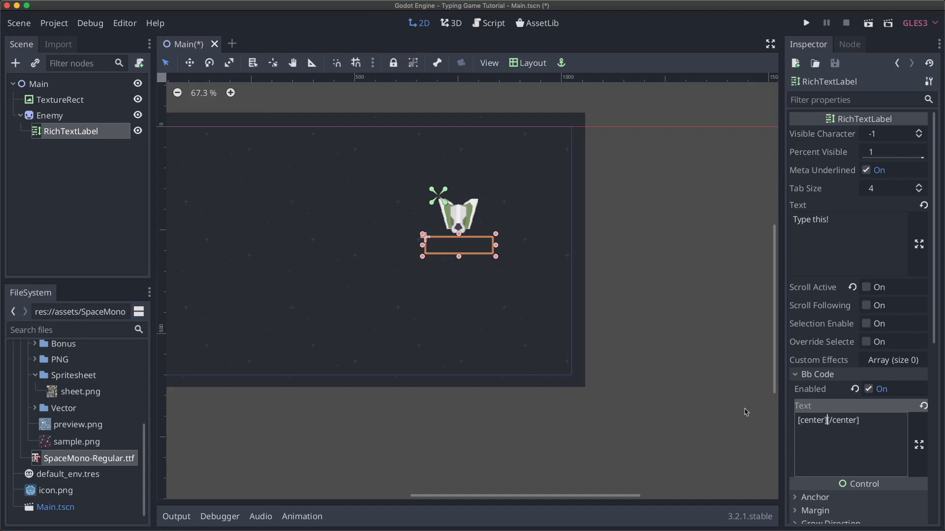
{"action": "mouse_move", "coordinate": [850, 447]}
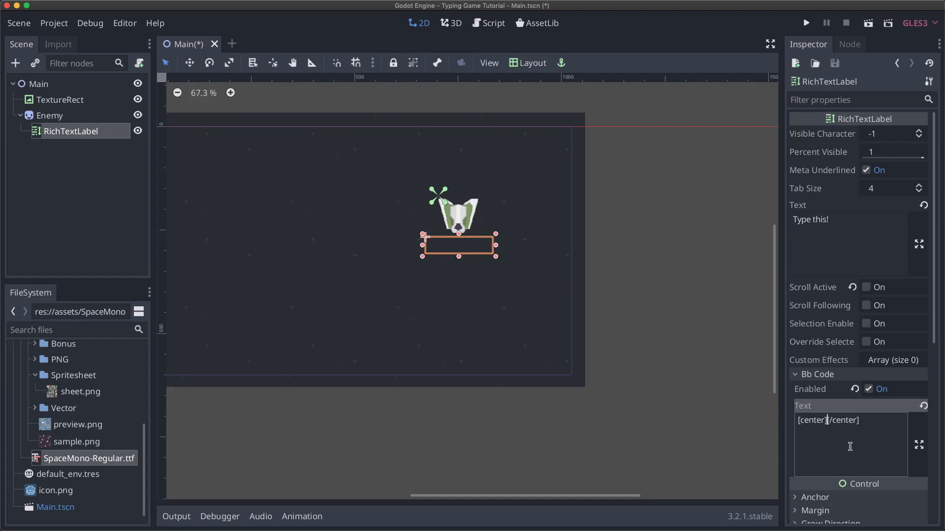
{"action": "type", "text": "Type"}
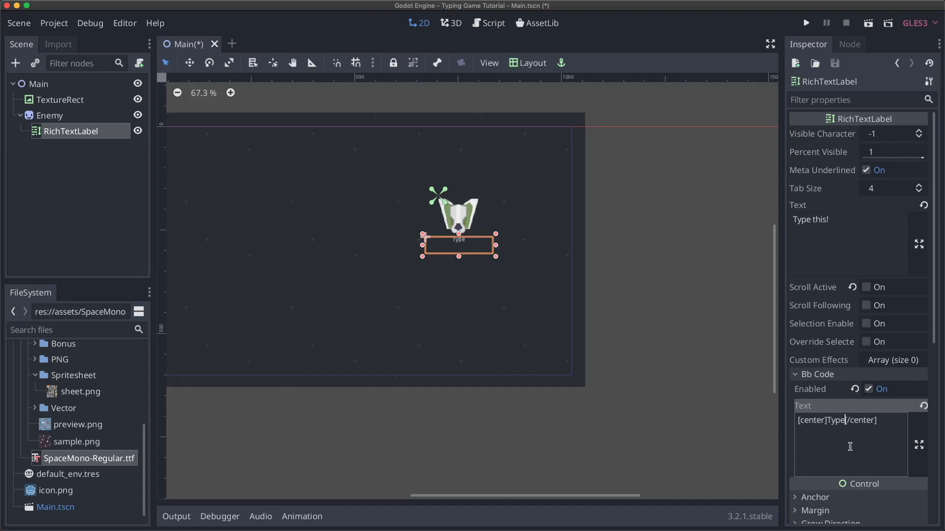
{"action": "type", "text": "this!"}
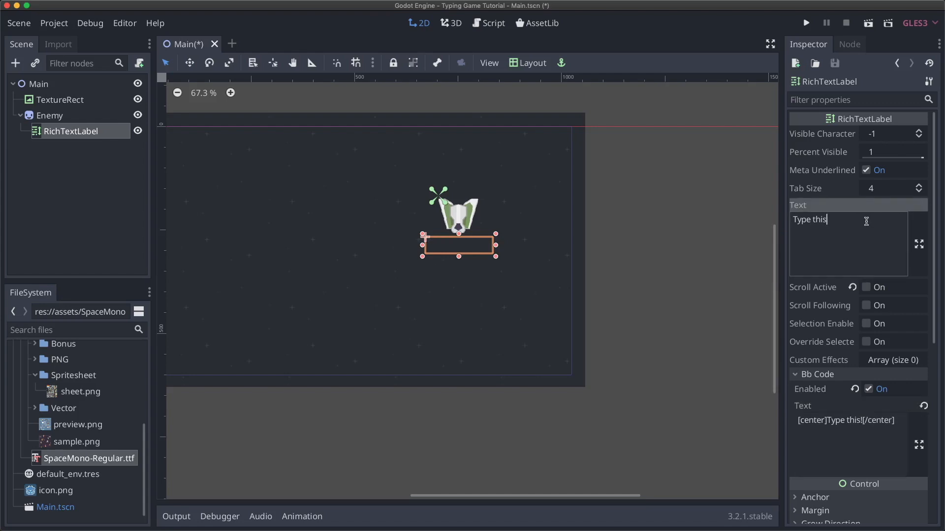
{"action": "key", "text": "cmd+a"}
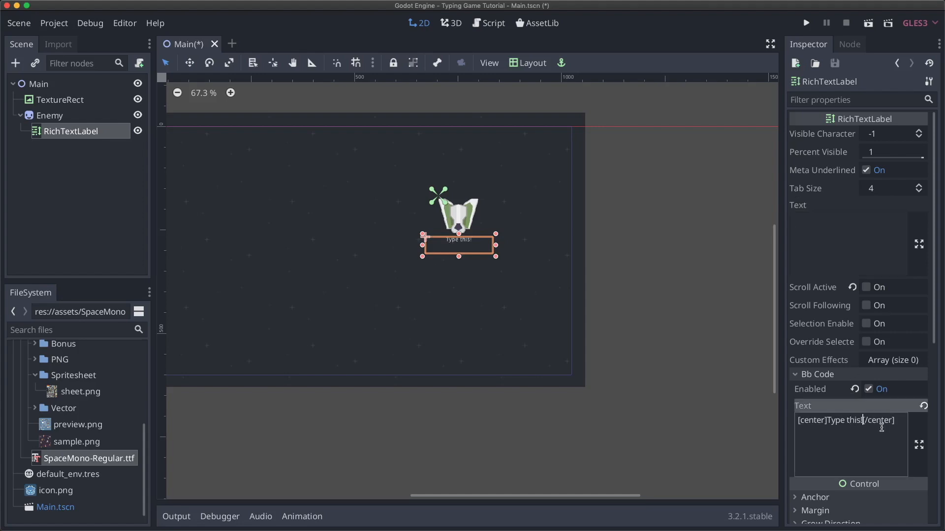
{"action": "mouse_move", "coordinate": [619, 309]}
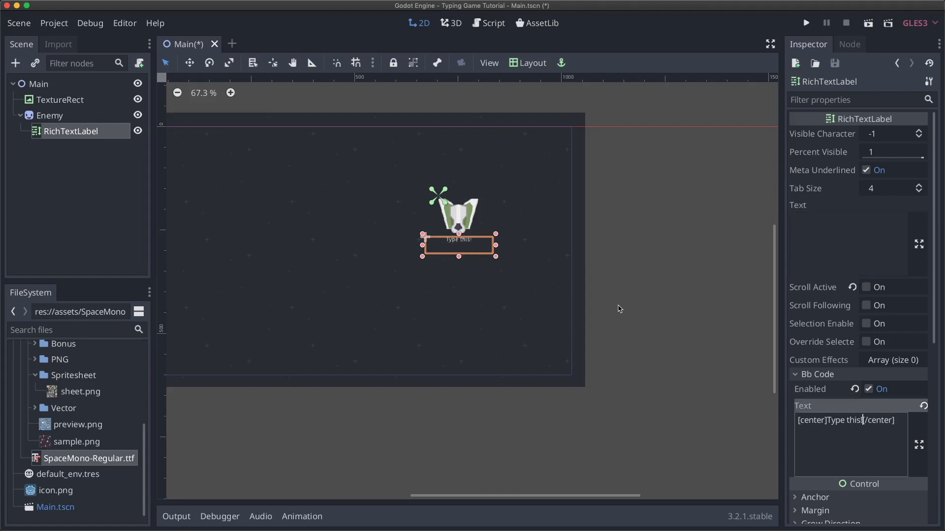
Set the label's Normal Font to a new DynamicFont with size 24.
{"action": "left_click", "coordinate": [811, 374]}
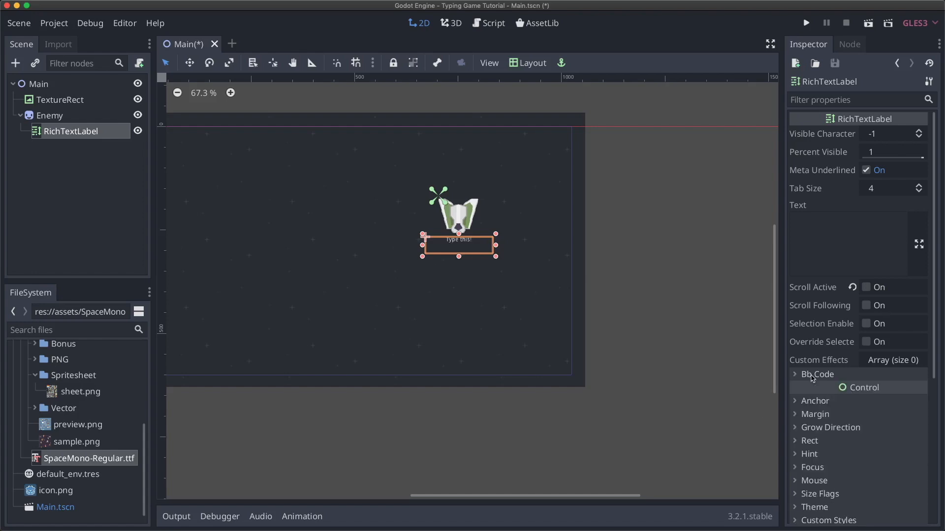
{"action": "scroll", "scroll_direction": "down", "scroll_amount": 3}
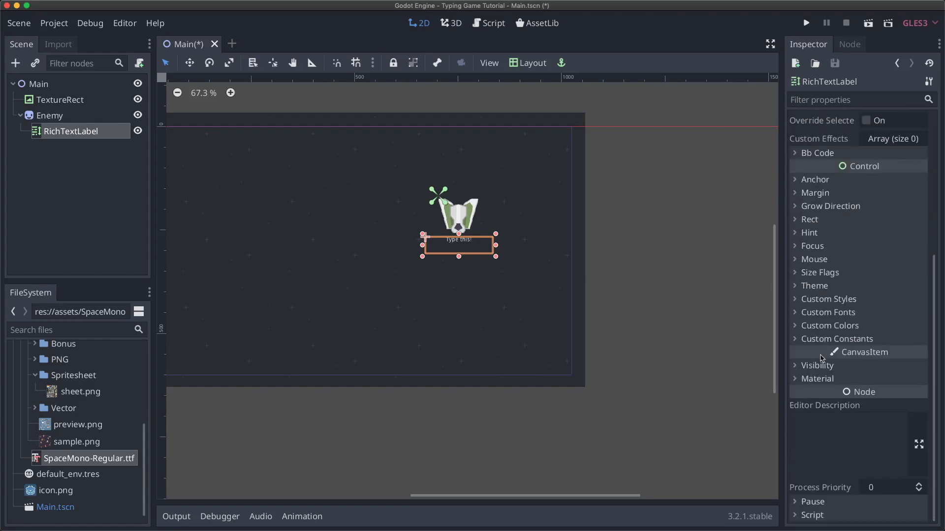
{"action": "left_click", "coordinate": [827, 313]}
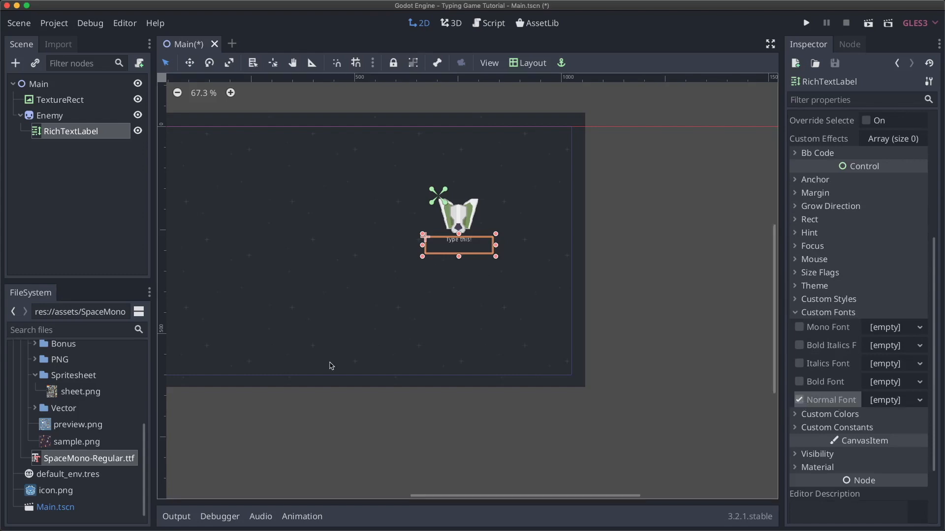
{"action": "left_click", "coordinate": [916, 400]}
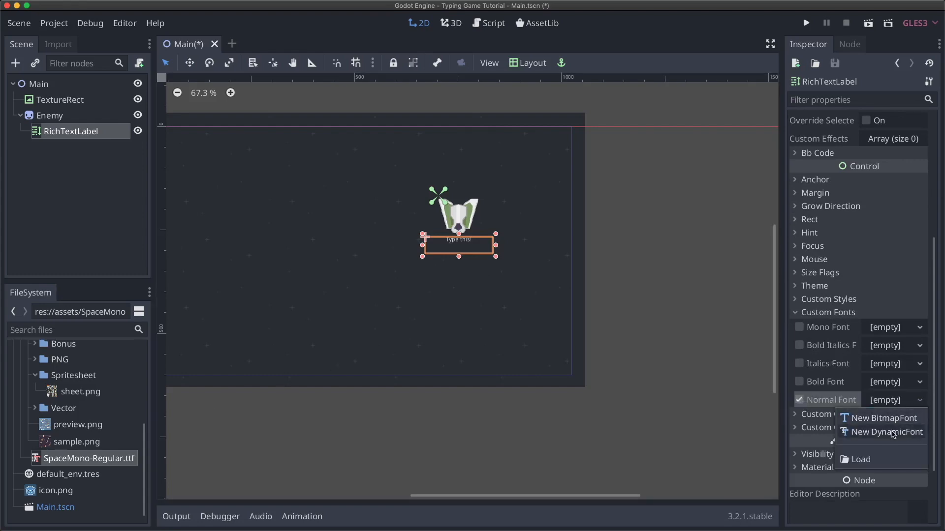
{"action": "left_click", "coordinate": [887, 432]}
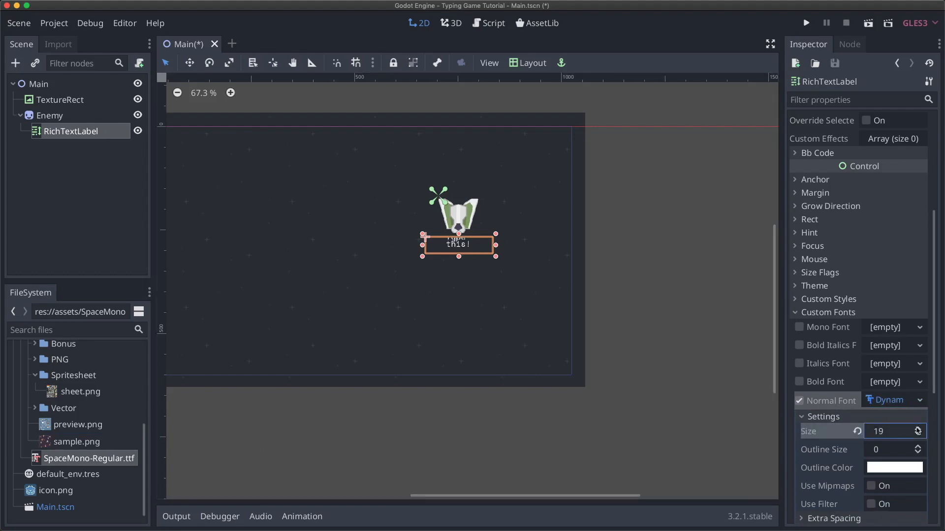
{"action": "left_click", "coordinate": [915, 427]}
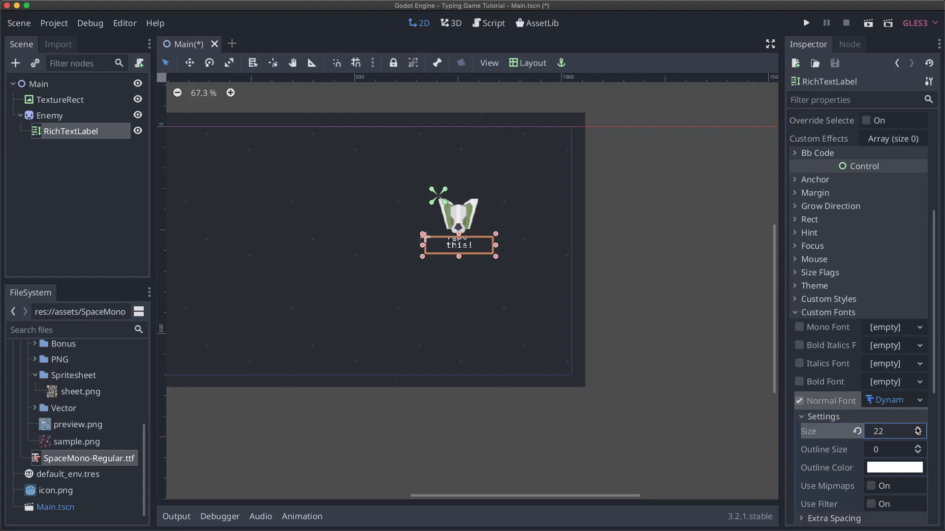
{"action": "left_click", "coordinate": [916, 429]}
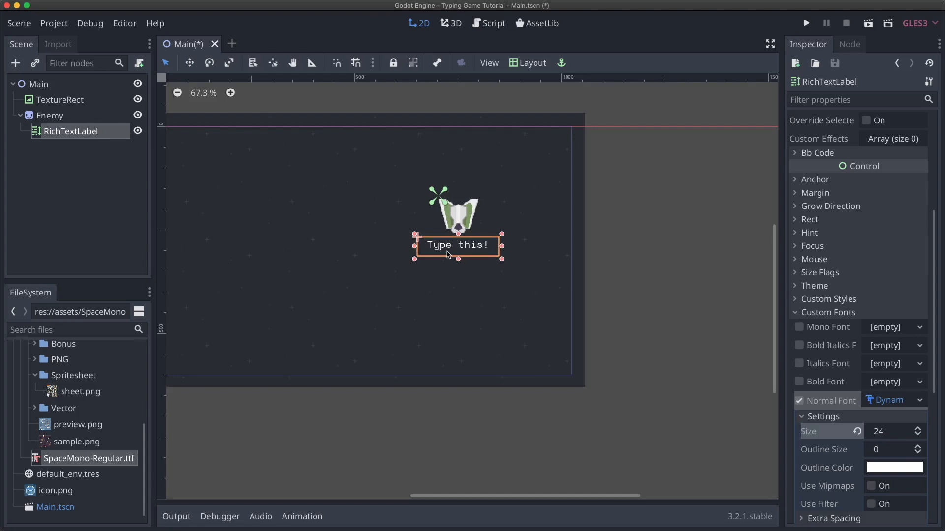
{"action": "mouse_move", "coordinate": [431, 259]}
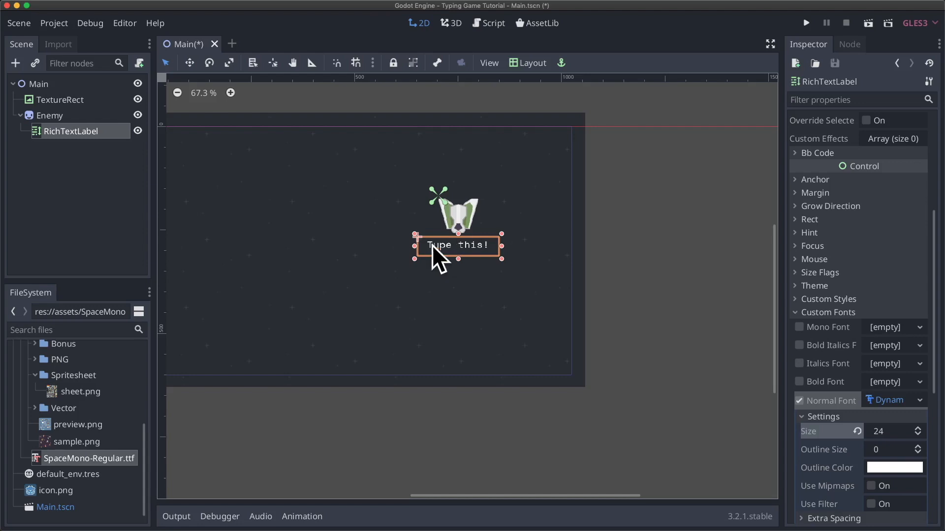
Create and attach res://Main.gd to the Main node.
{"action": "left_click", "coordinate": [38, 85]}
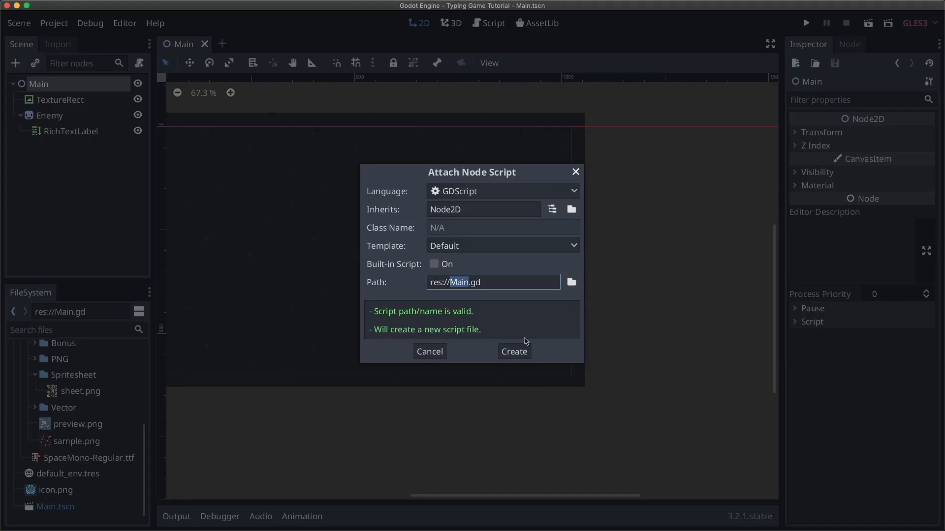
{"action": "mouse_move", "coordinate": [510, 351]}
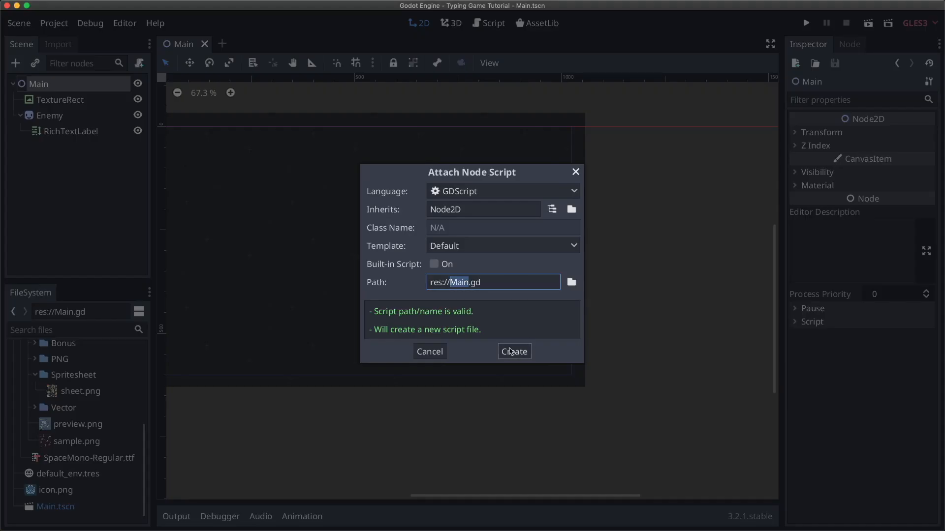
{"action": "left_click", "coordinate": [514, 352]}
{"action": "type", "text": "var"}
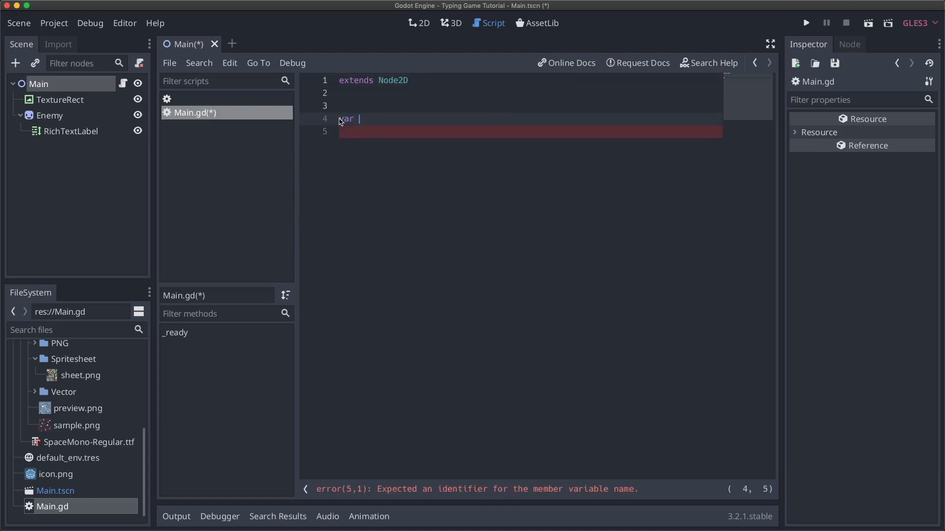
Declare active_enemy and an _unhandled_input function with 'if event is InputEventKey and not event.is_pressed():'.
{"action": "type", "text": "active_enemy = null"}
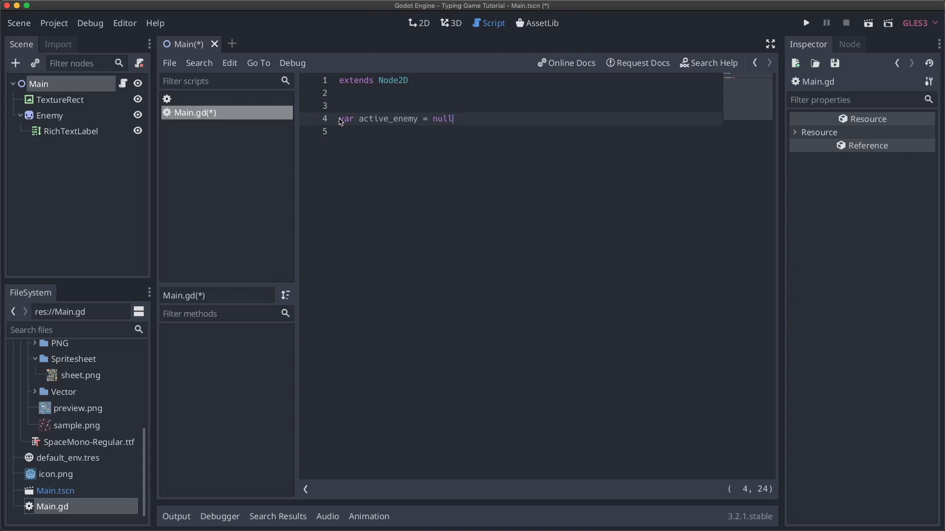
{"action": "type", "text": "func _unhandled_input(event: InputEvent) -> void:"}
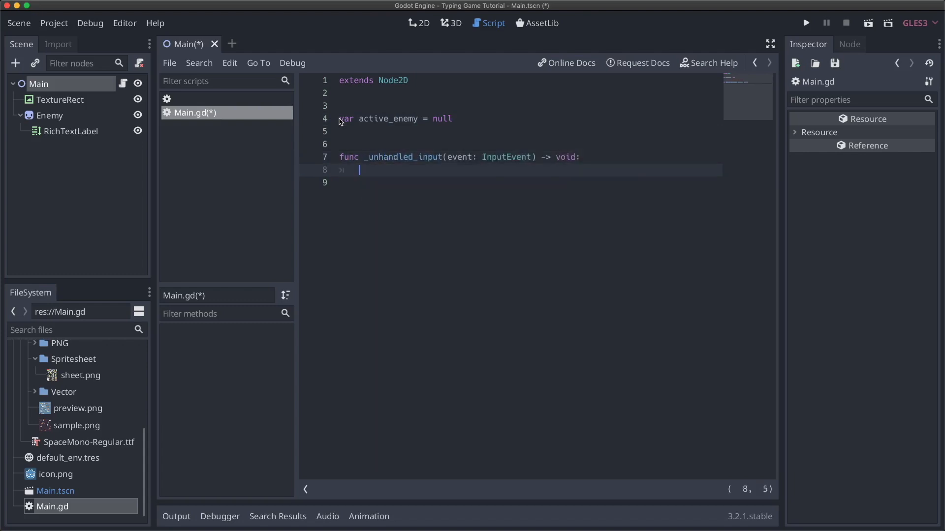
{"action": "type", "text": "if event"}
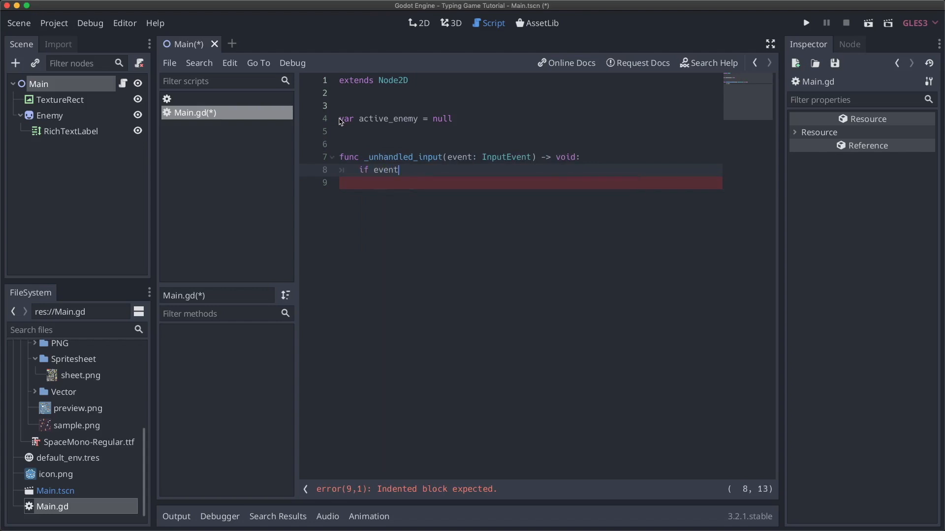
{"action": "type", "text": "is InputEventKey"}
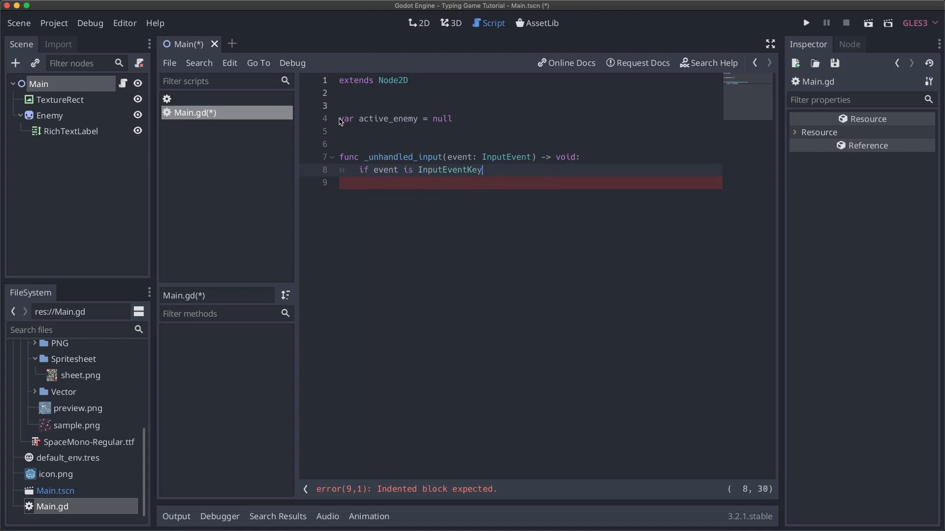
{"action": "type", "text": "and"}
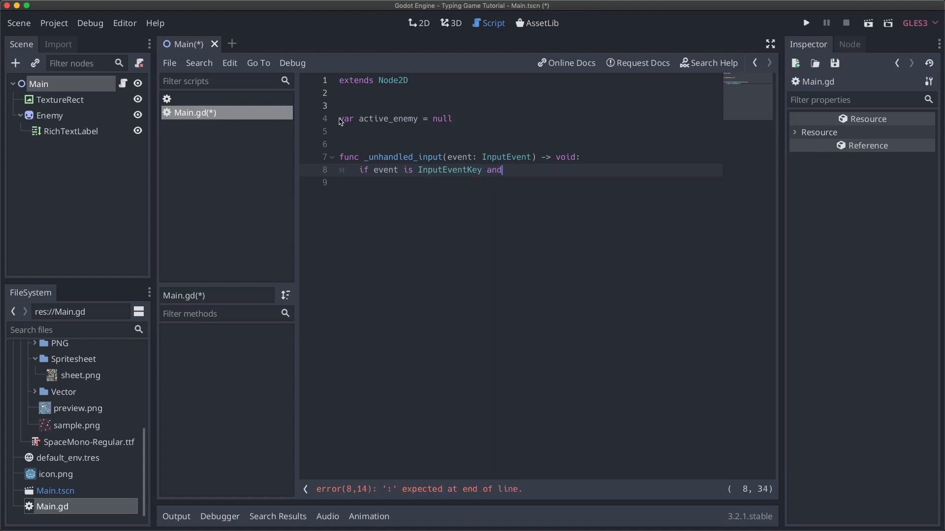
{"action": "type", "text": "event."}
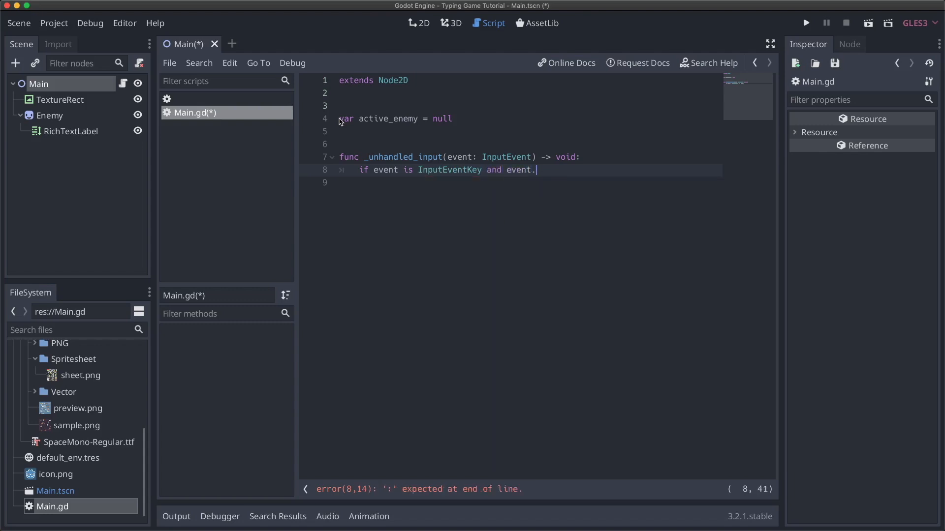
{"action": "type", "text": "is"}
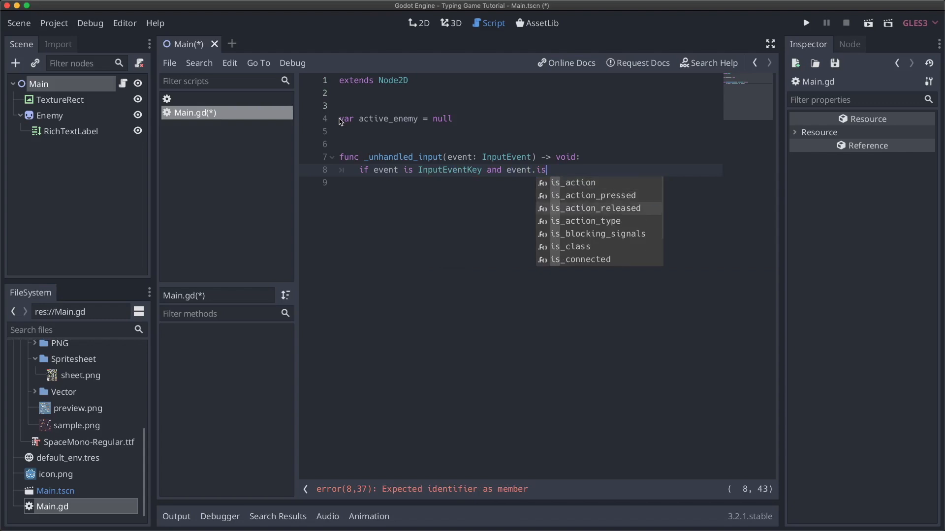
{"action": "left_click", "coordinate": [595, 208]}
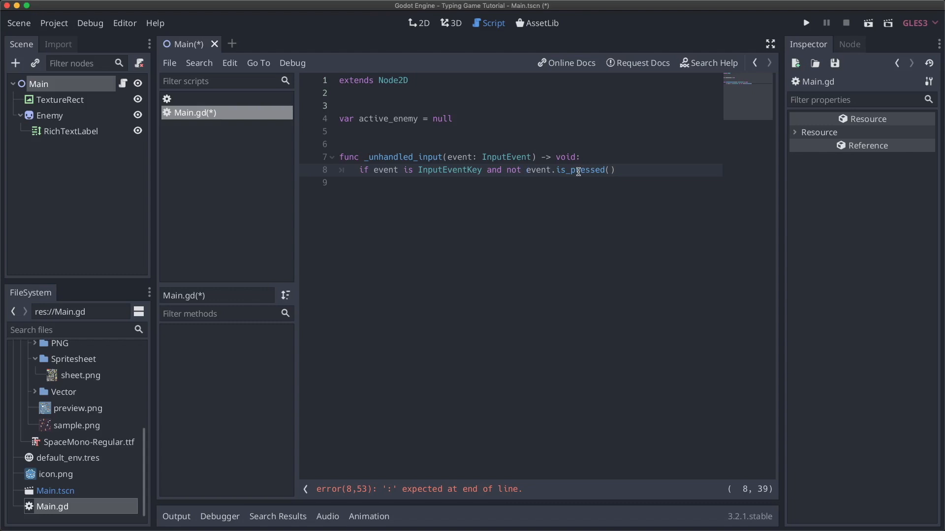
{"action": "mouse_move", "coordinate": [544, 172]}
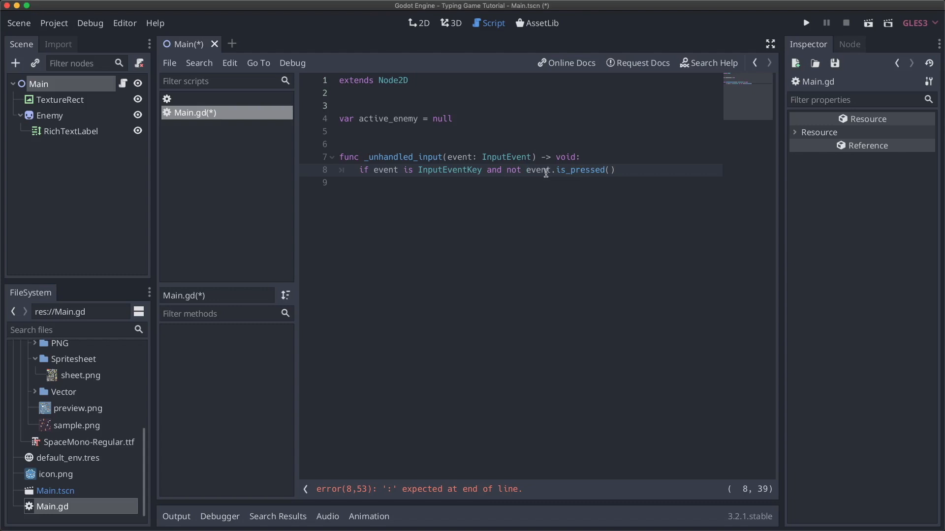
{"action": "left_click", "coordinate": [642, 170]}
{"action": "type", "text": ":"}
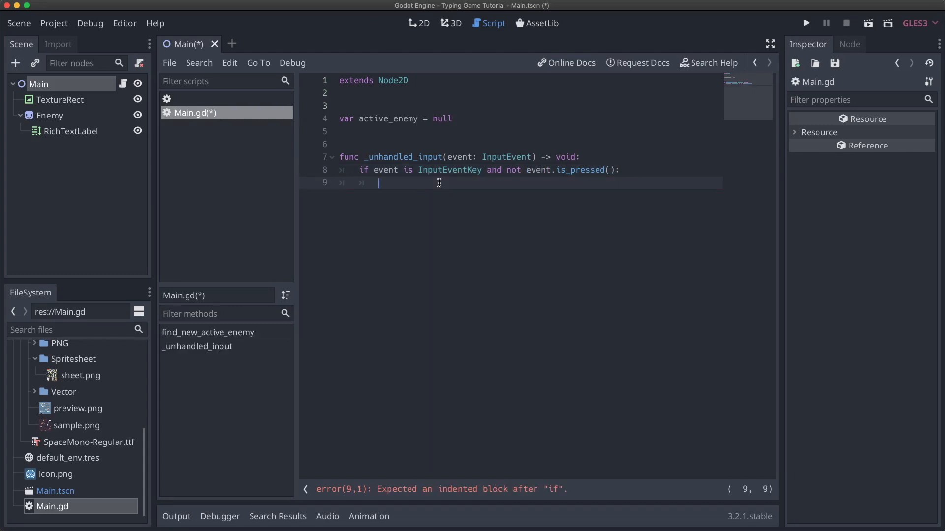
Add 'pass' under the if and declare 'var current_letter_index: int = -1'.
{"action": "type", "text": "pass"}
{"action": "left_click", "coordinate": [511, 132]}
{"action": "type", "text": "var"}
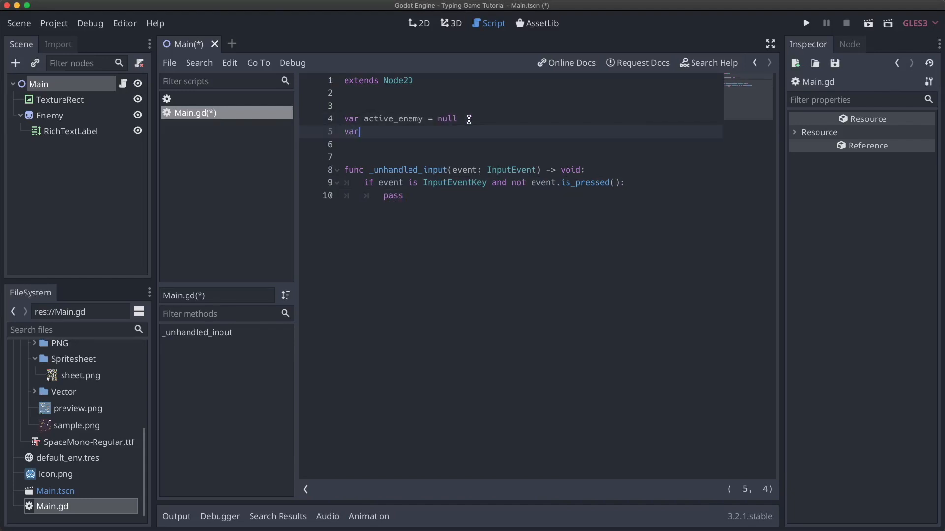
{"action": "type", "text": "current_l"}
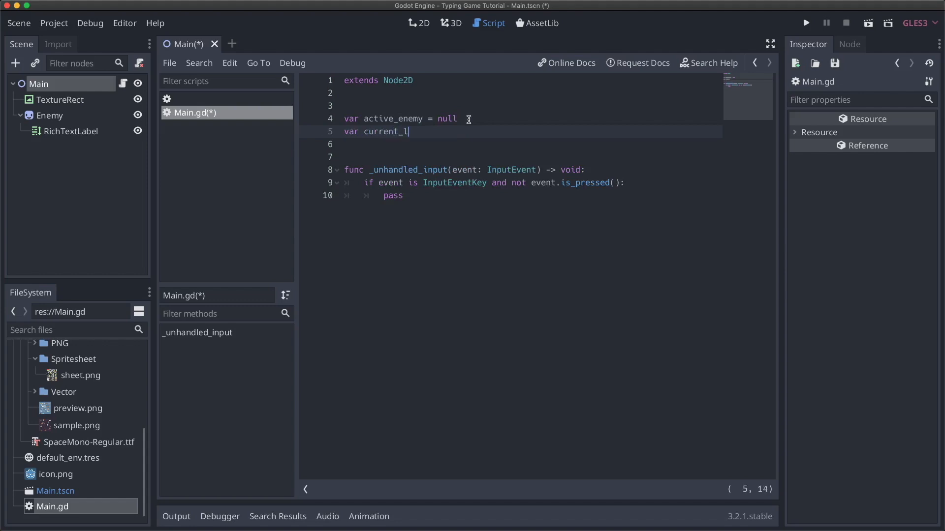
{"action": "type", "text": "etter_inde"}
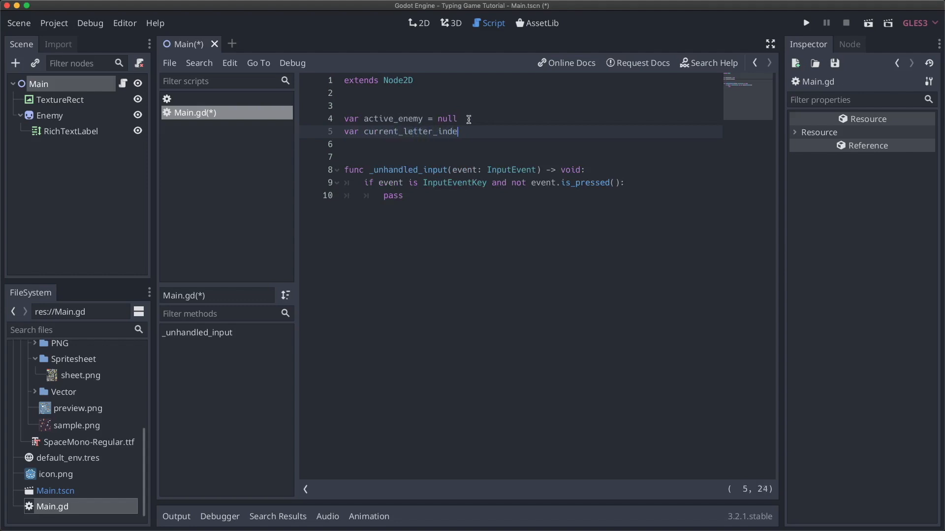
{"action": "type", "text": "x: int = -1"}
{"action": "type", "text": "func"}
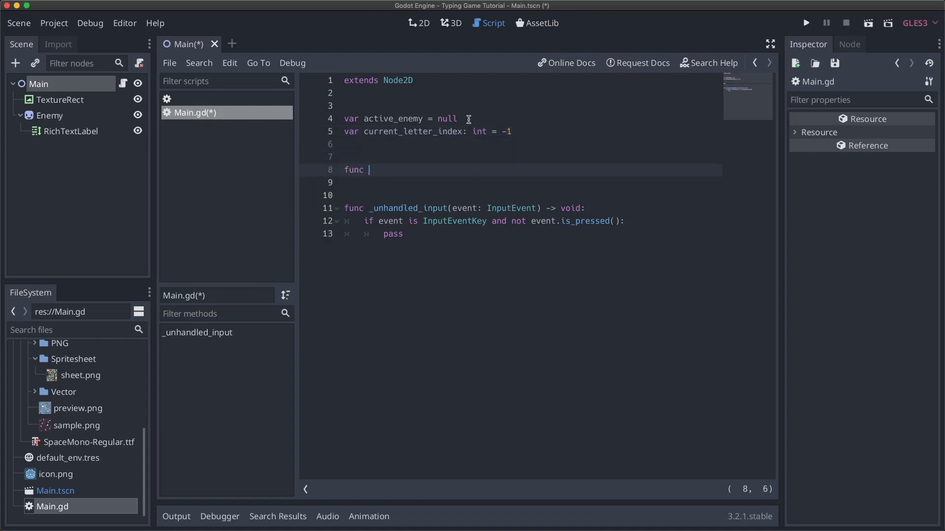
Define 'func find_new_active_enemy():' with a 'pass' body.
{"action": "type", "text": "find_"}
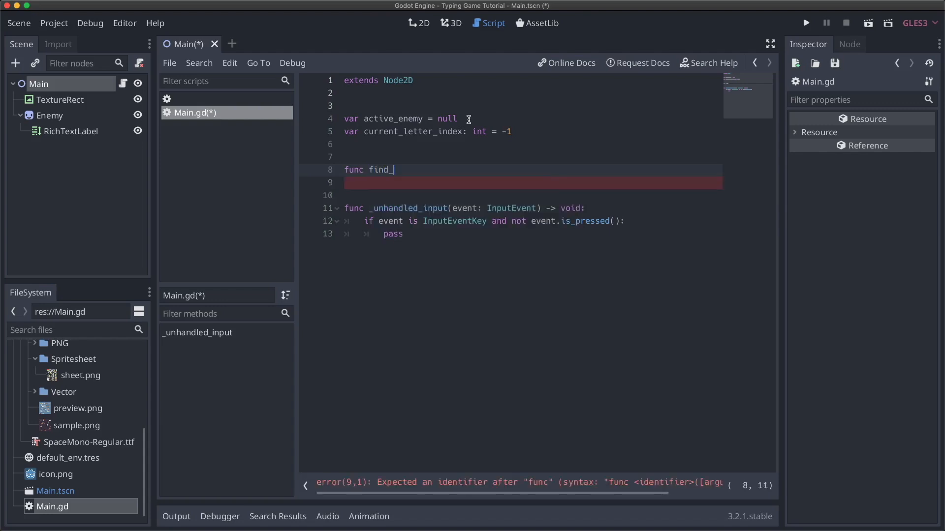
{"action": "type", "text": "new_active"}
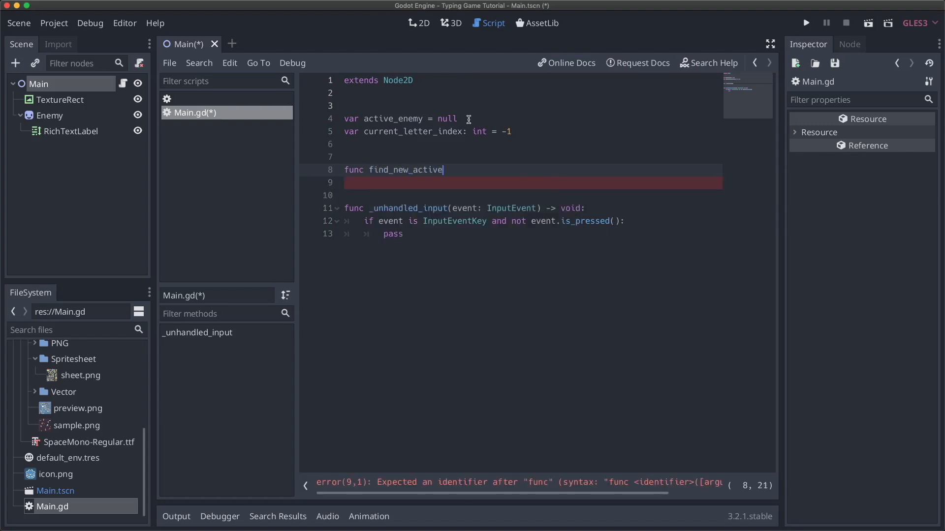
{"action": "type", "text": "_enemy("}
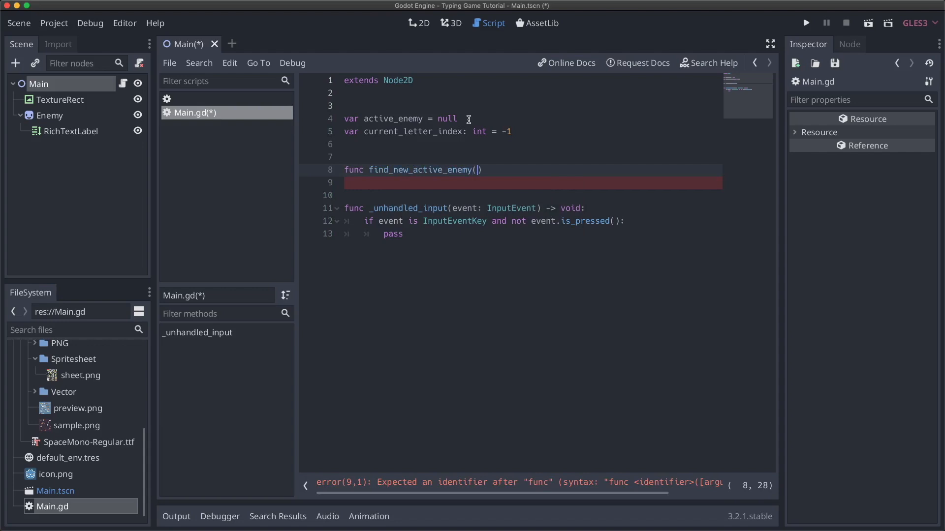
{"action": "type", "text": "):"}
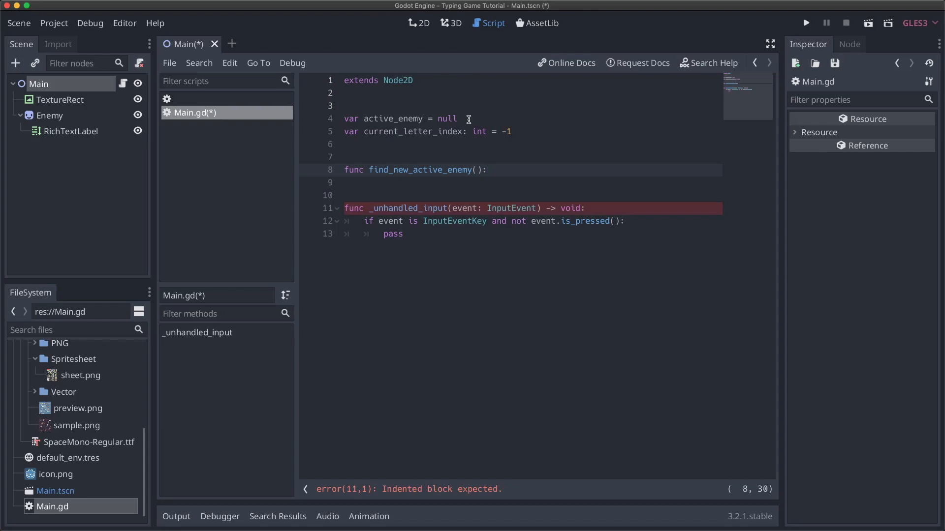
{"action": "type", "text": "pass"}
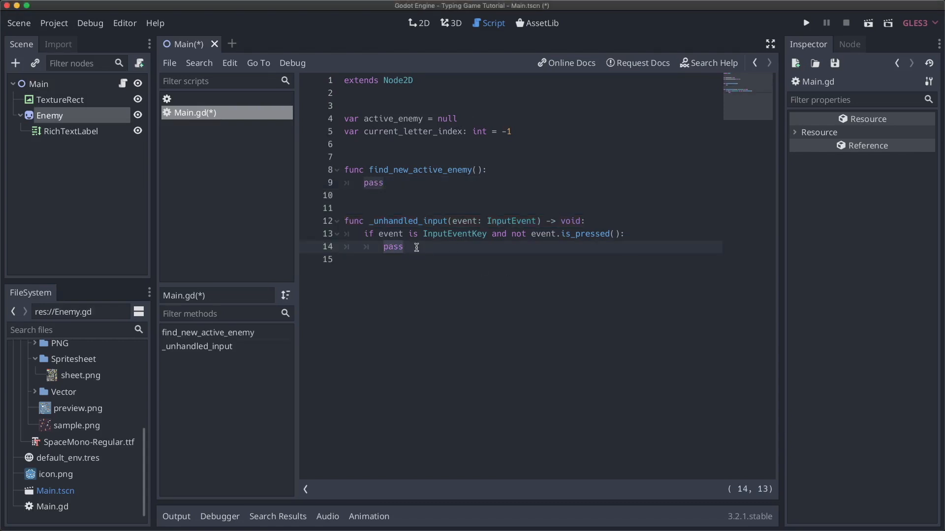
Replace pass with 'var typed_event = event as InputEventKey' in the key-release branch.
{"action": "key", "text": "BackSpace"}
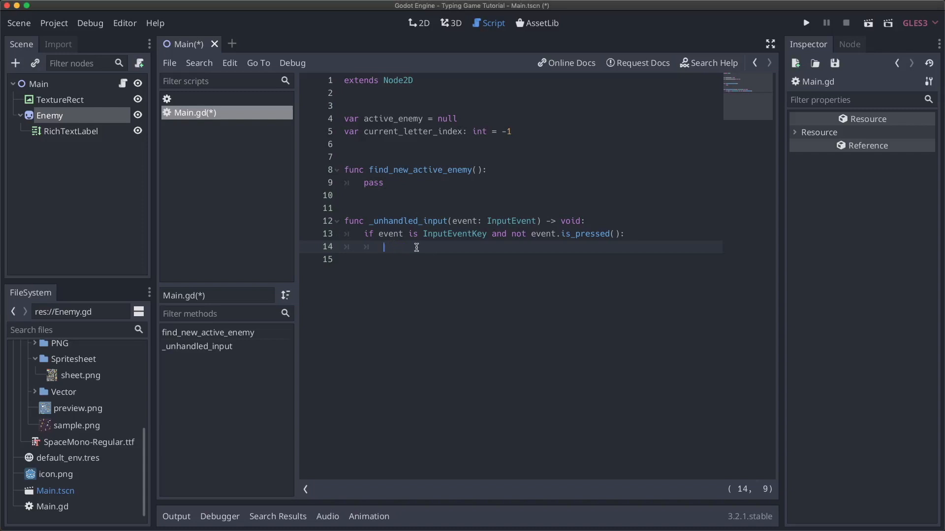
{"action": "type", "text": "var typed_e"}
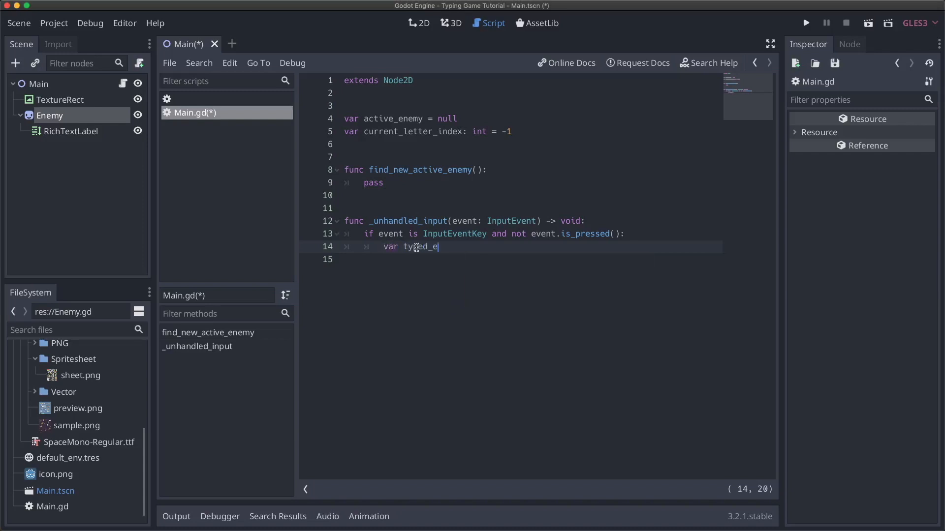
{"action": "type", "text": "vent = event as InputEv"}
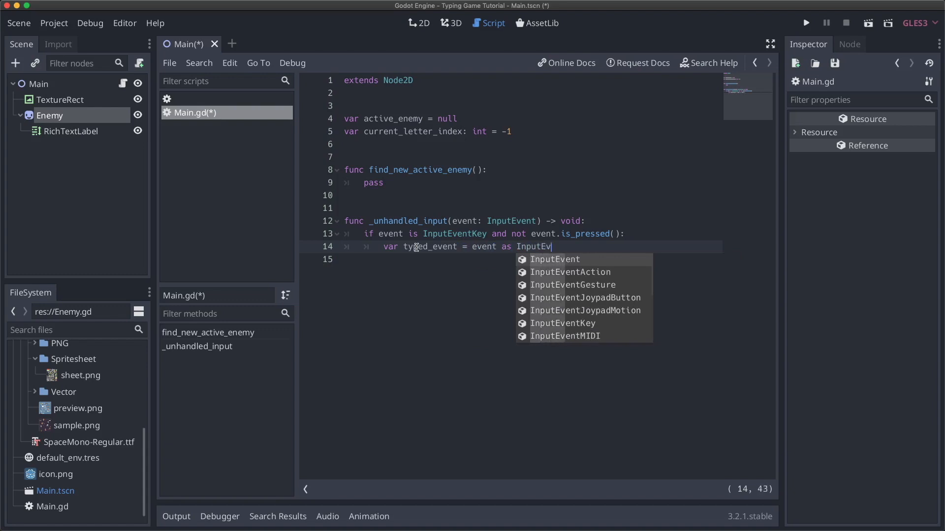
{"action": "type", "text": "entKe"}
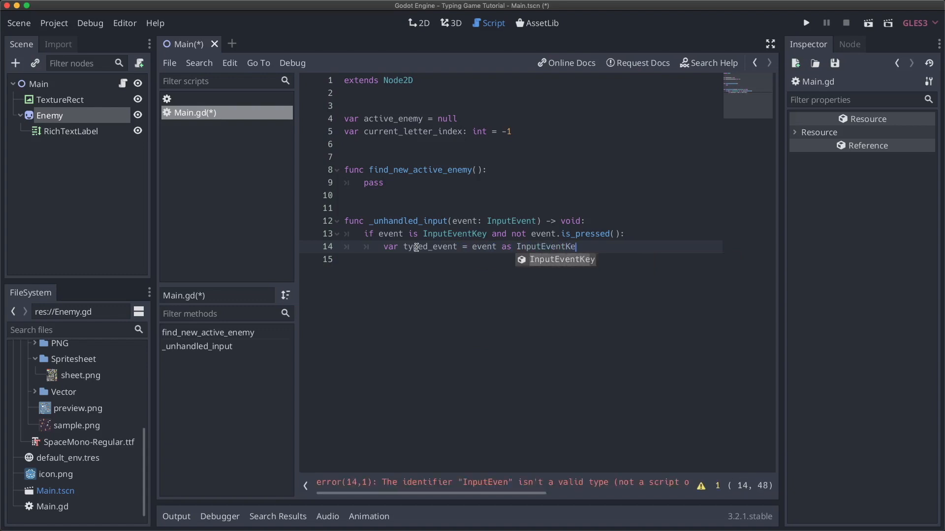
{"action": "key", "text": "Tab"}
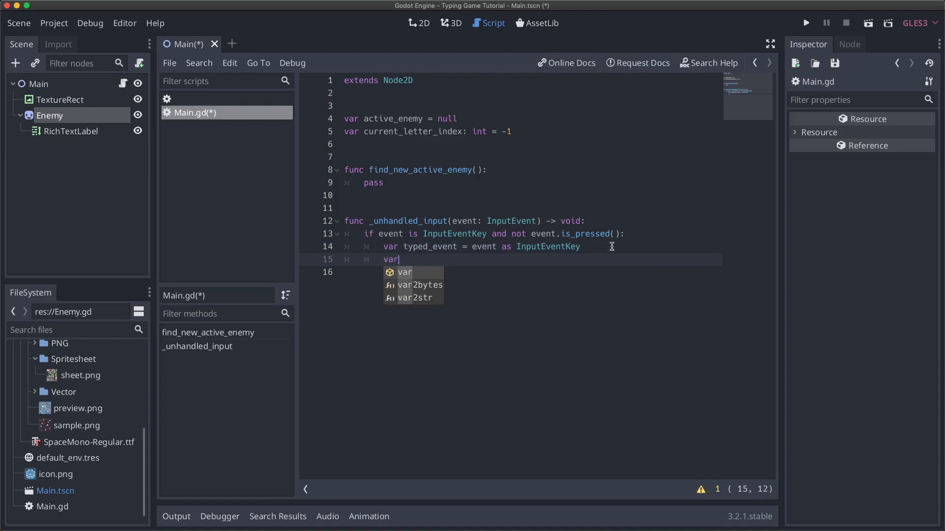
Begin a key_typed line converting typed_event.unicode through PoolByteArray into a string.
{"action": "type", "text": "key_"}
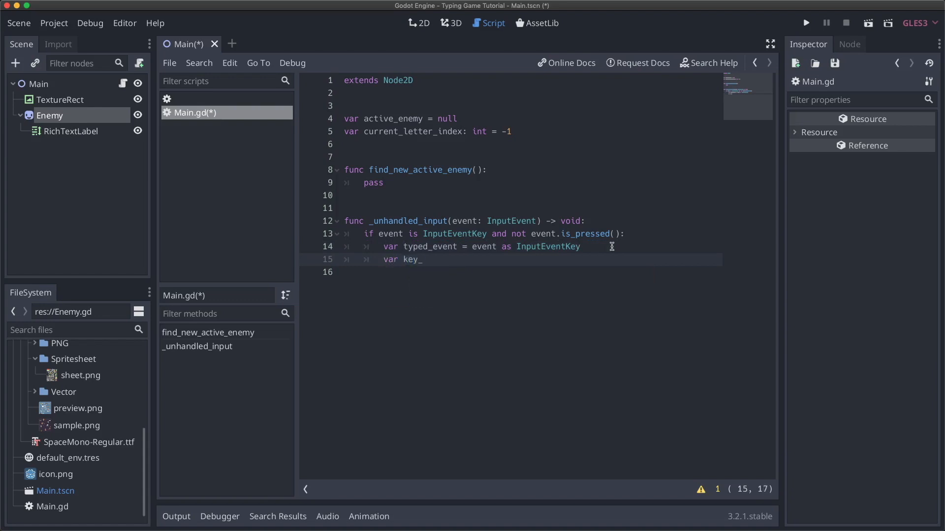
{"action": "type", "text": "typed ="}
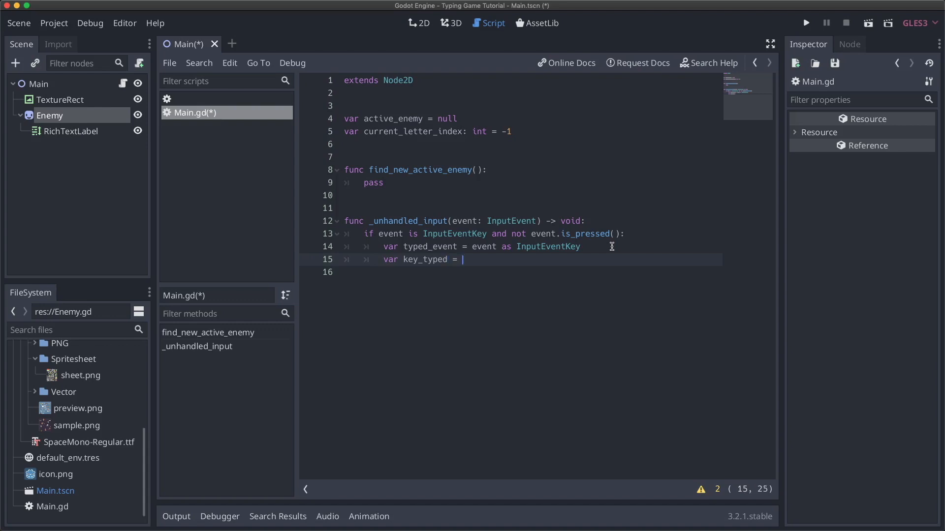
{"action": "type", "text": "PoolByteArray("}
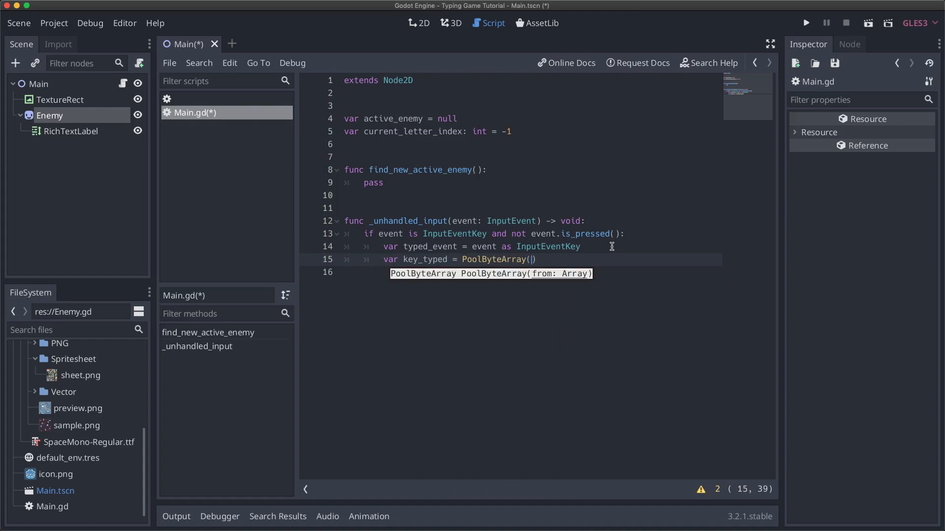
{"action": "type", "text": "[]"}
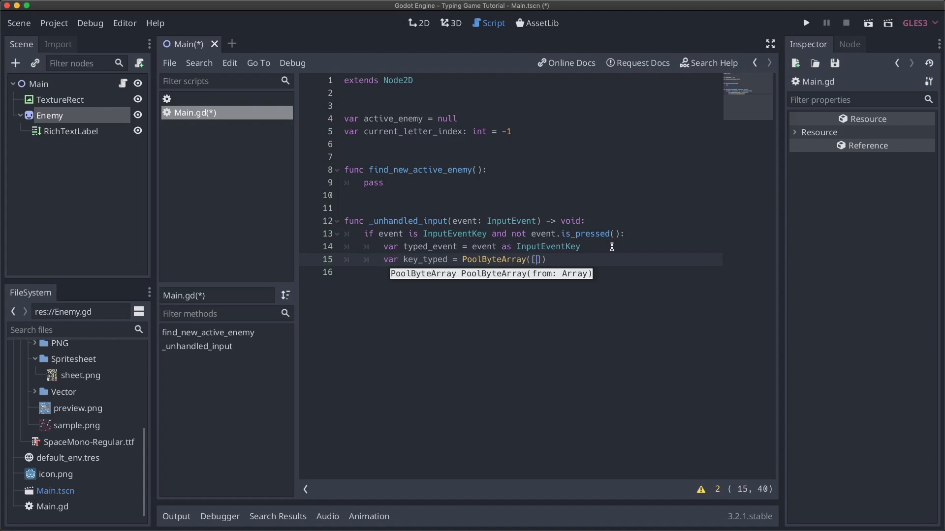
{"action": "type", "text": "typed_event.unicode"}
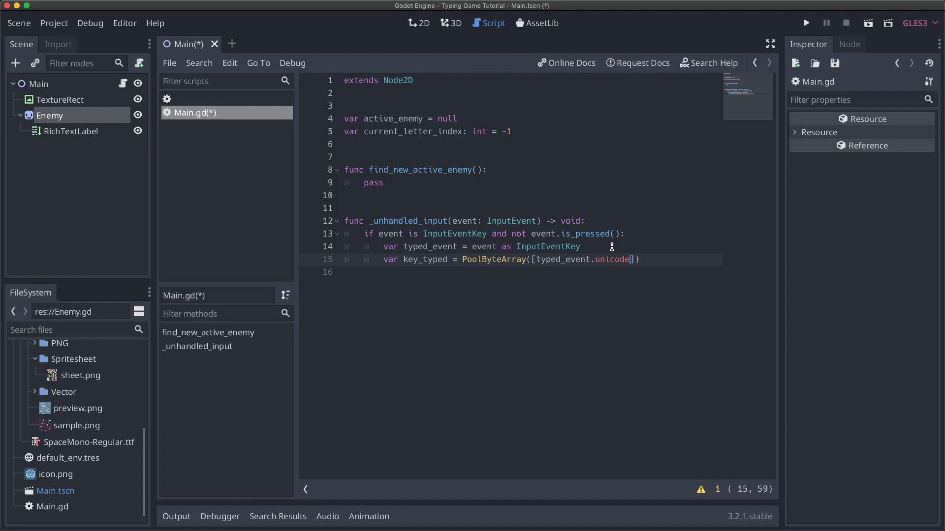
{"action": "type", "text": ".get_string_from"}
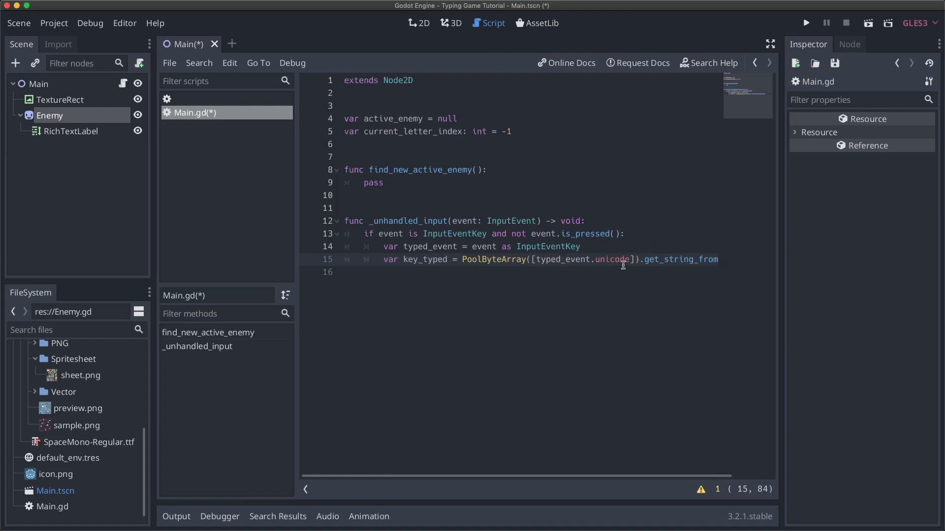
{"action": "mouse_move", "coordinate": [476, 252]}
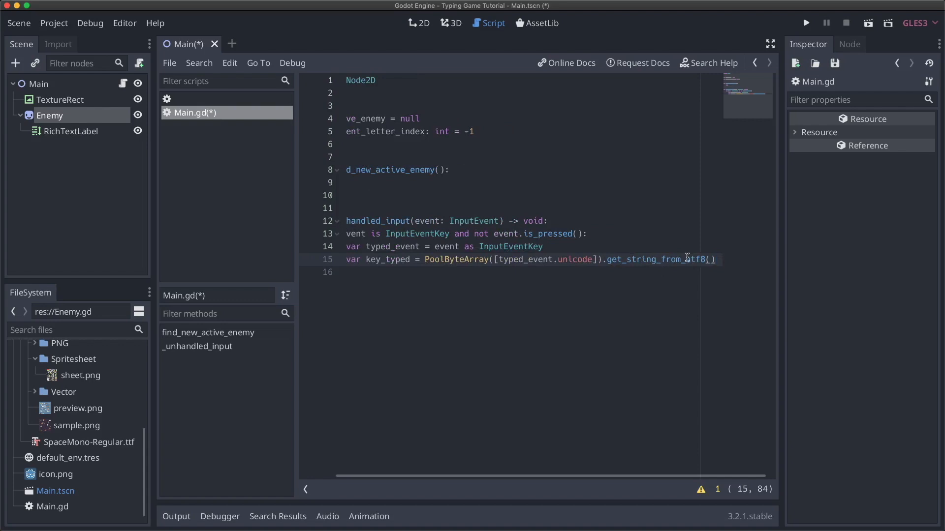
{"action": "mouse_move", "coordinate": [690, 260]}
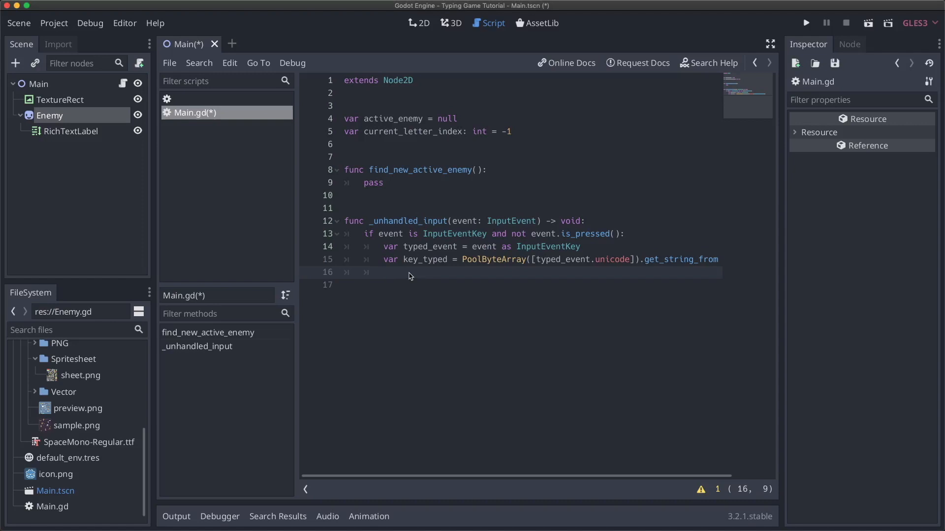
Add 'if active_enemy == null: find_new_active_enemy()' to the key handler.
{"action": "type", "text": "if"}
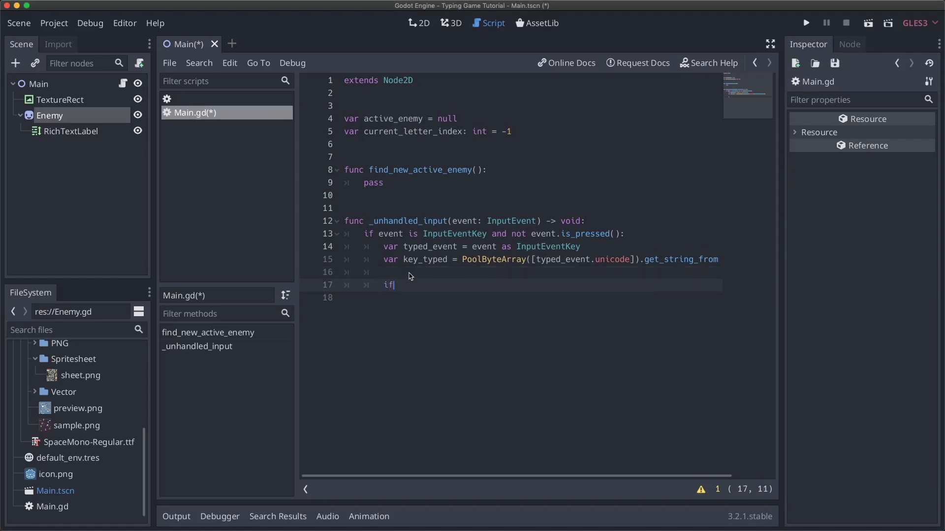
{"action": "type", "text": "active_enemy ="}
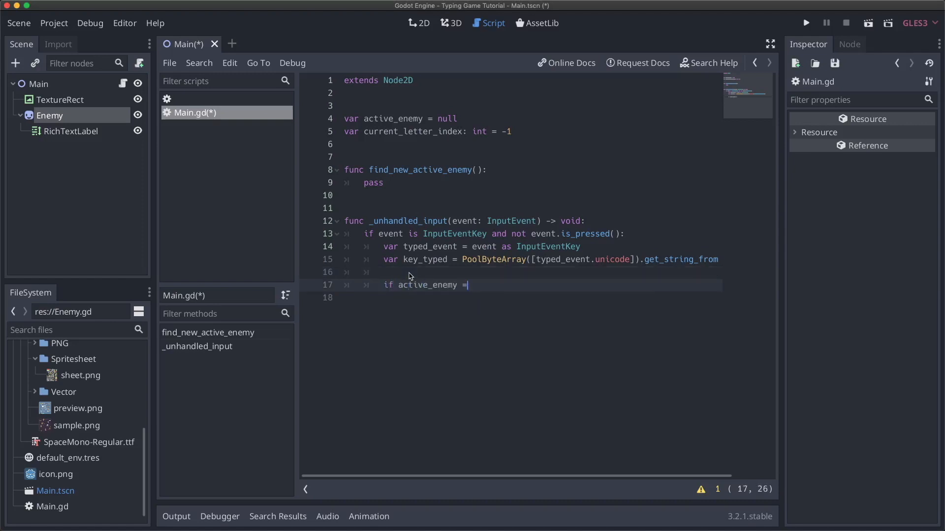
{"action": "type", "text": "= null:"}
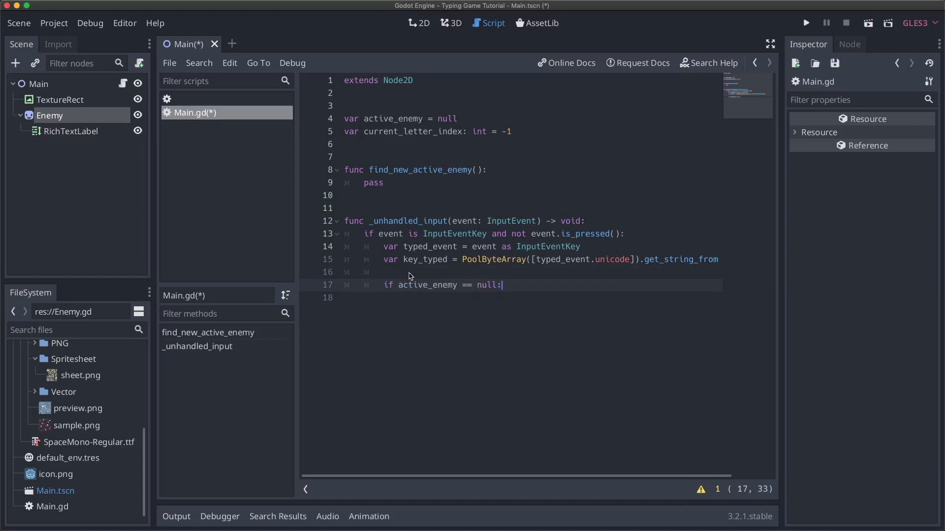
{"action": "type", "text": "find_new_active_enemy("}
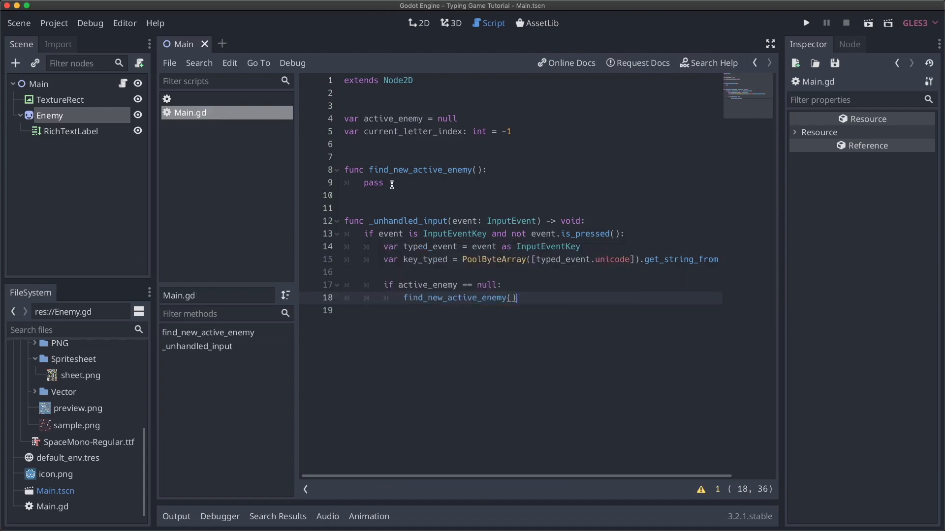
Replace pass in find_new_active_enemy with $Enemy.get_prompt() and save Main.gd.
{"action": "left_click", "coordinate": [390, 183]}
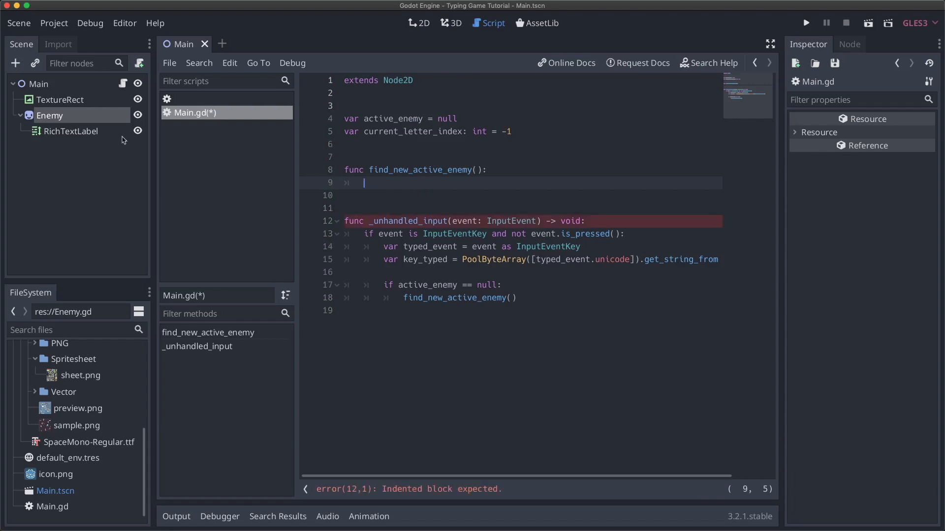
{"action": "mouse_move", "coordinate": [408, 177]}
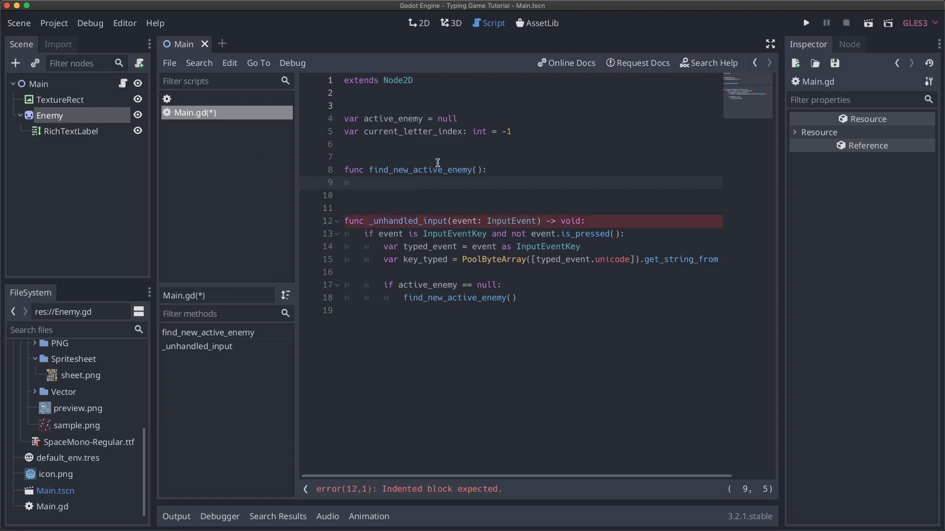
{"action": "type", "text": "$Enemy"}
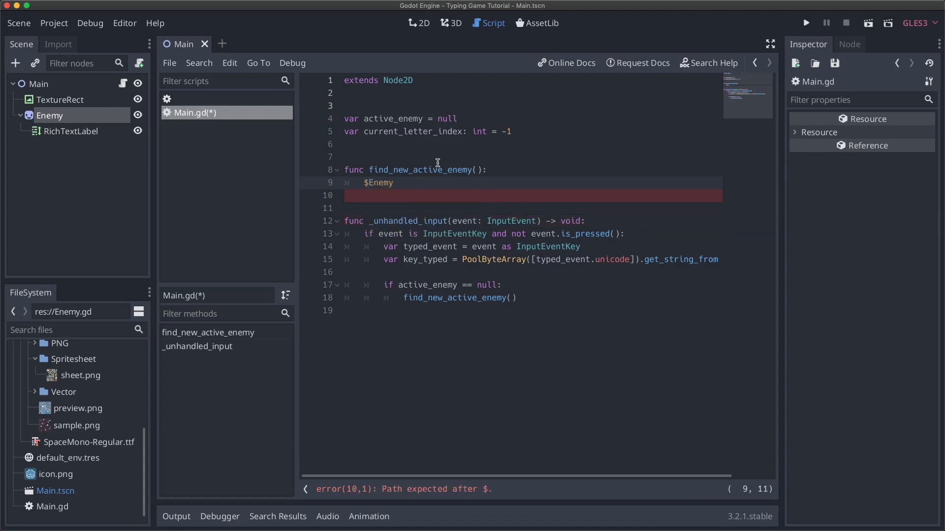
{"action": "type", "text": "."}
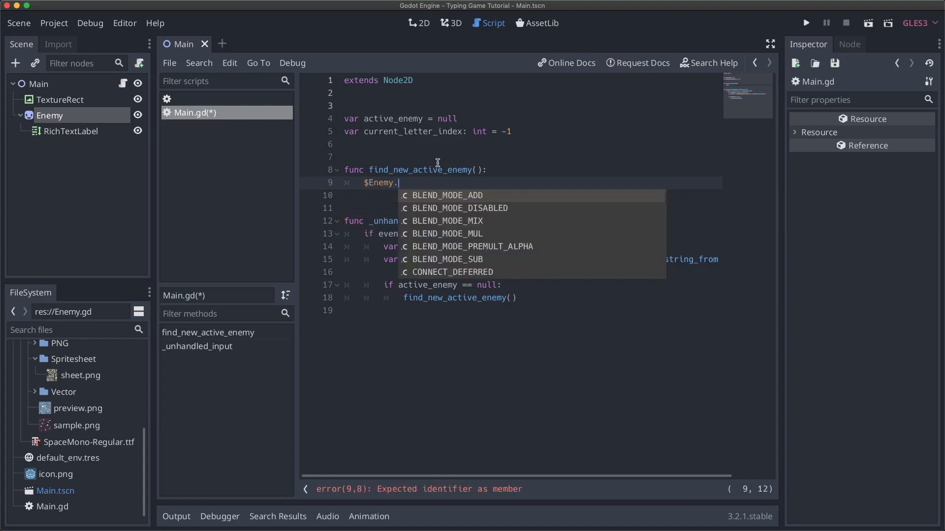
{"action": "type", "text": "get_prompt("}
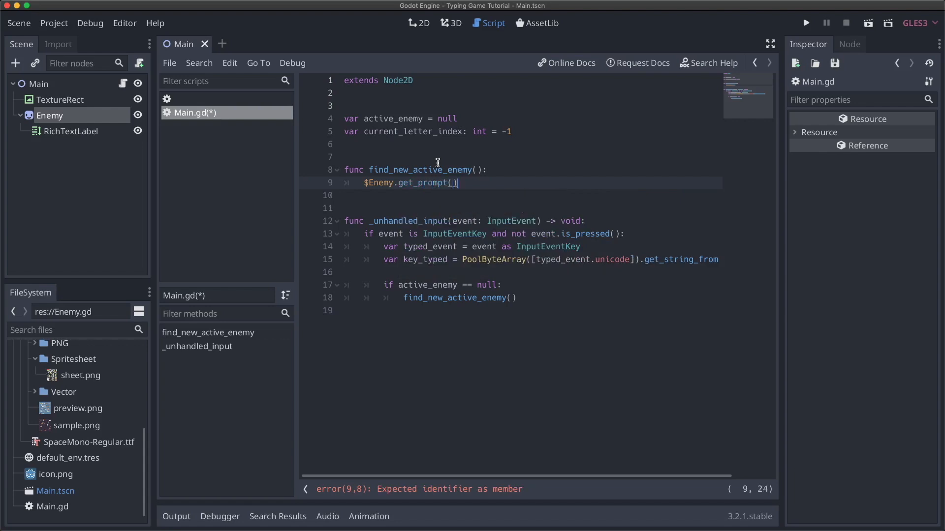
{"action": "key", "text": "cmd+s"}
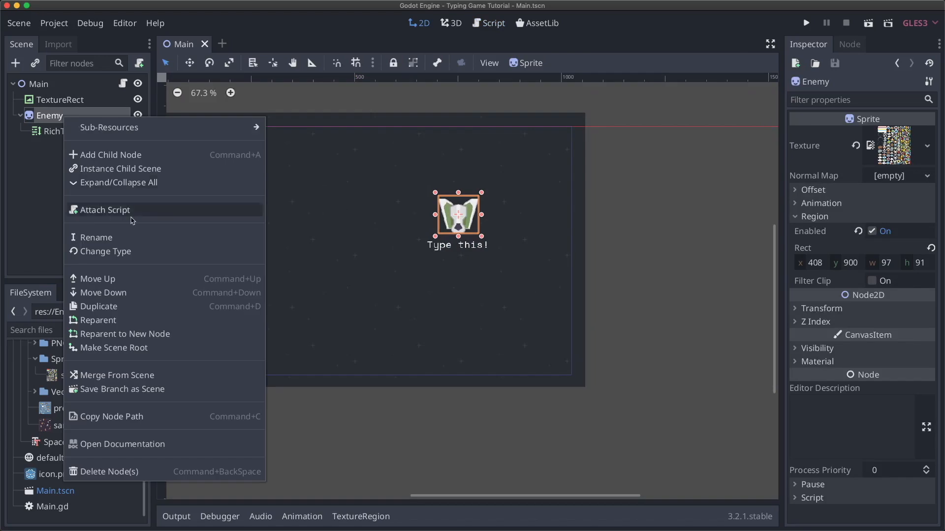
Attach a new Enemy.gd script to the Enemy node and select its template code.
{"action": "left_click", "coordinate": [104, 210]}
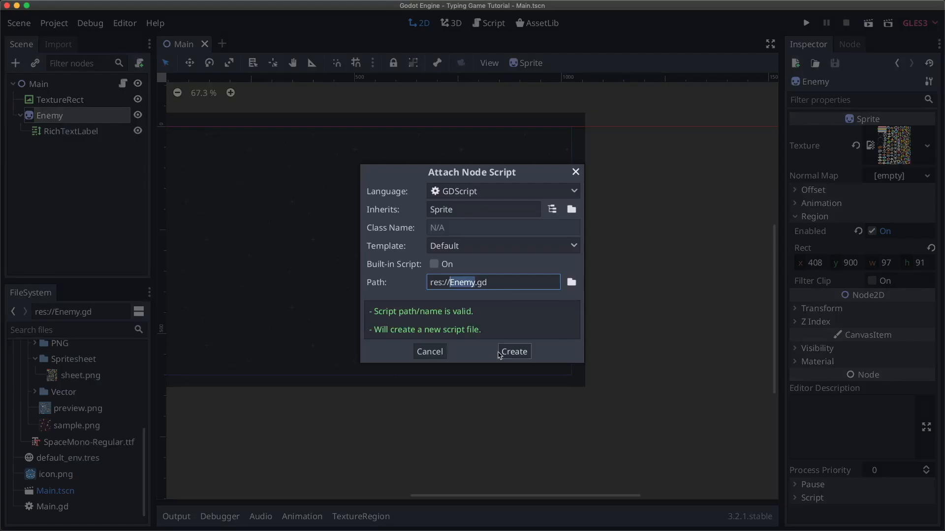
{"action": "left_click", "coordinate": [513, 351]}
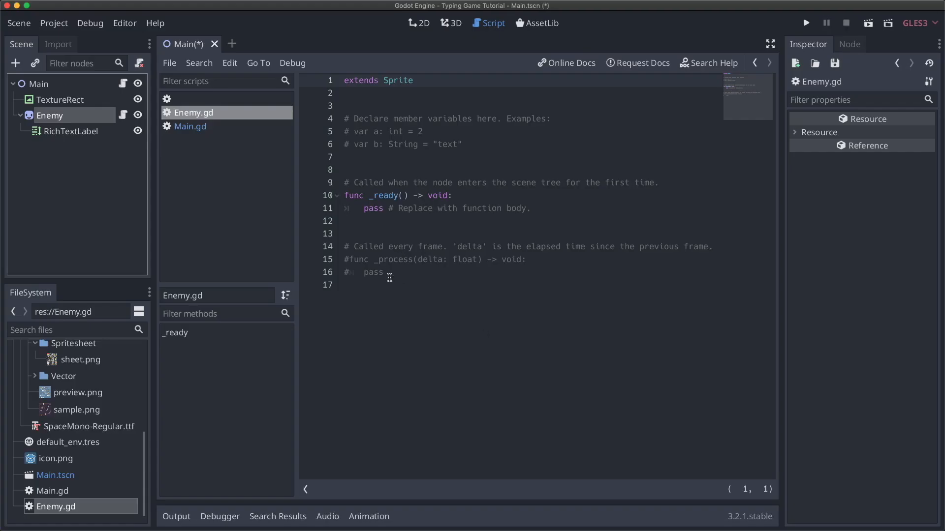
{"action": "left_click_drag", "start_coordinate": [345, 118], "coordinate": [381, 272]}
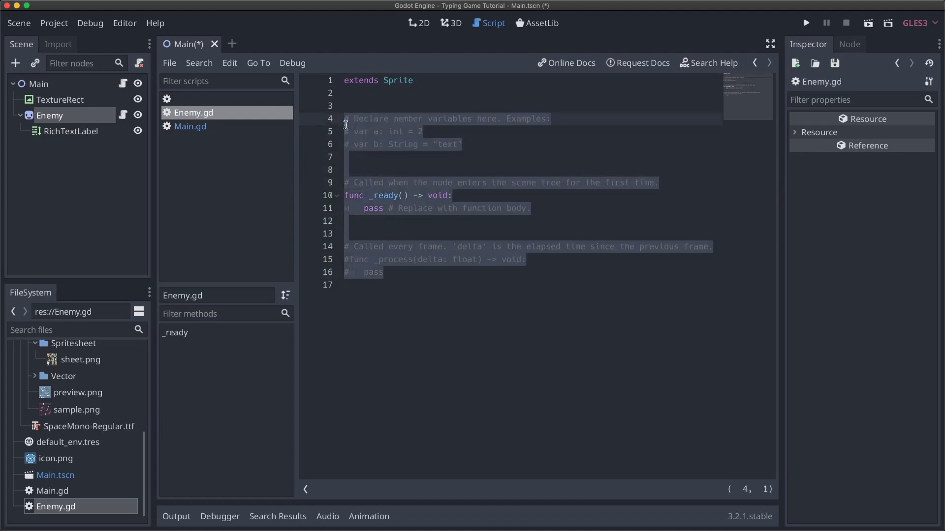
Add onready vars prompt = $RichTextLabel and prompt_text = $RichTextLabel.text.
{"action": "type", "text": "onready var promop"}
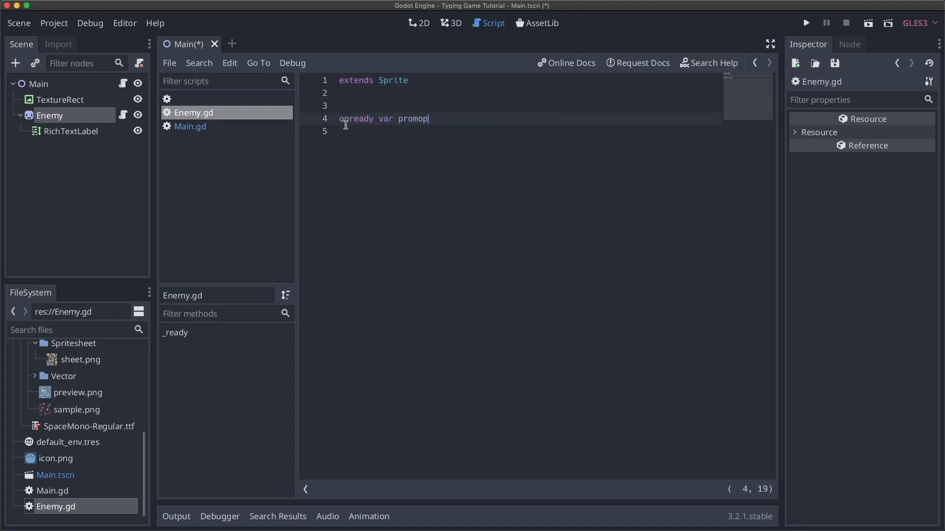
{"action": "type", "text": "pt ="}
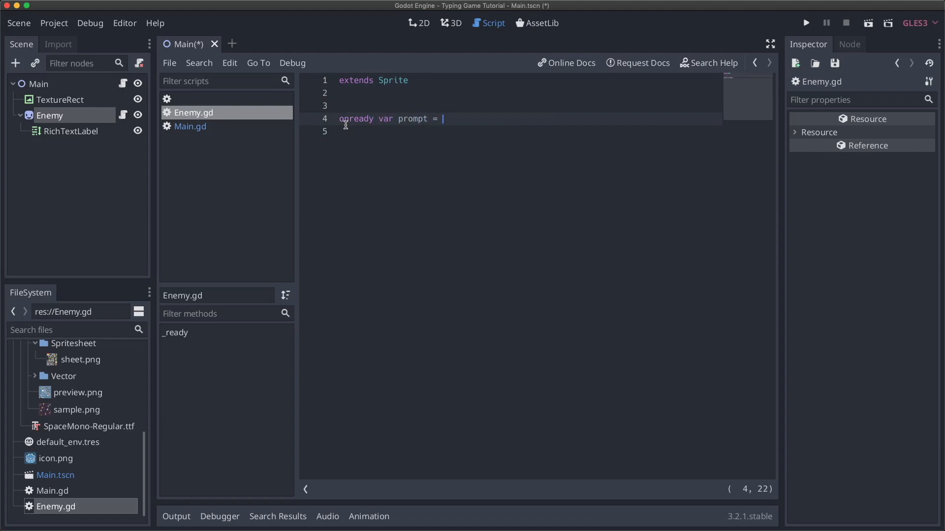
{"action": "type", "text": "$RichTextLabel"}
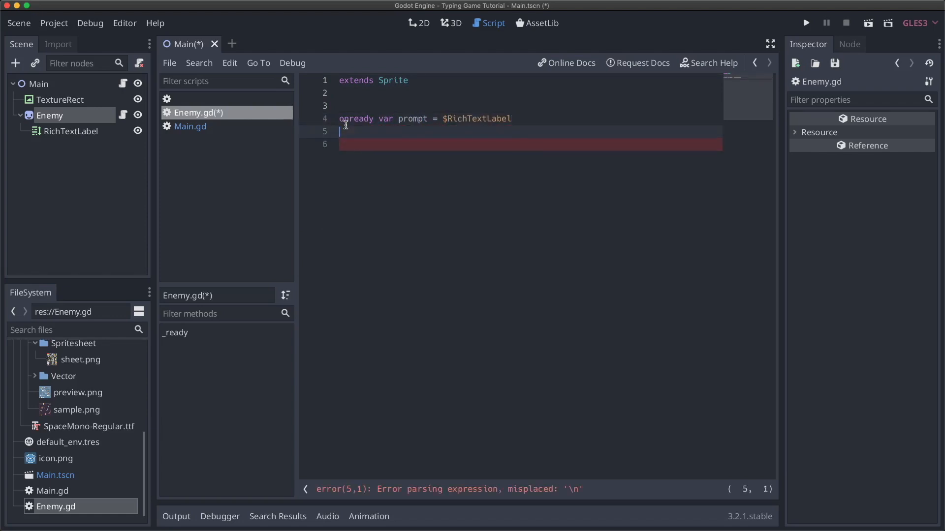
{"action": "type", "text": "onready var prompt_text ="}
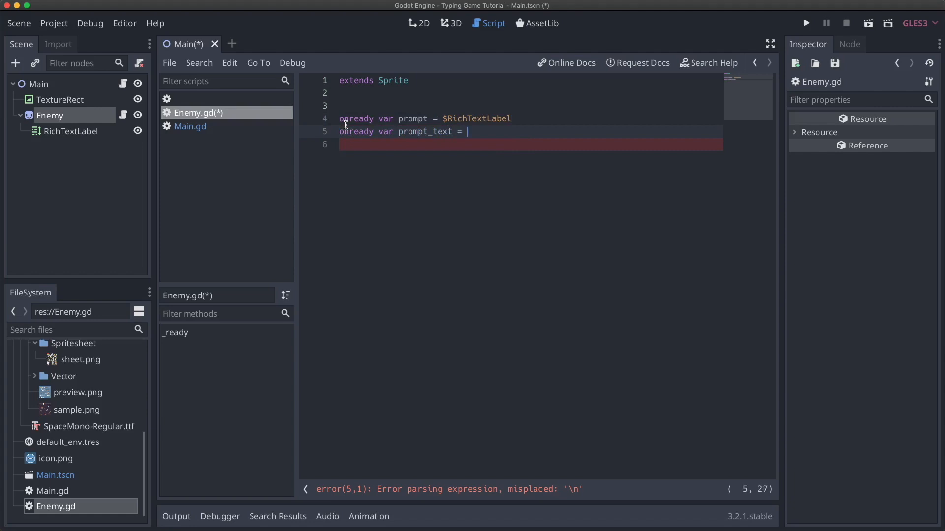
{"action": "type", "text": "$RichTextLabel."}
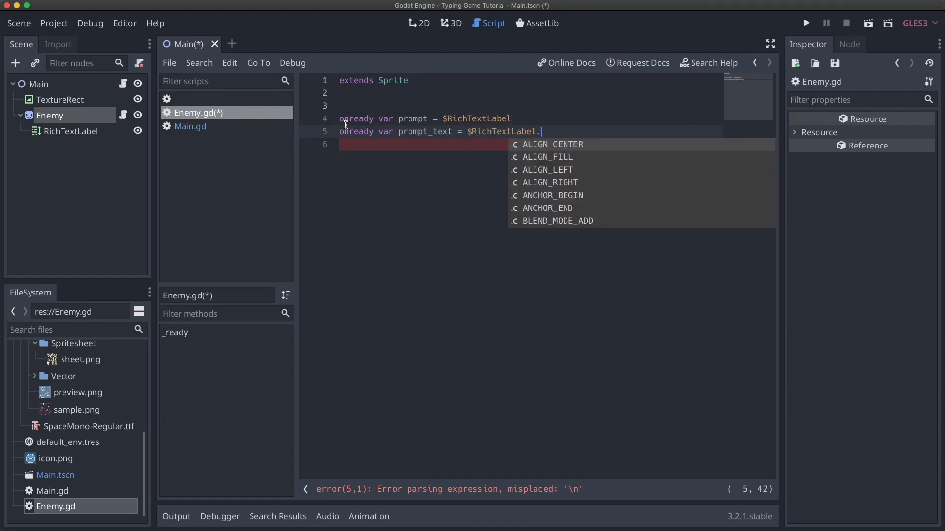
{"action": "type", "text": "text"}
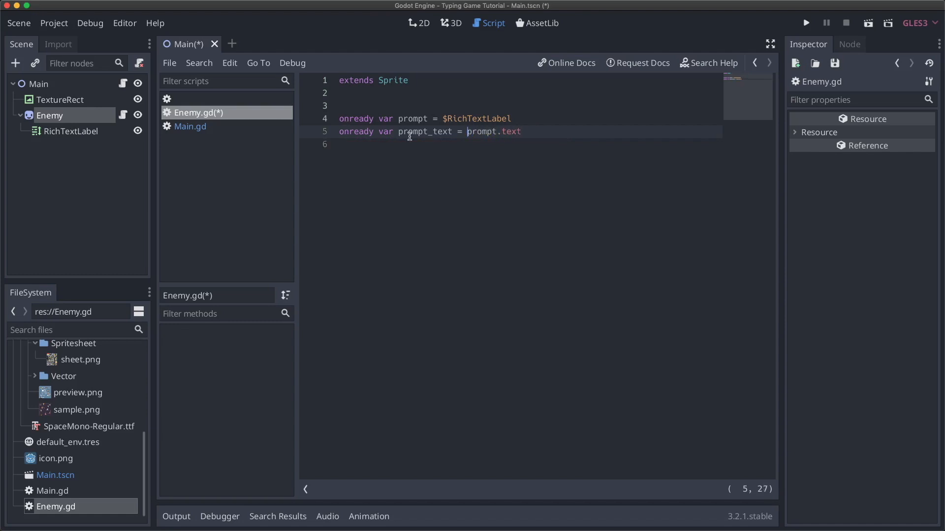
{"action": "mouse_move", "coordinate": [416, 119]}
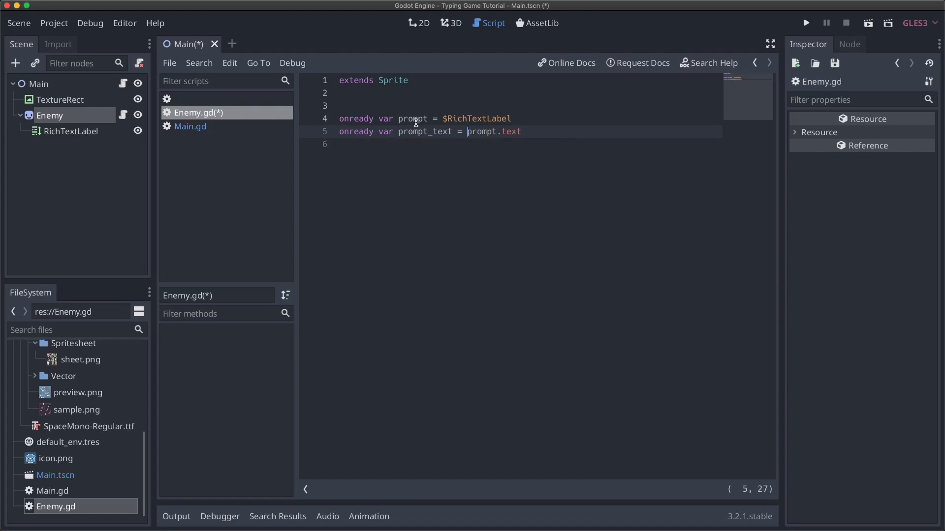
{"action": "mouse_move", "coordinate": [431, 139]}
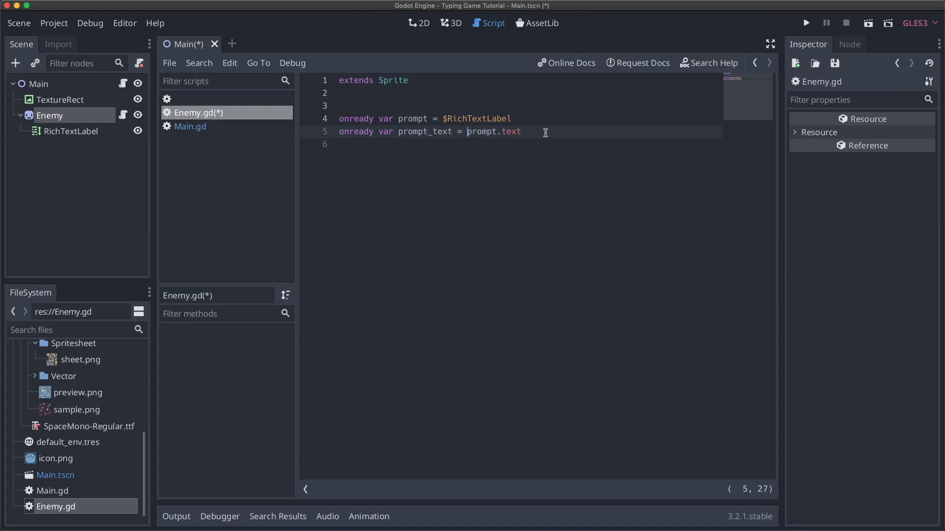
Write 'func get_prompt() -> String: return prompt_text' below the Enemy.gd variables.
{"action": "key", "text": "Enter"}
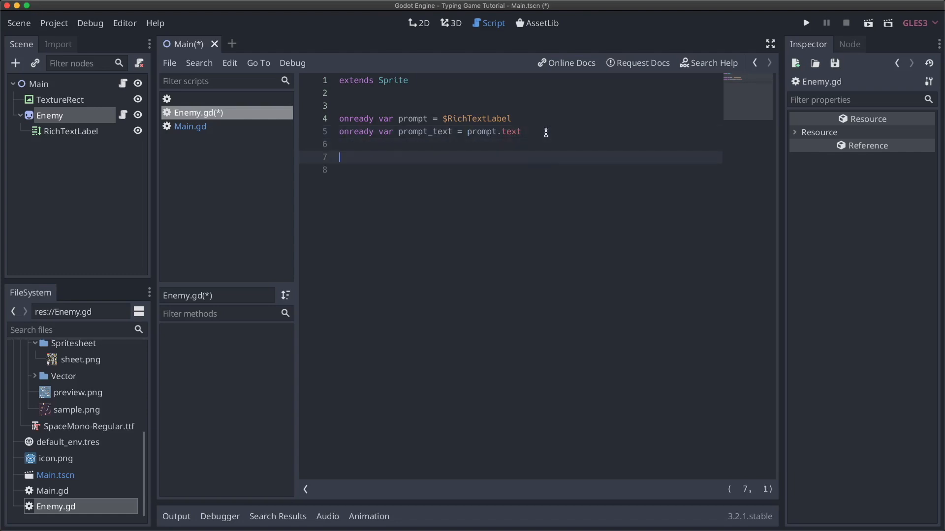
{"action": "type", "text": "func"}
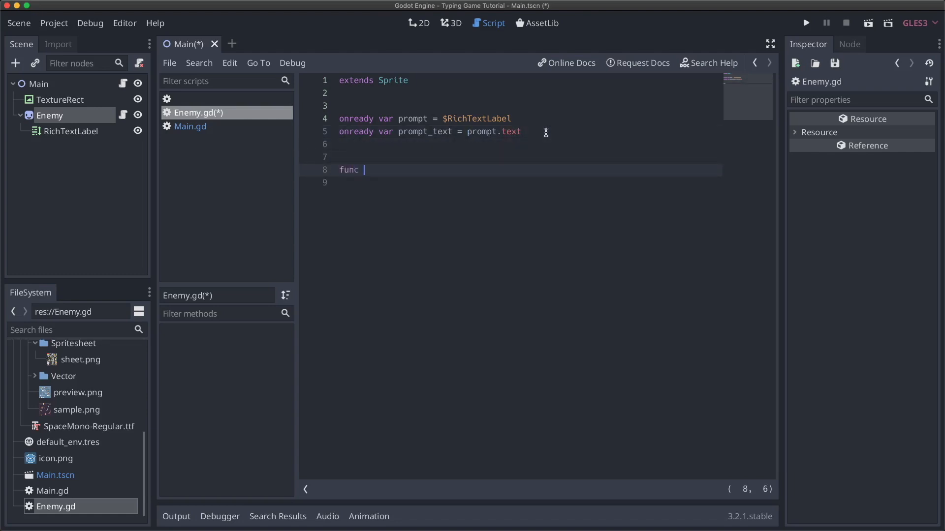
{"action": "type", "text": "get_pro"}
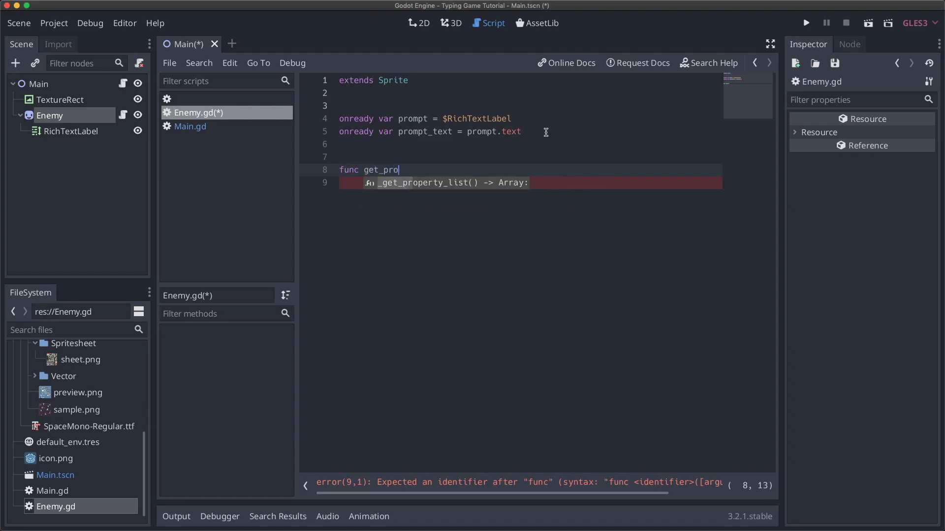
{"action": "type", "text": "mpt() ->"}
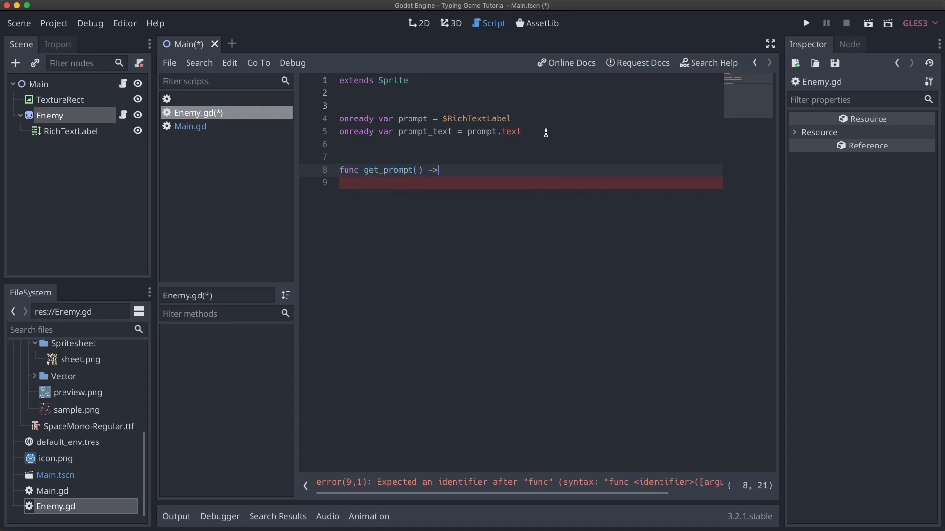
{"action": "type", "text": "String:"}
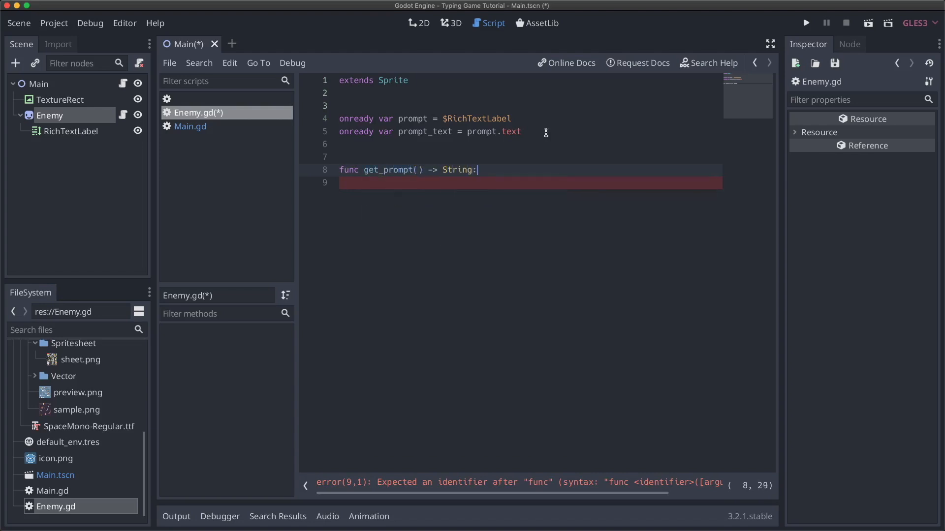
{"action": "type", "text": "retur"}
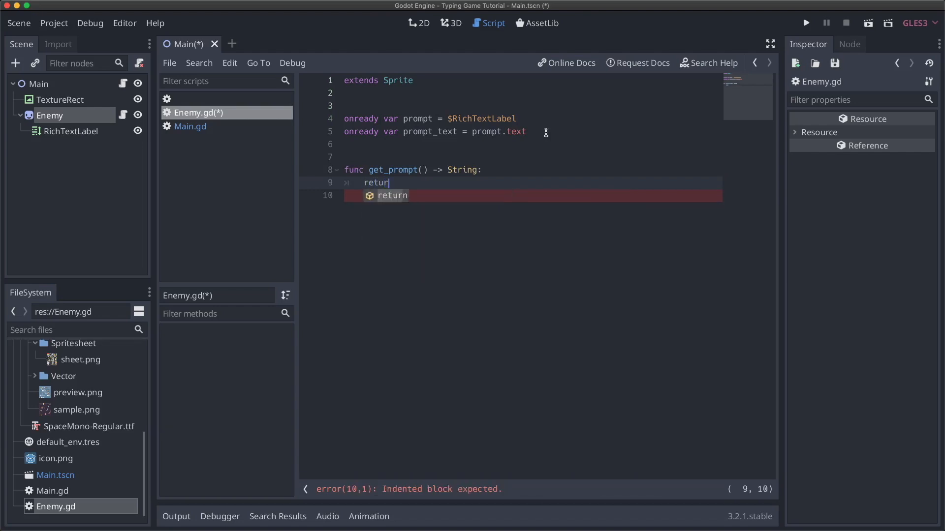
{"action": "type", "text": "promp[t]"}
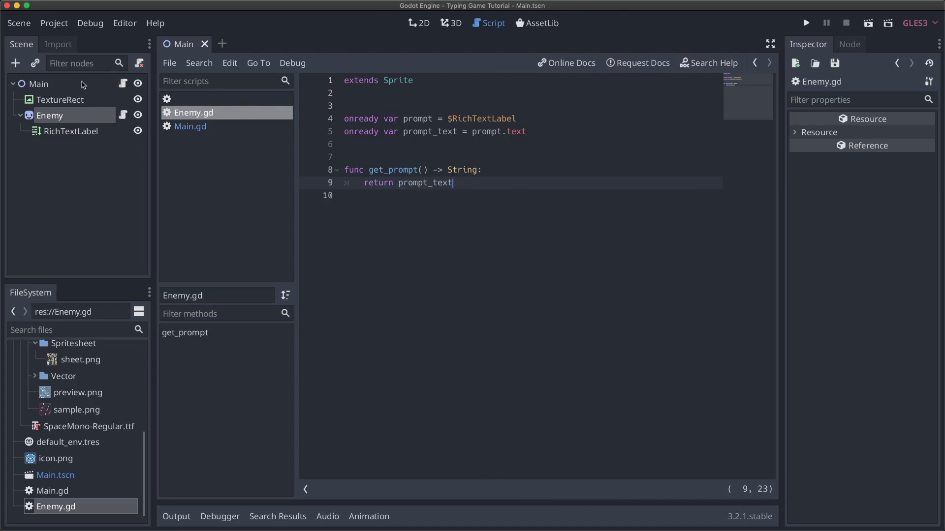
In Main.gd, add a typed_character parameter and a prompt variable, passing key_typed.
{"action": "left_click", "coordinate": [190, 127]}
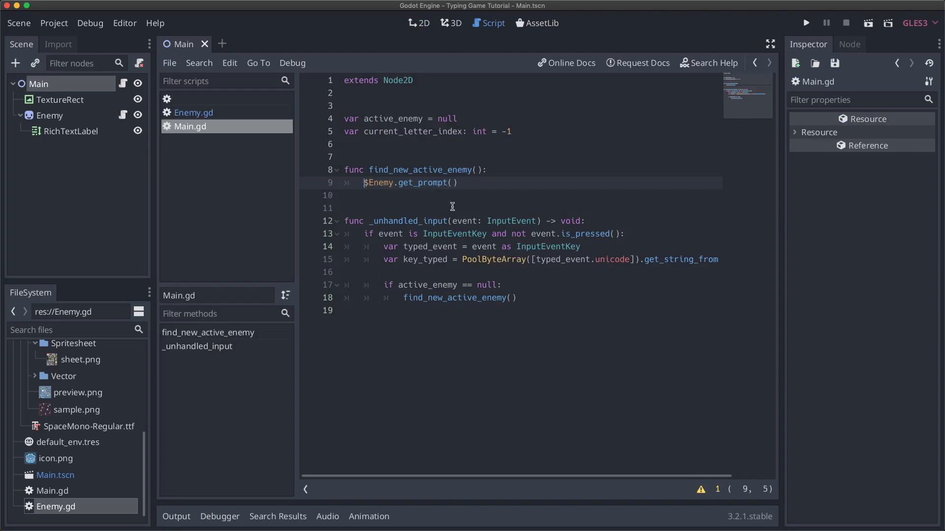
{"action": "mouse_move", "coordinate": [480, 182]}
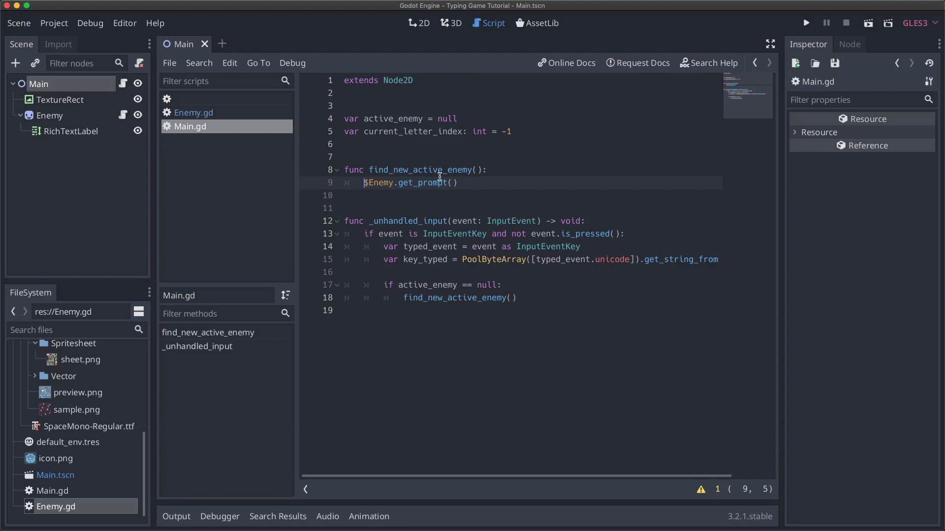
{"action": "type", "text": "va"}
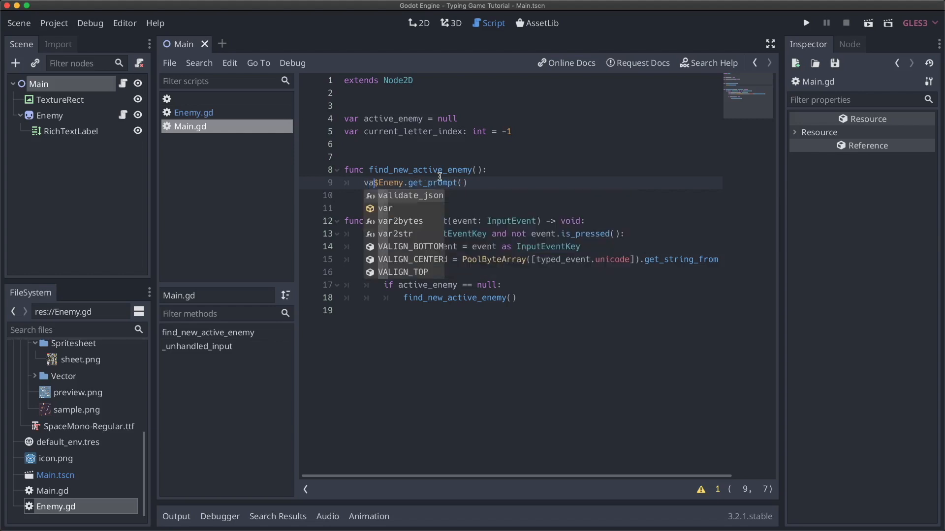
{"action": "type", "text": "prompt"}
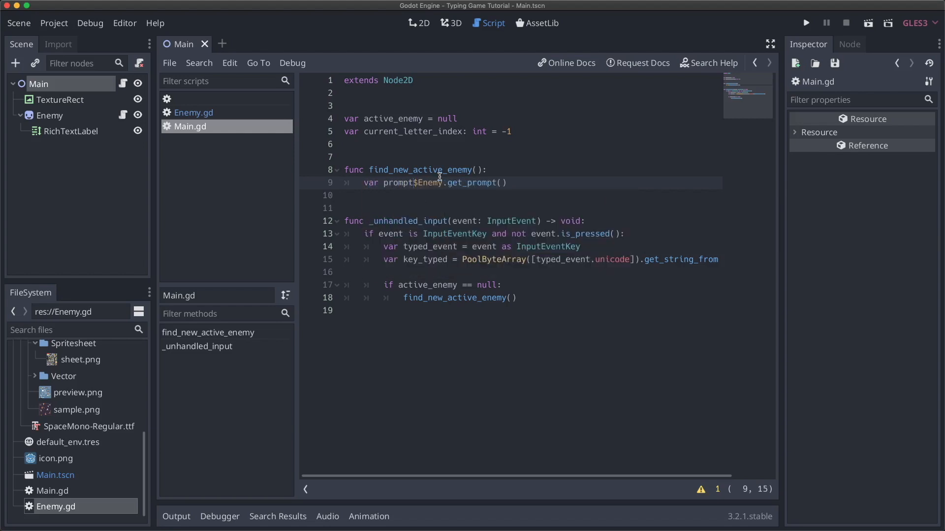
{"action": "type", "text": "="}
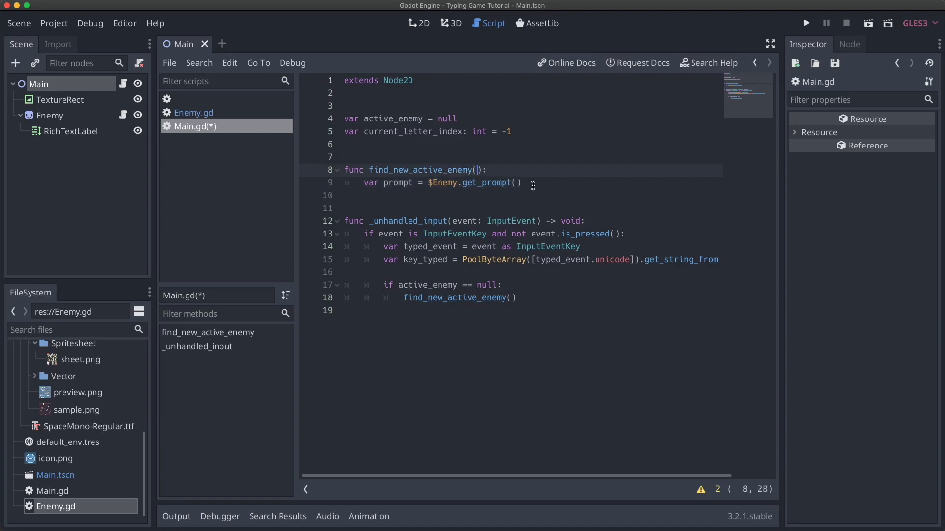
{"action": "type", "text": "typed_character: string"}
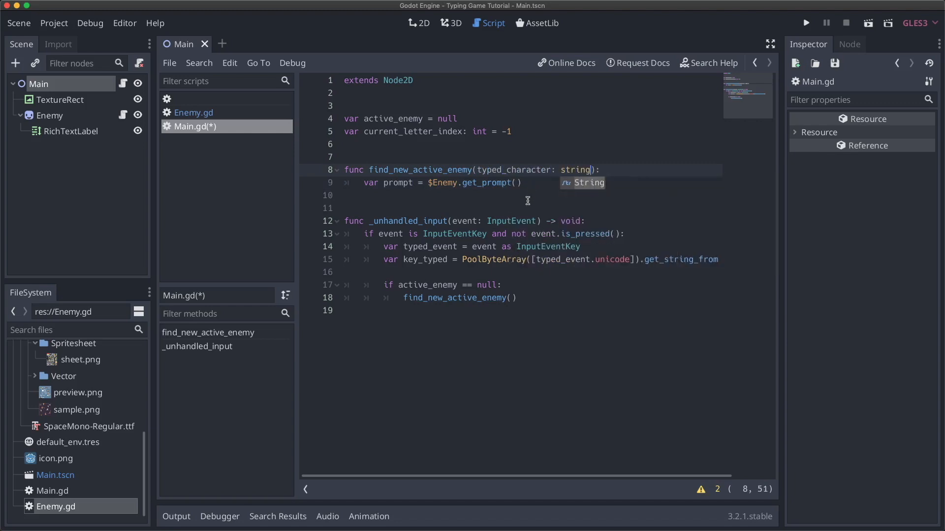
{"action": "type", "text": "key_typed"}
{"action": "left_click", "coordinate": [530, 196]}
{"action": "type", "text": "if"}
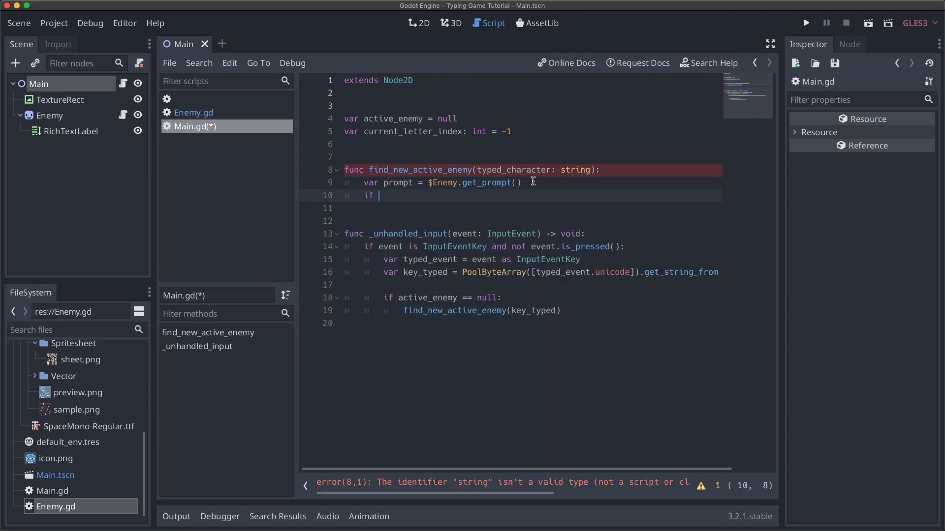
Add 'if prompt.substr(0, 1) == typed_character' assigning $Enemy to active_enemy, then run the game.
{"action": "type", "text": "prompt"}
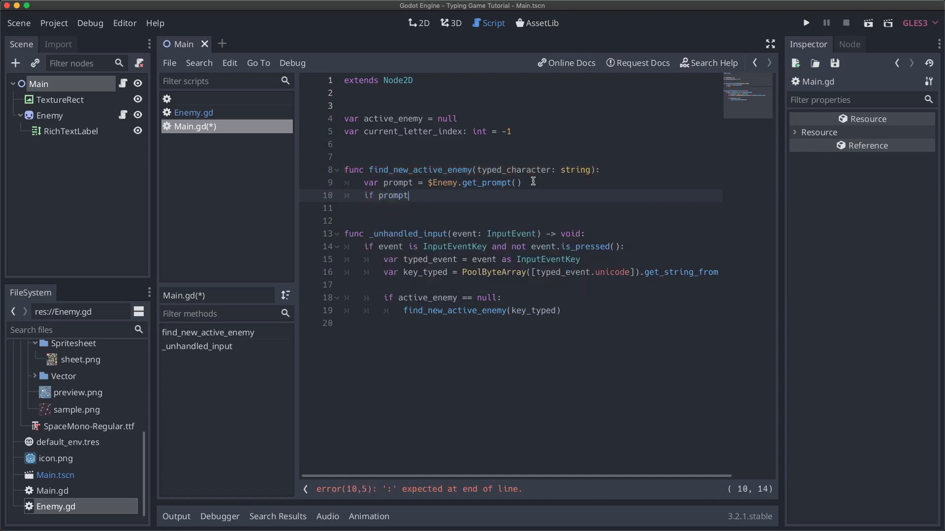
{"action": "type", "text": ".getc"}
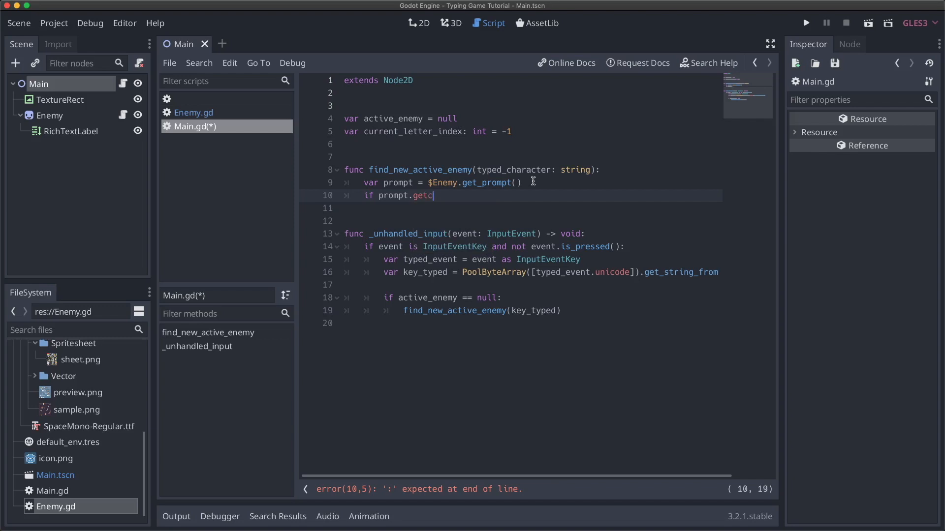
{"action": "key", "text": "Backspace"}
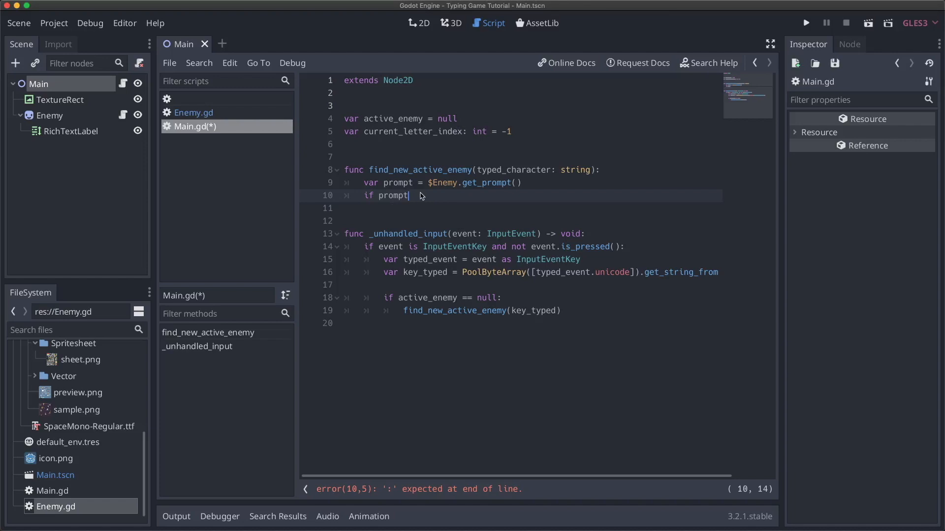
{"action": "type", "text": ".substr("}
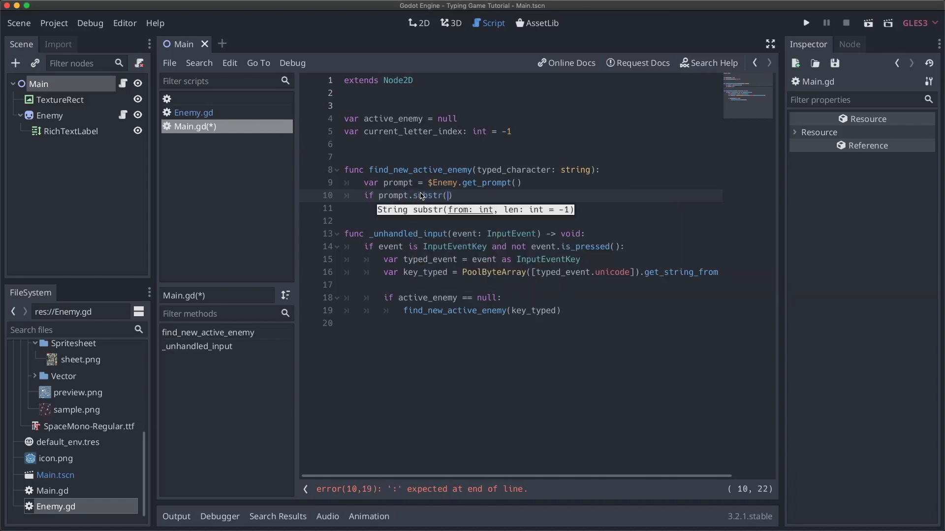
{"action": "type", "text": "0, 1"}
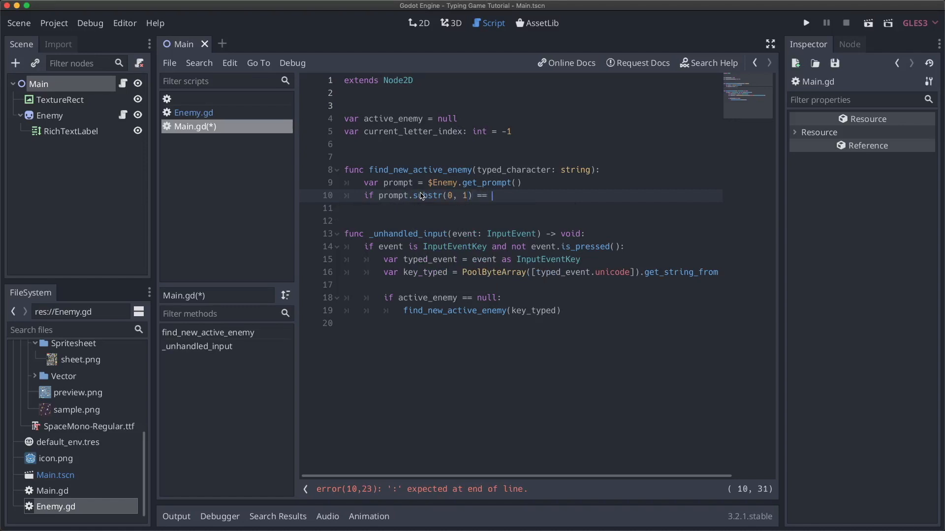
{"action": "type", "text": "typed_character:"}
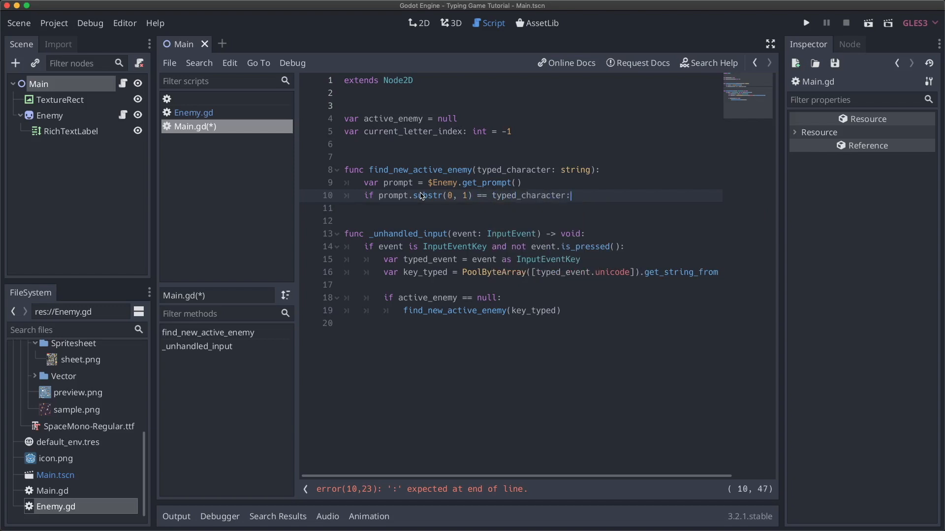
{"action": "type", "text": "active_enemy"}
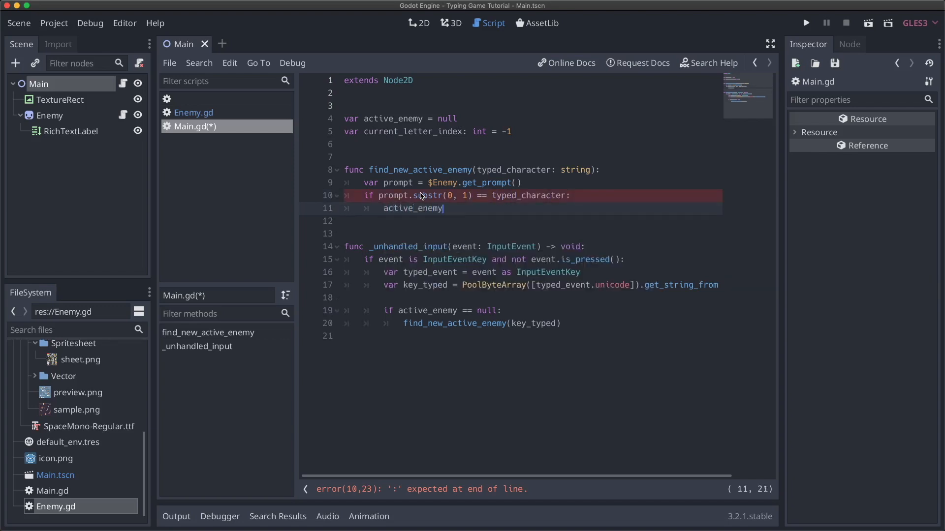
{"action": "type", "text": "=="}
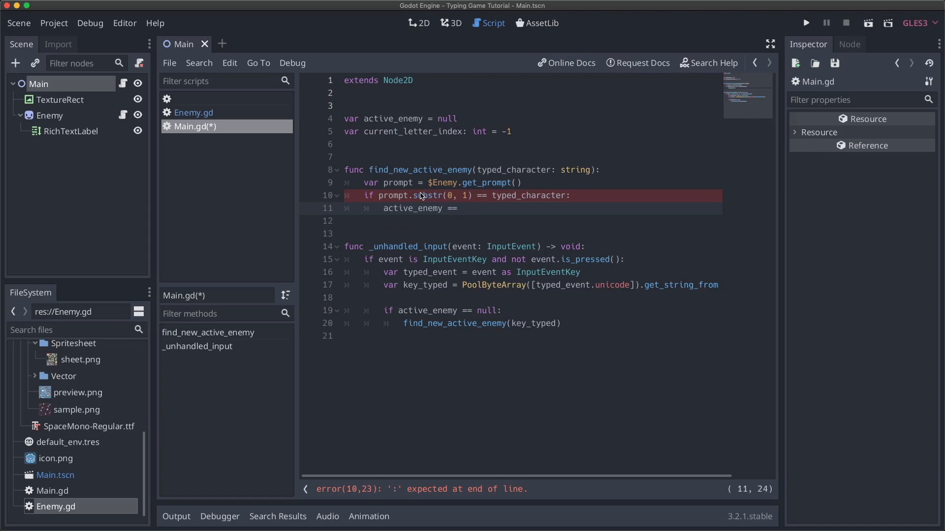
{"action": "type", "text": "$Enemy"}
{"action": "left_click", "coordinate": [533, 170]}
{"action": "type", "text": "S"}
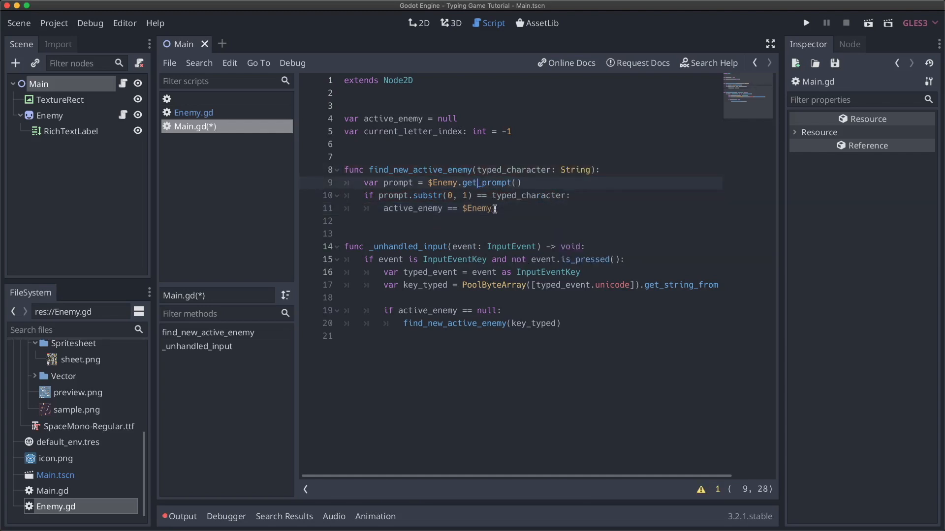
{"action": "left_click", "coordinate": [495, 209]}
{"action": "type", "text": "print(\"new enemy!\")"}
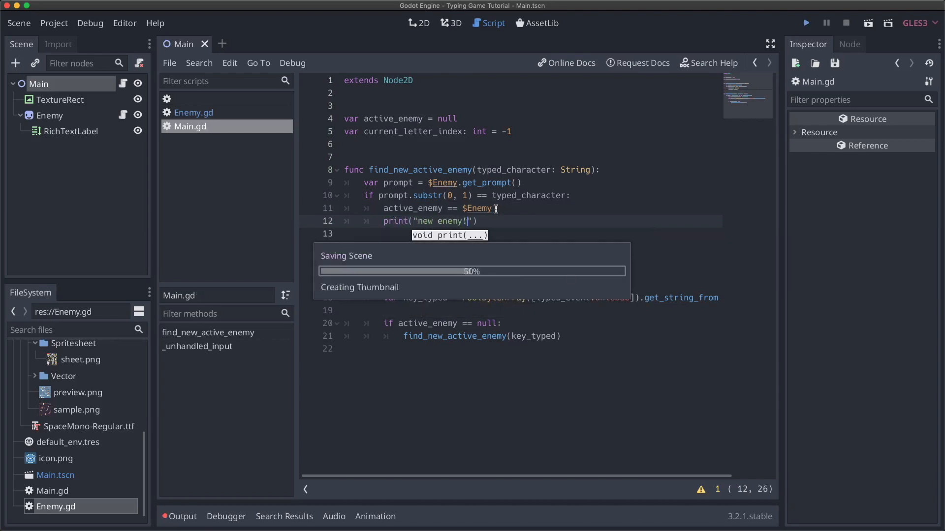
{"action": "left_click", "coordinate": [807, 22]}
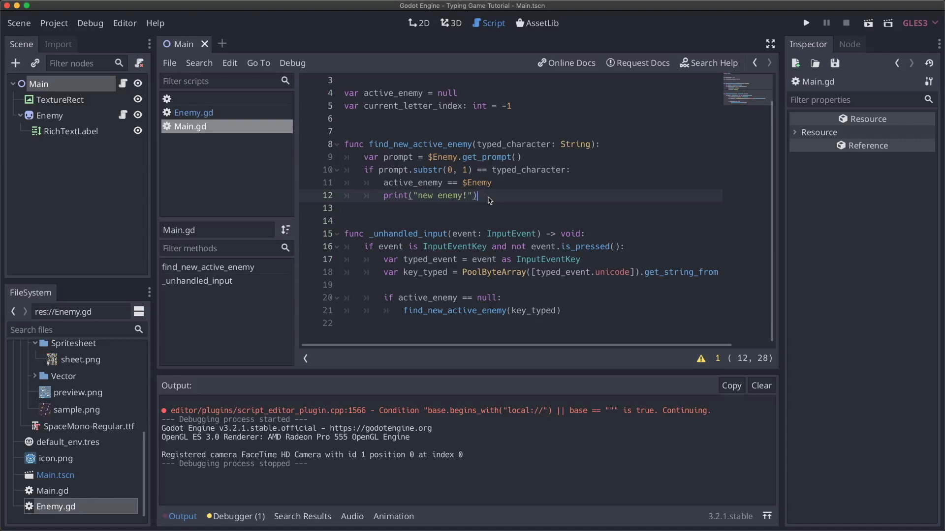
Replace the print with current_letter_index = 1 and turn == into an assignment.
{"action": "type", "text": "curr"}
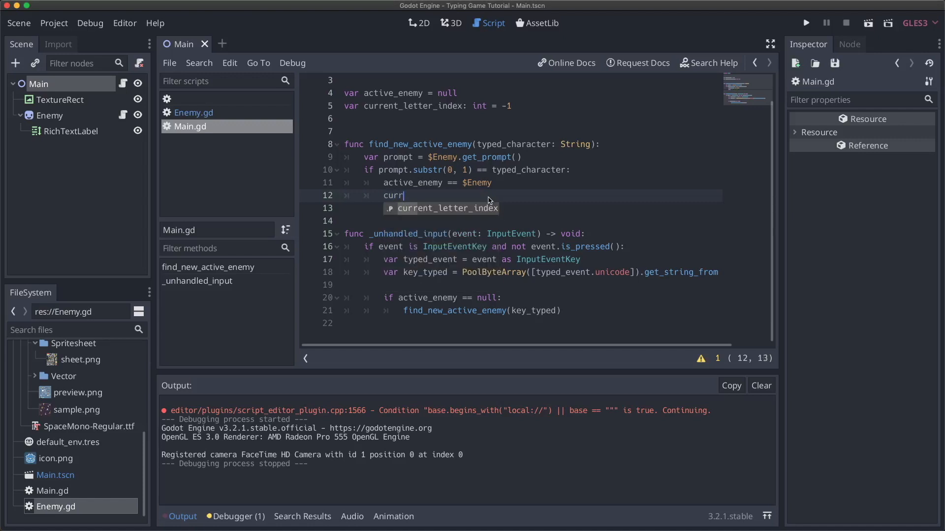
{"action": "type", "text": "ent_letter_index = 1"}
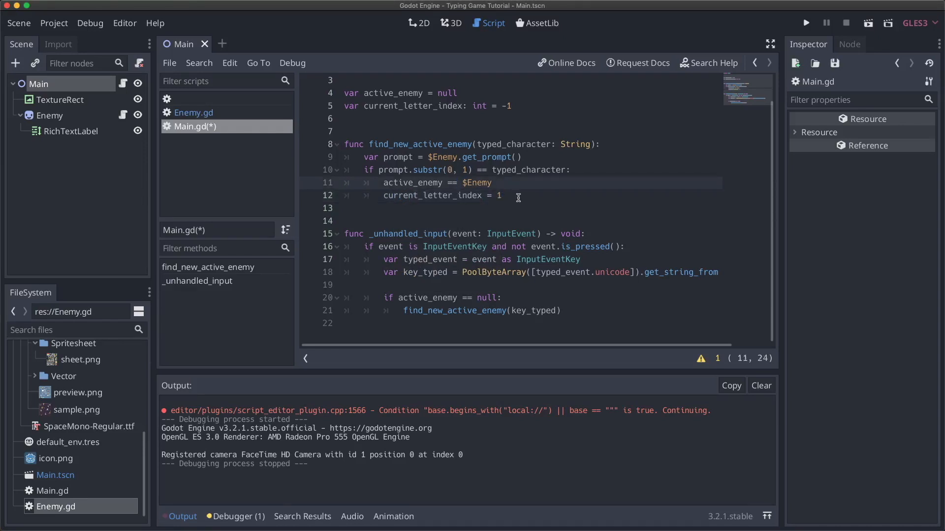
{"action": "key", "text": "Backspace"}
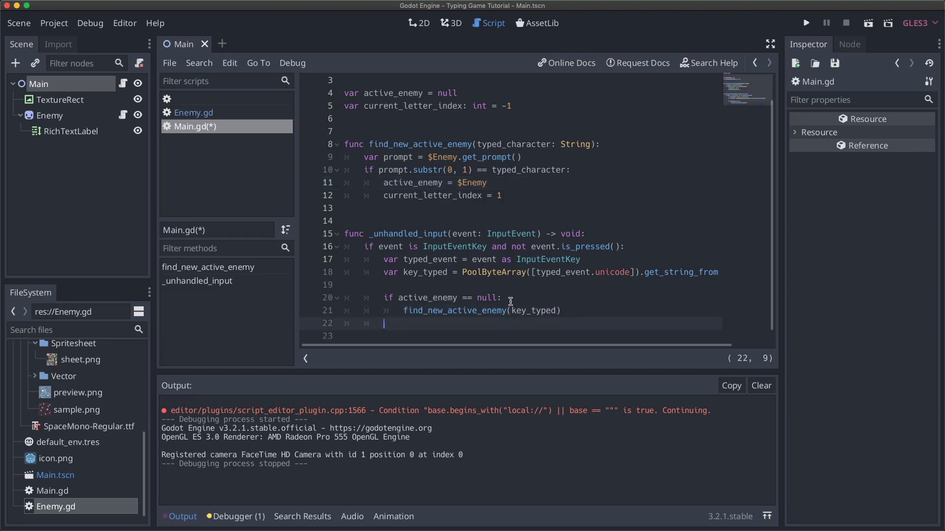
Add an else branch with 'var prompt = active_enemy.get_prompt()'.
{"action": "type", "text": "else:"}
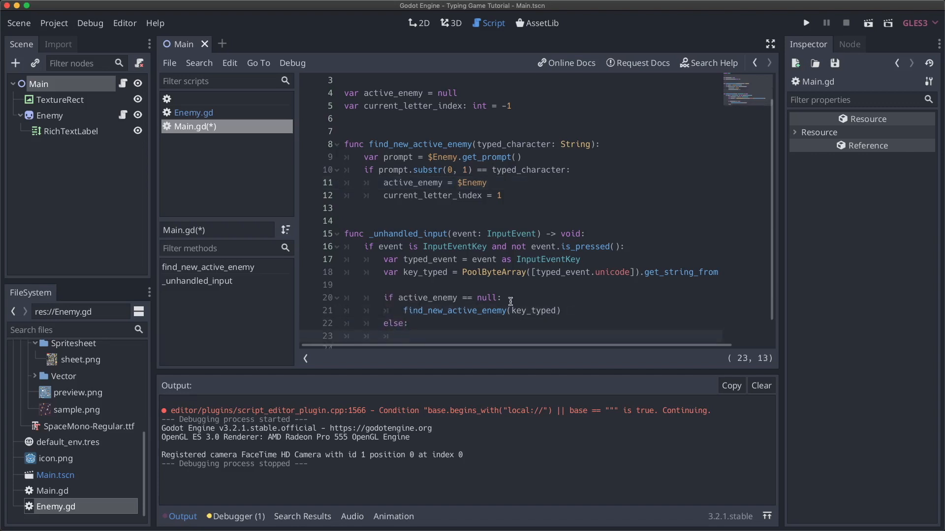
{"action": "type", "text": "var prompt"}
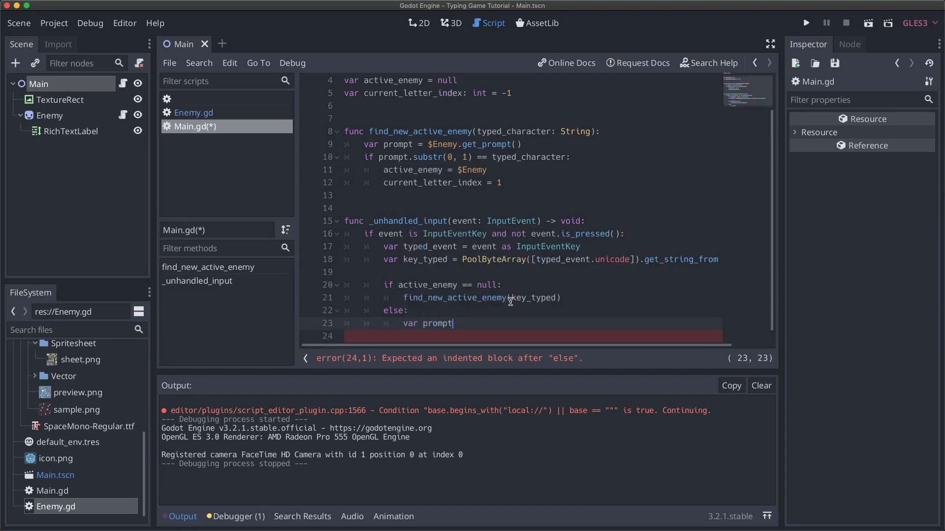
{"action": "type", "text": "= active_enemy./"}
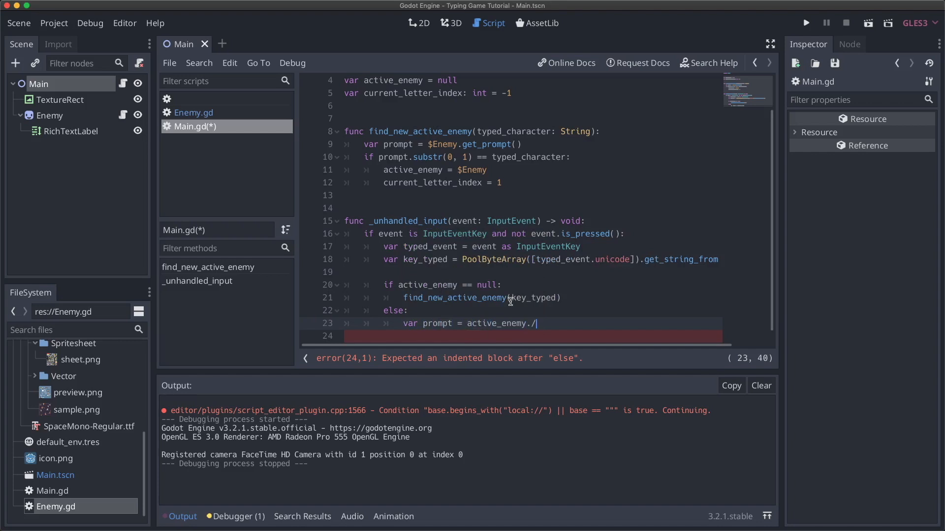
{"action": "type", "text": "get_prompt("}
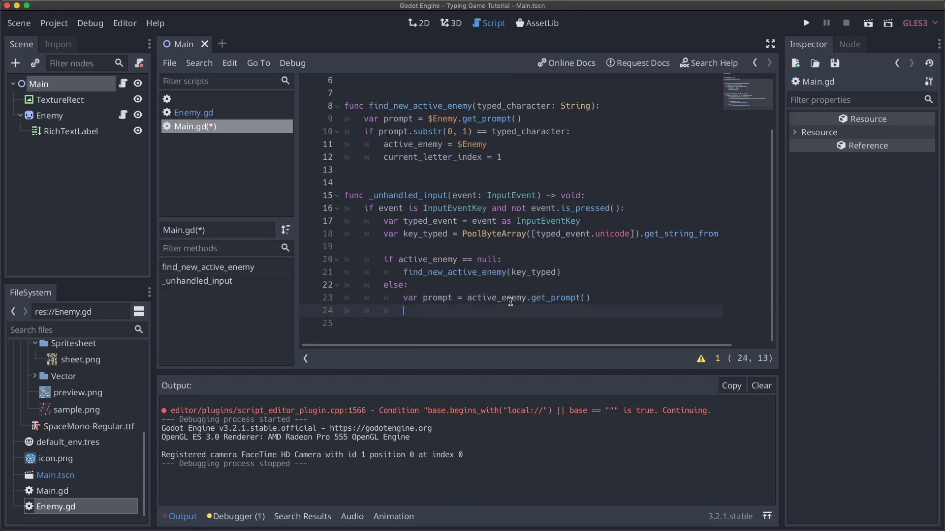
Set next_character = prompt.substr(current_letter_index, 1) on a new line.
{"action": "type", "text": "var next_"}
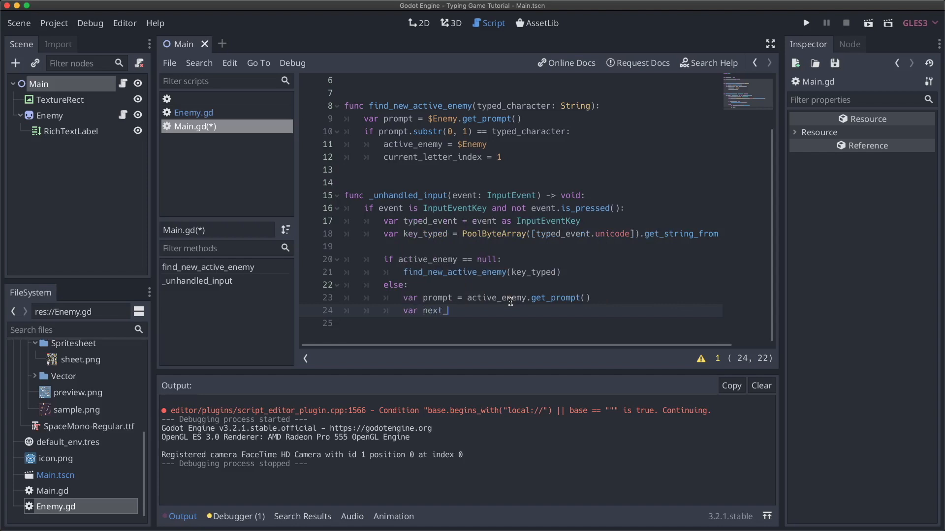
{"action": "type", "text": "character ="}
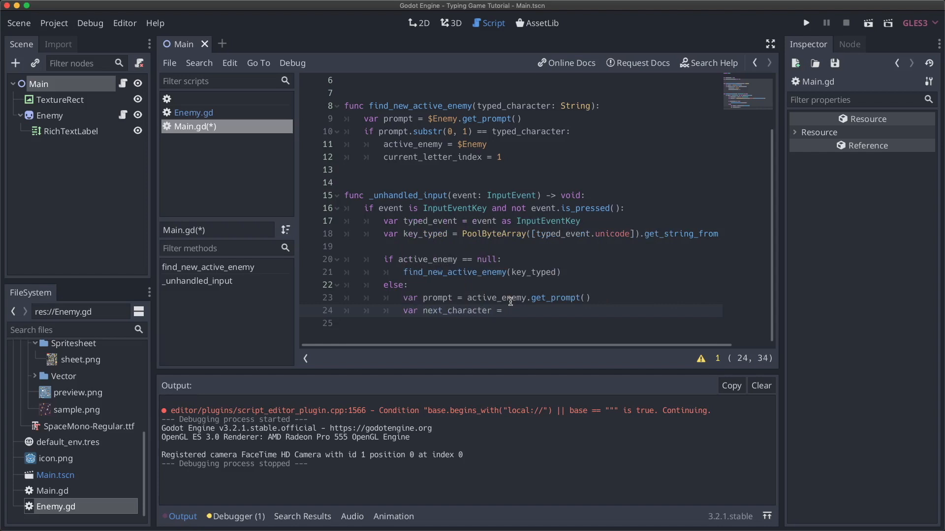
{"action": "type", "text": "prompt.subst"}
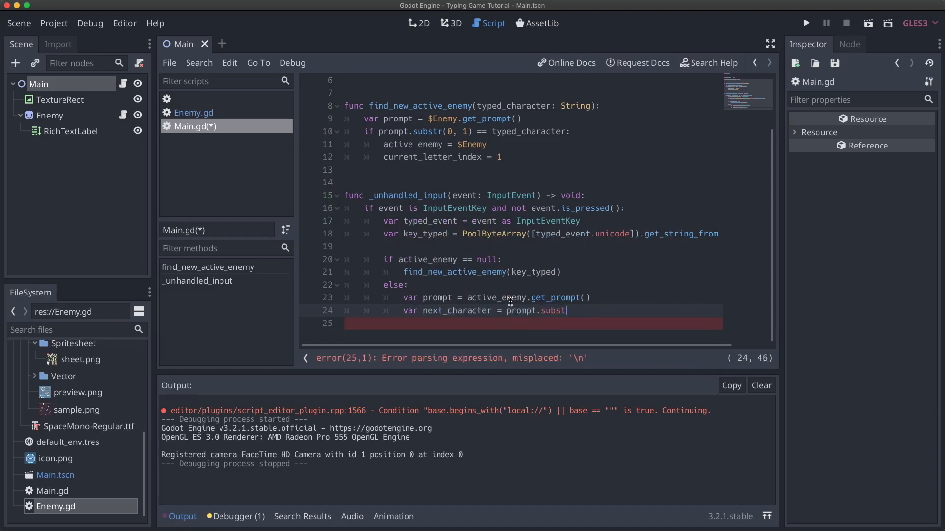
{"action": "type", "text": "("}
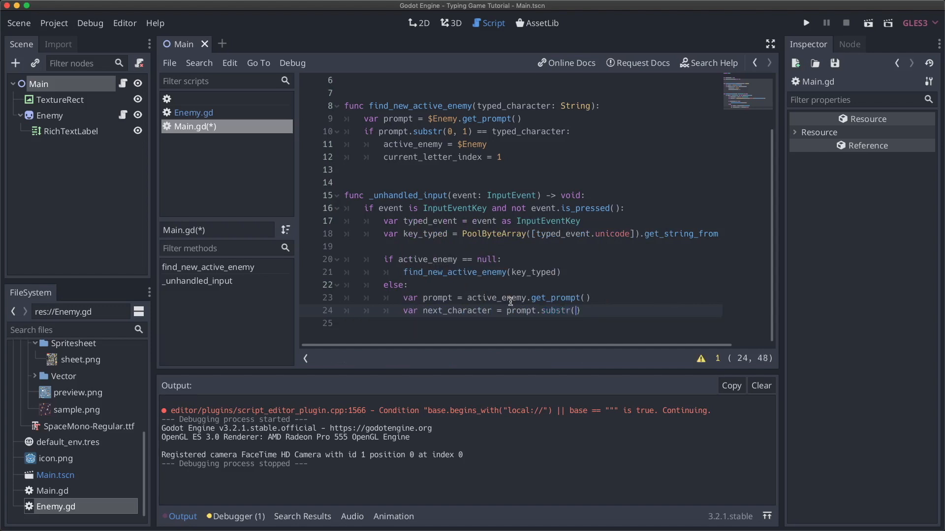
{"action": "type", "text": "current_letter_index,"}
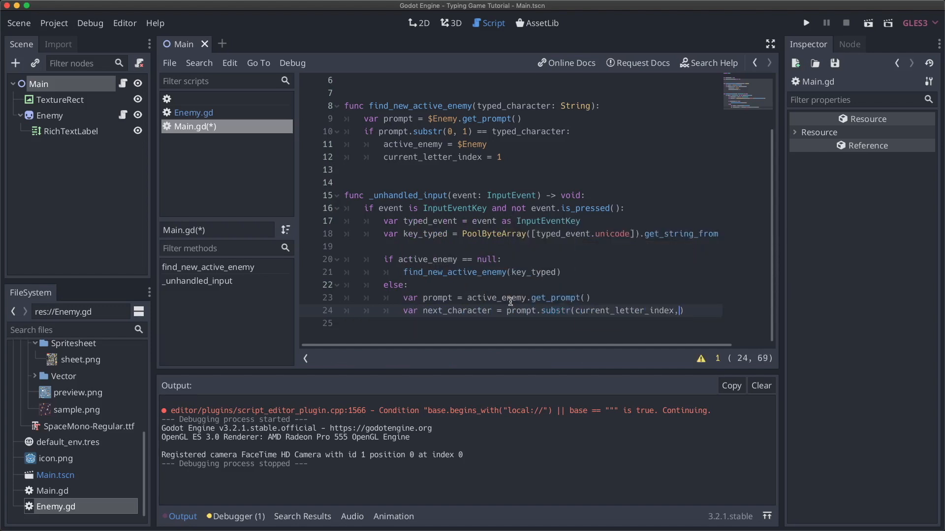
{"action": "type", "text": "1"}
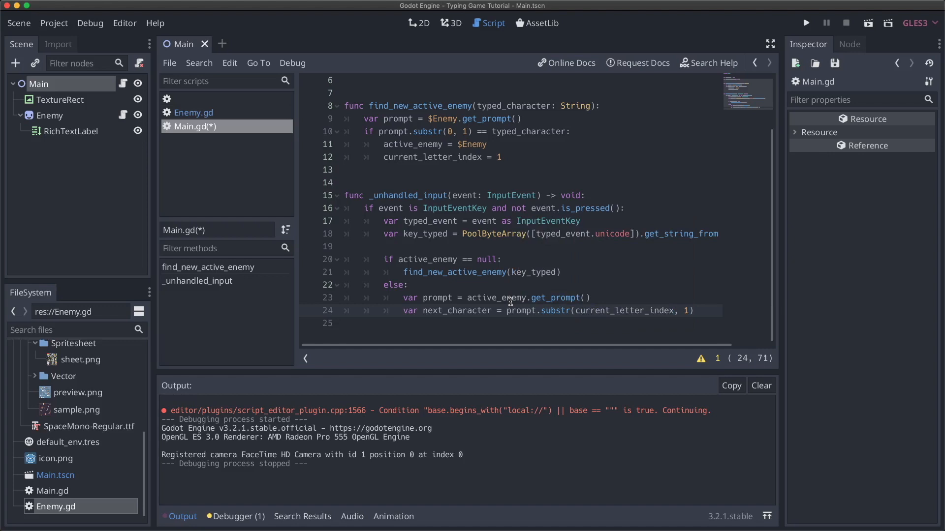
{"action": "left_click", "coordinate": [693, 310]}
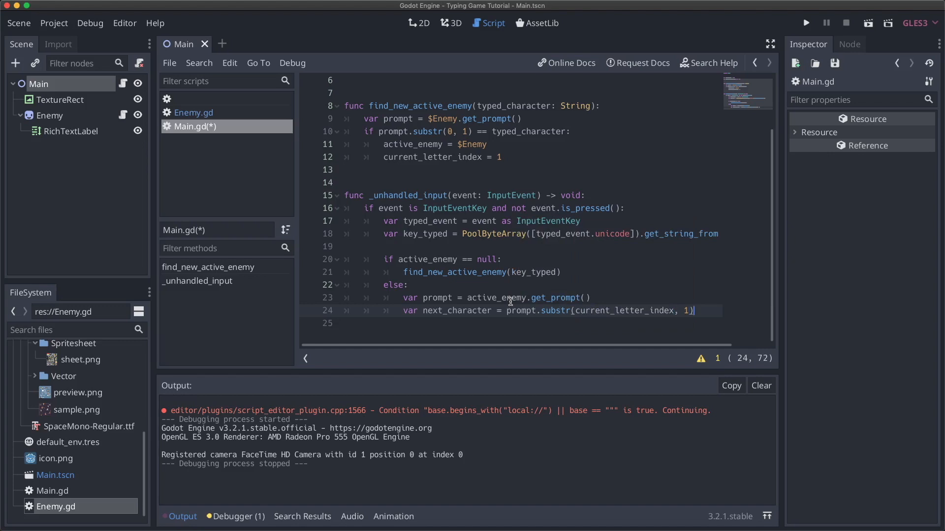
{"action": "key", "text": "Enter"}
{"action": "type", "text": "if"}
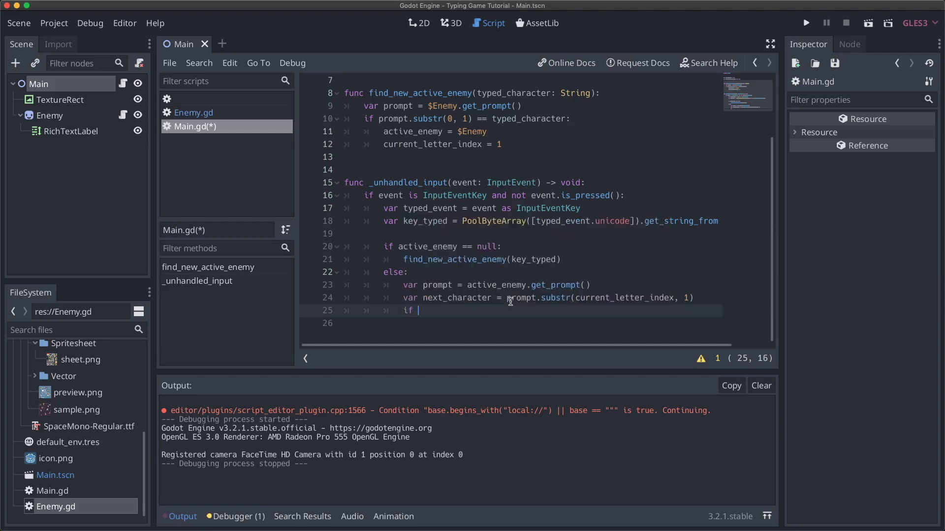
When key_typed == next_character, print "success" and increment current_letter_index by 1.
{"action": "type", "text": "key_typed ="}
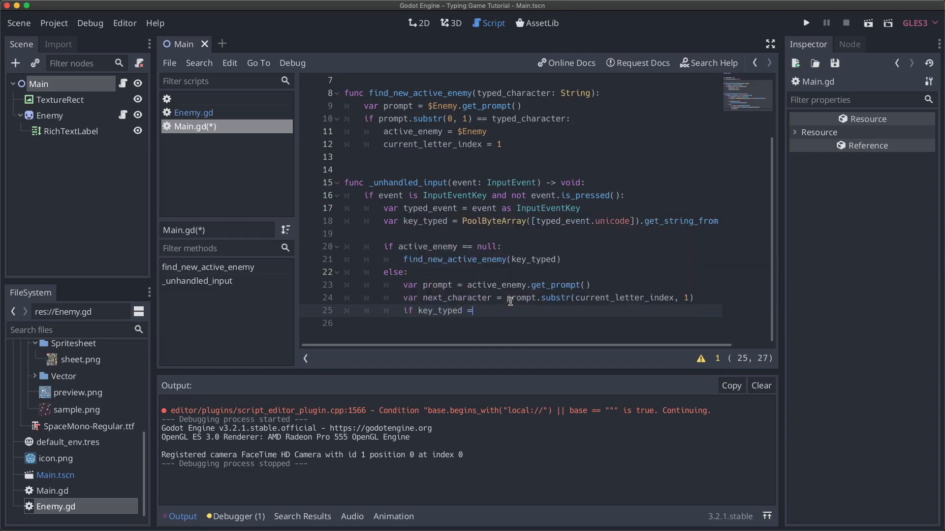
{"action": "type", "text": "= next_character:"}
{"action": "left_click", "coordinate": [535, 323]}
{"action": "type", "text": "print(\""}
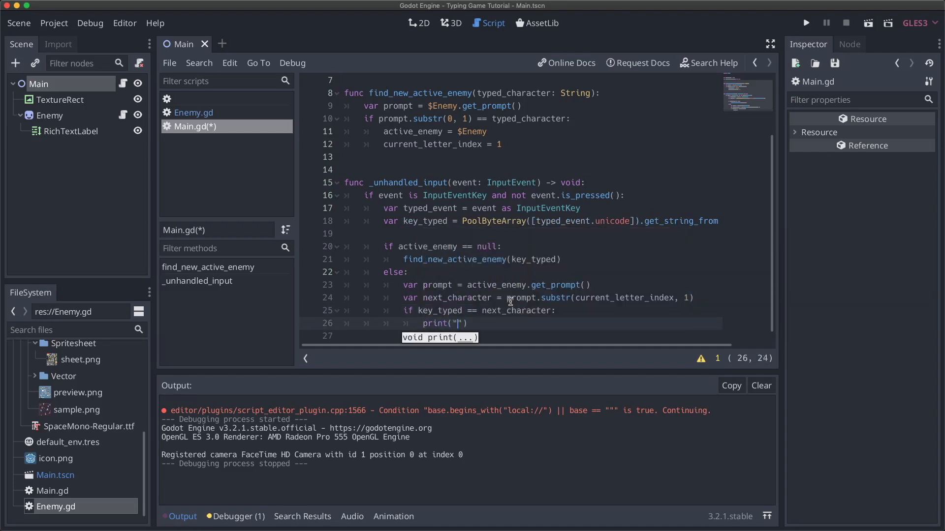
{"action": "type", "text": "success"}
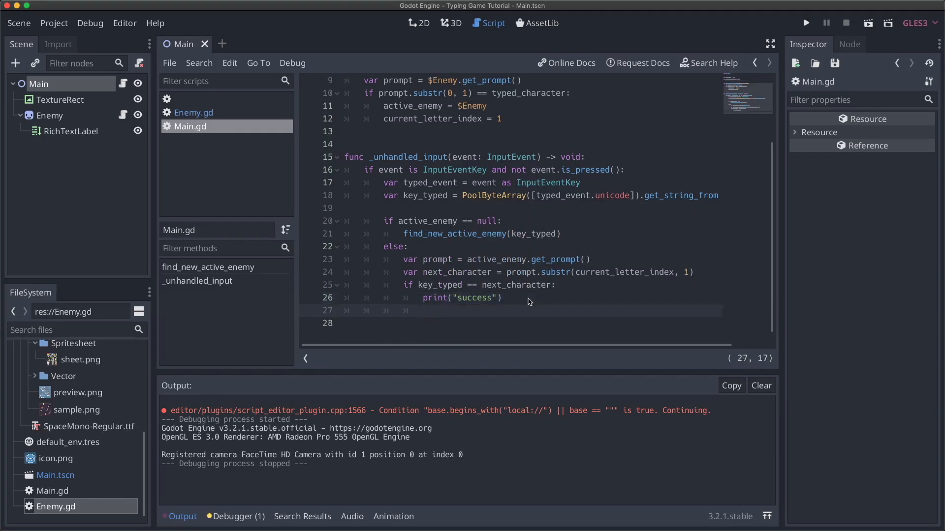
{"action": "type", "text": "current_letter_index += 1"}
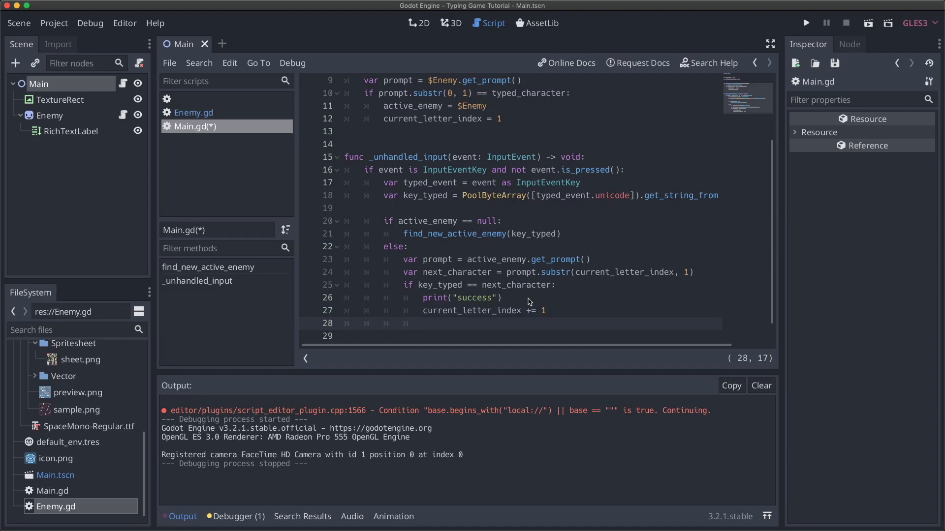
Add 'if current_letter_index == prompt.length()' setting index -1, queue_free() on active_enemy, and active_enemy = null.
{"action": "type", "text": "if current_letter_index"}
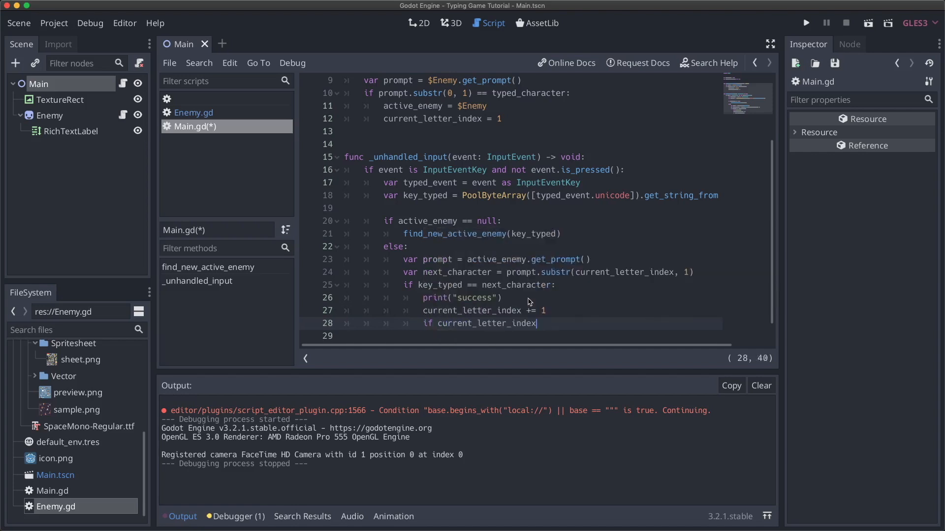
{"action": "type", "text": "=="}
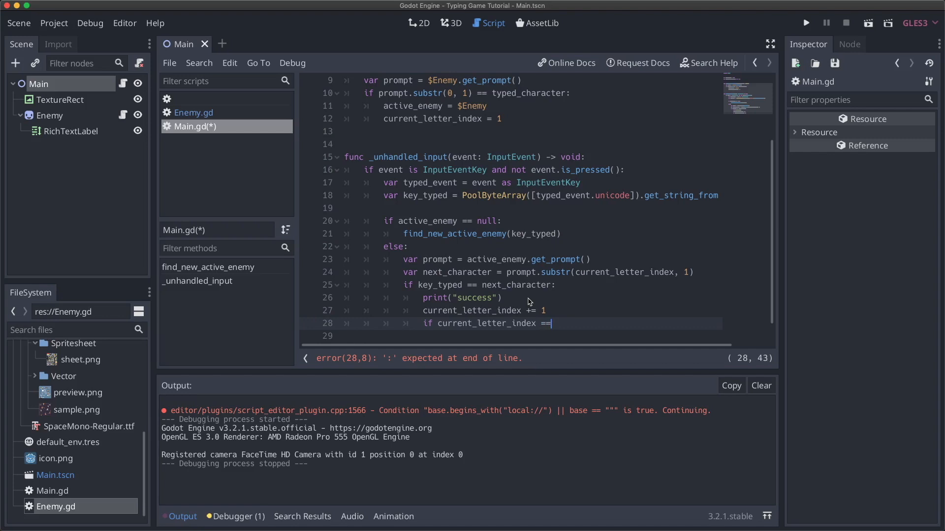
{"action": "type", "text": "prompt."}
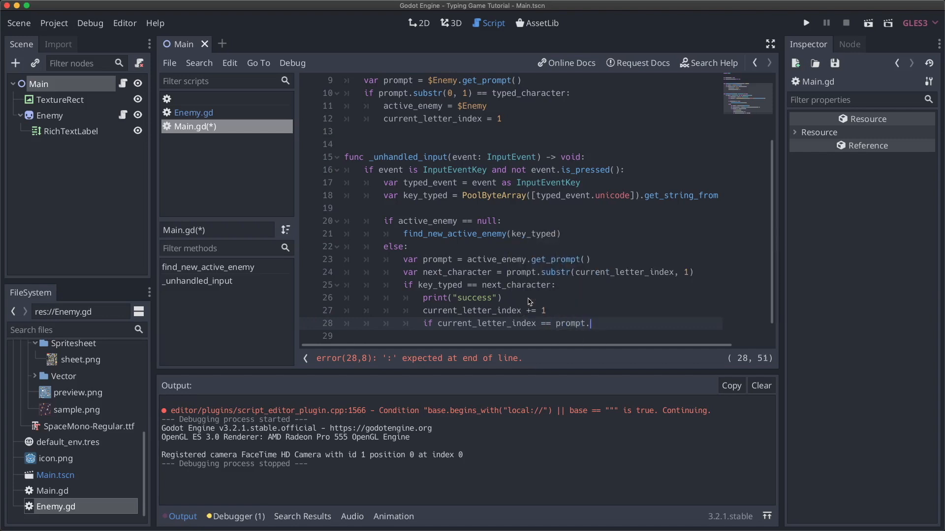
{"action": "type", "text": "length():"}
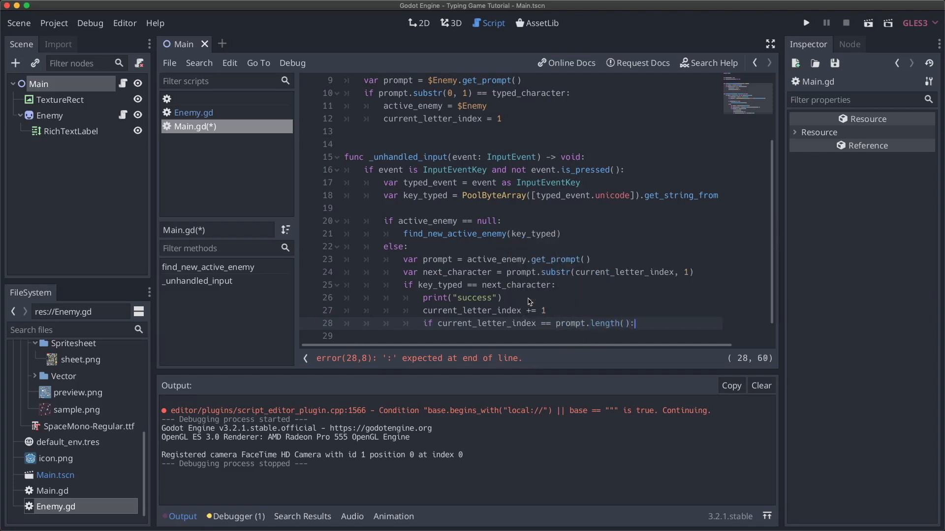
{"action": "key", "text": "enter"}
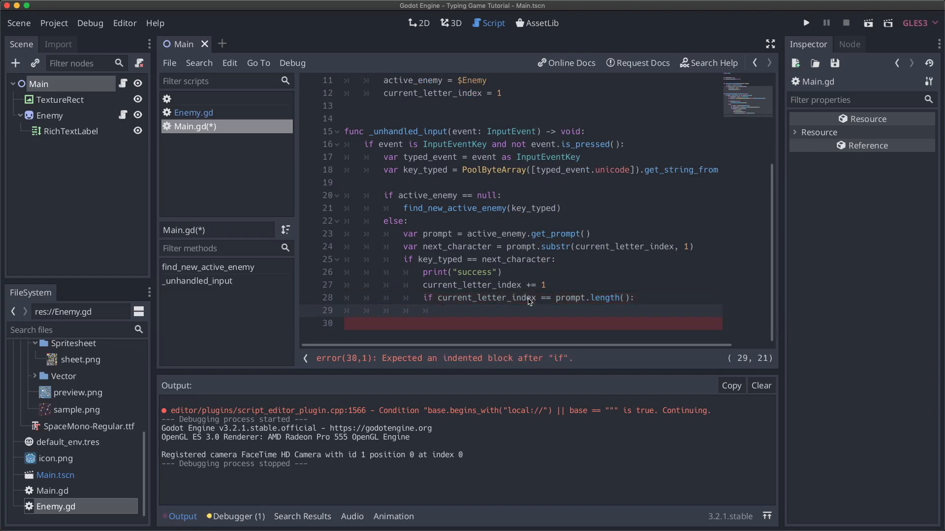
{"action": "type", "text": "current_letter_index ="}
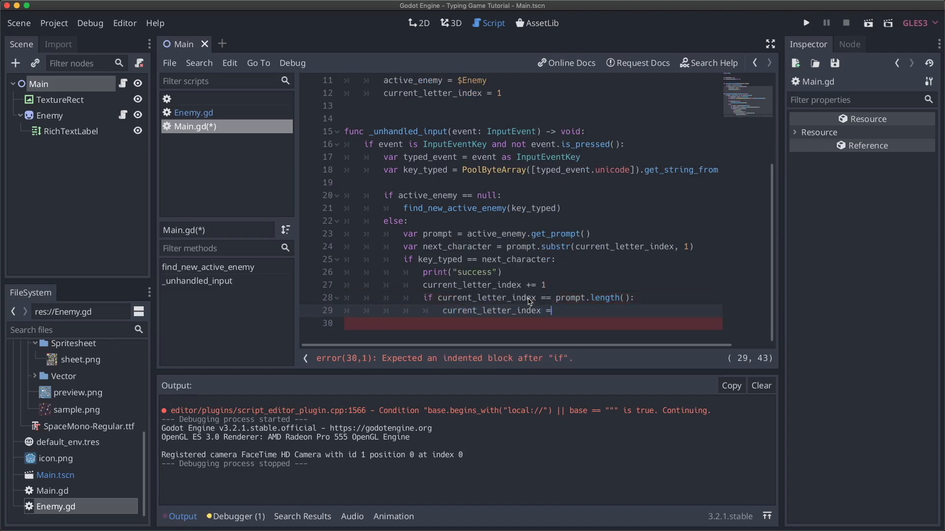
{"action": "type", "text": "-1"}
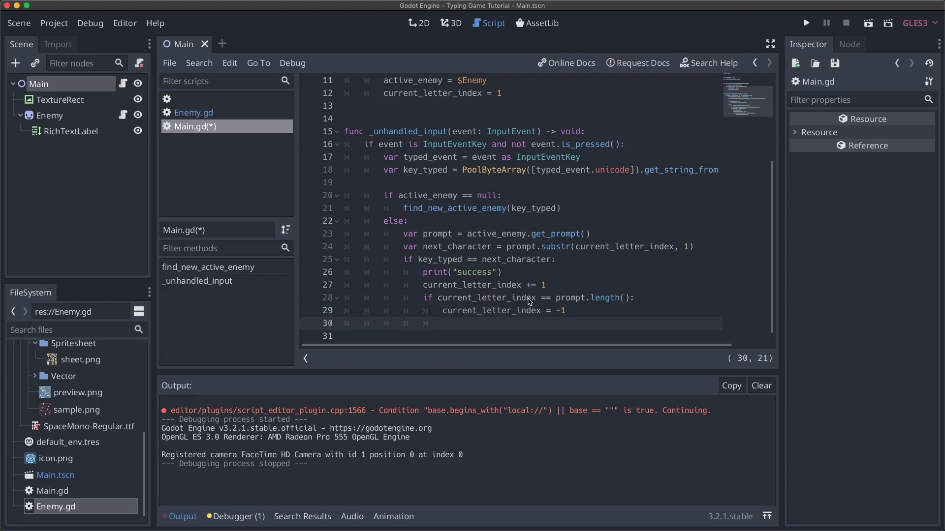
{"action": "type", "text": "active_enemy."}
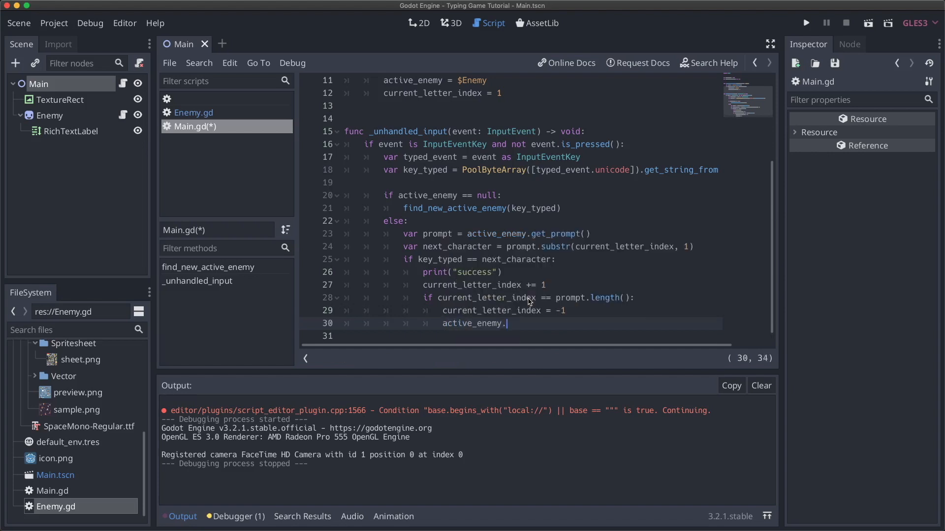
{"action": "type", "text": "queue_f"}
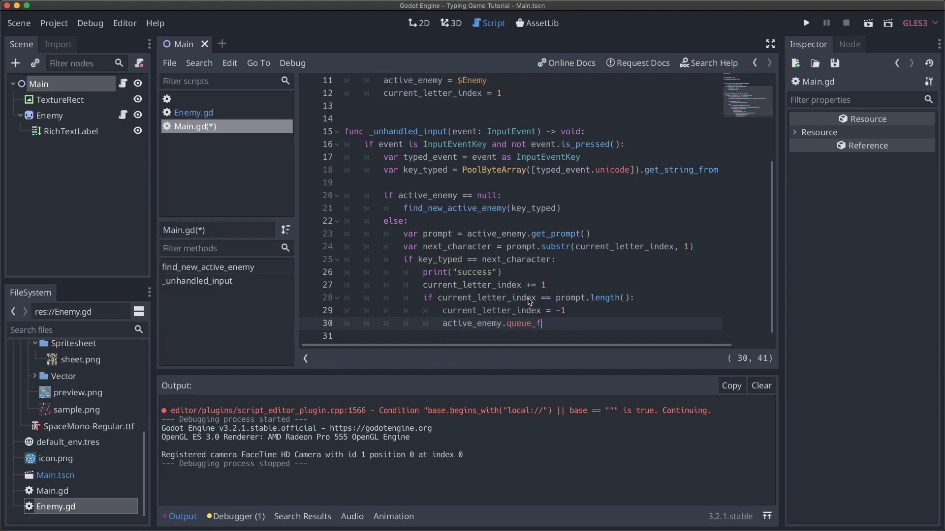
{"action": "type", "text": "ee()"}
{"action": "left_click", "coordinate": [531, 336]}
{"action": "type", "text": "active_enemy ="}
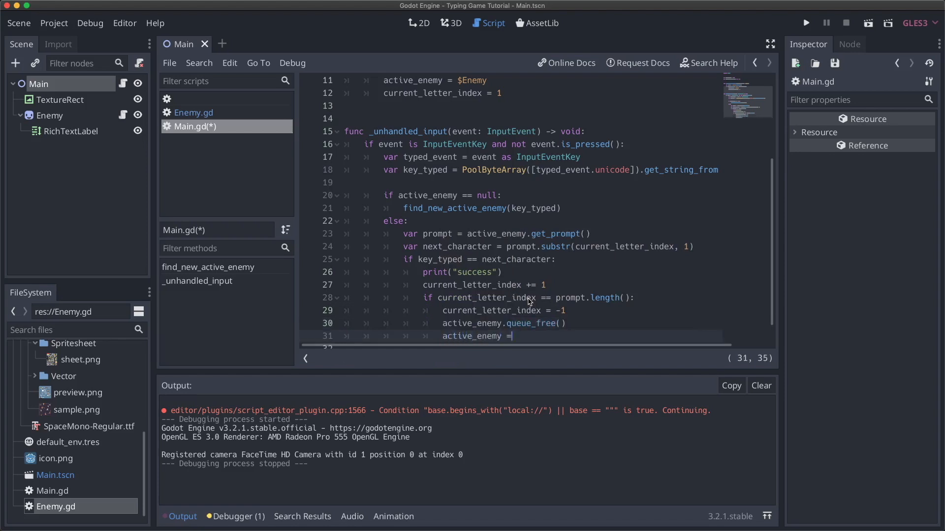
{"action": "type", "text": "null"}
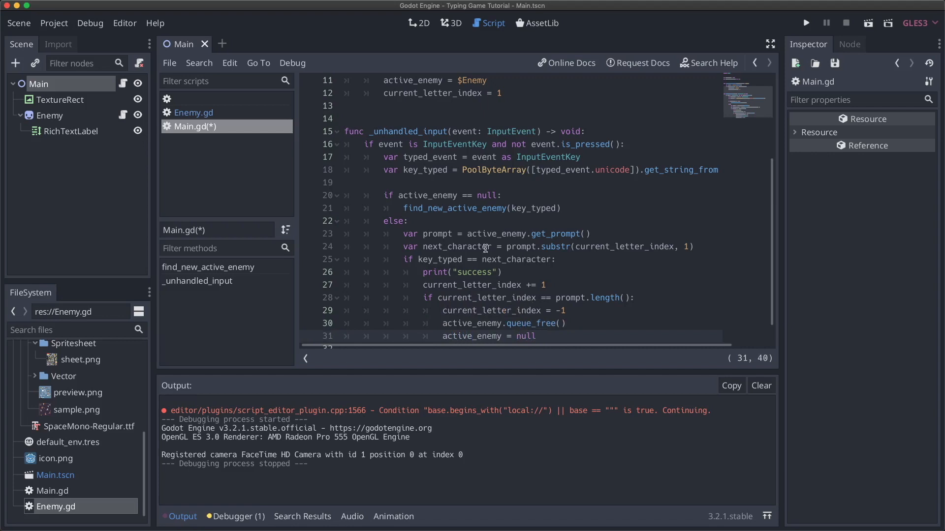
Change the success print to "successfully typed %s" % key_typed.
{"action": "scroll", "scroll_direction": "down", "scroll_amount": 3}
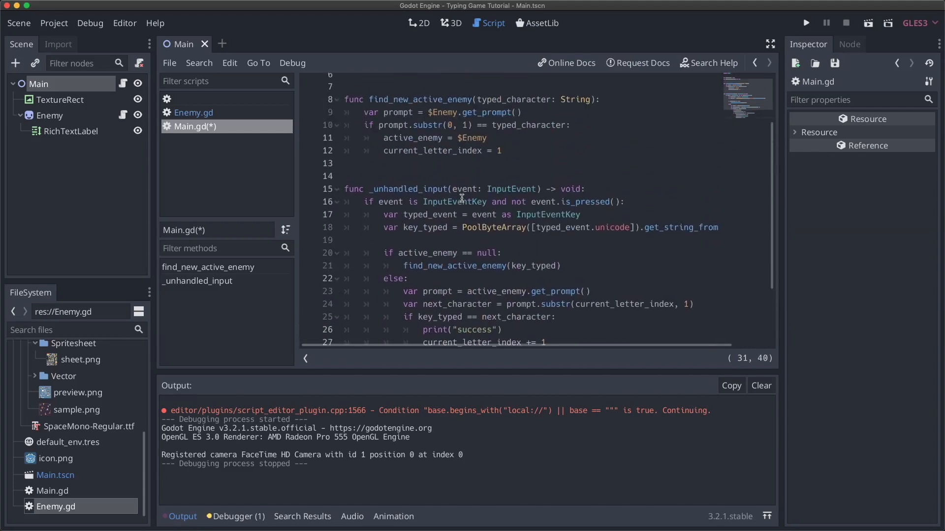
{"action": "mouse_move", "coordinate": [451, 253]}
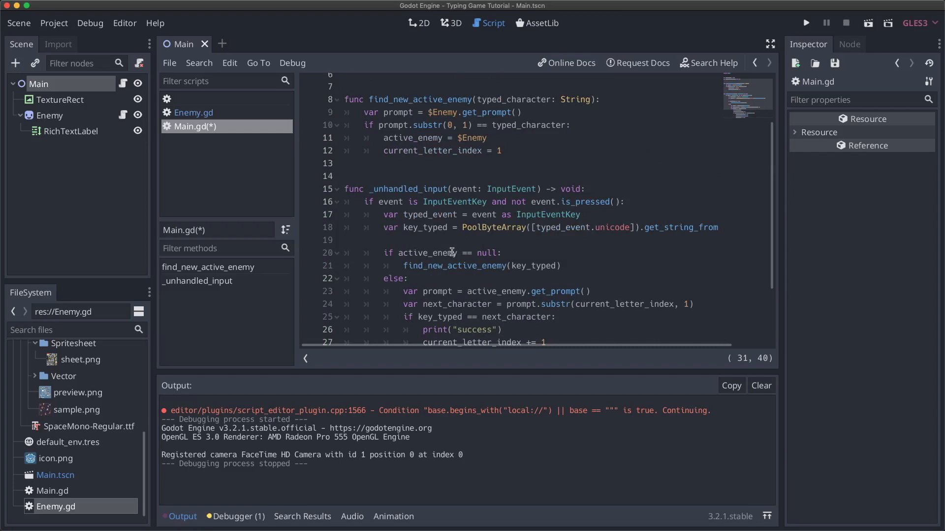
{"action": "scroll", "scroll_direction": "down", "scroll_amount": 3}
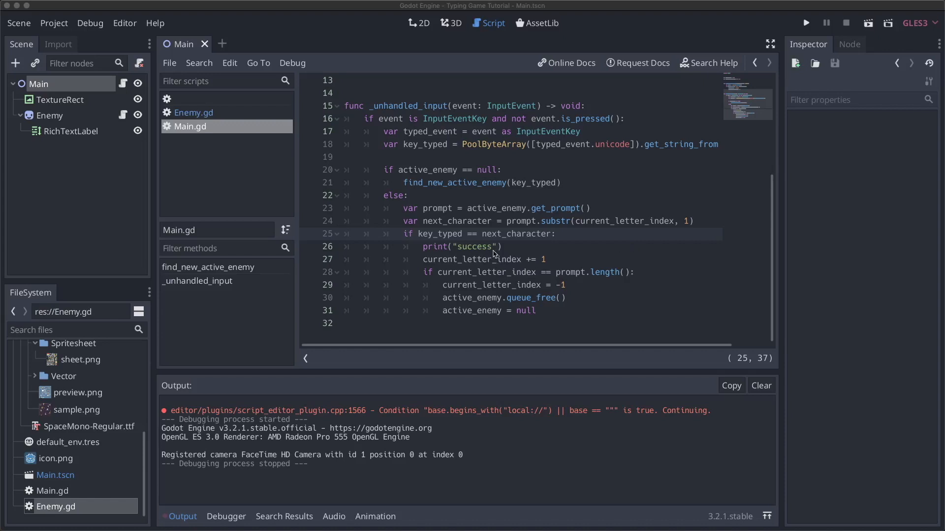
{"action": "mouse_move", "coordinate": [508, 249]}
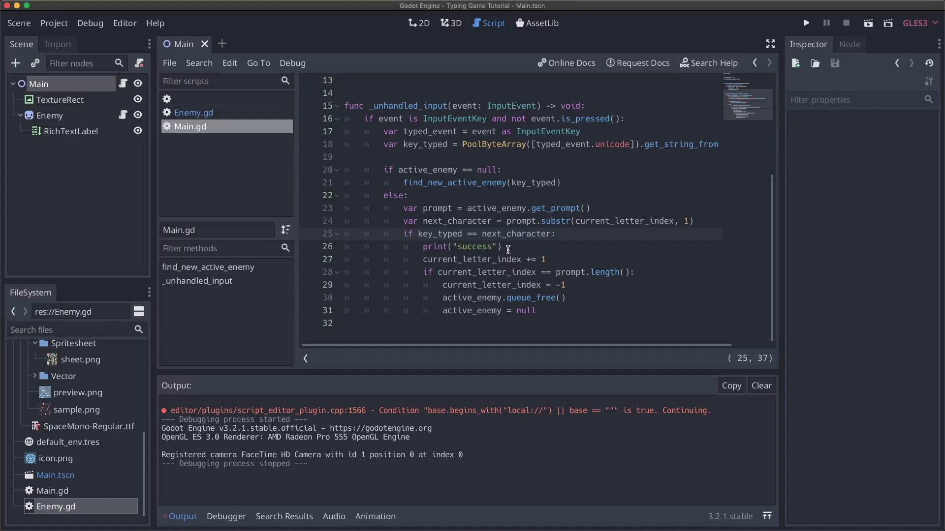
{"action": "left_click", "coordinate": [491, 246]}
{"action": "type", "text": "fully typed %s"}
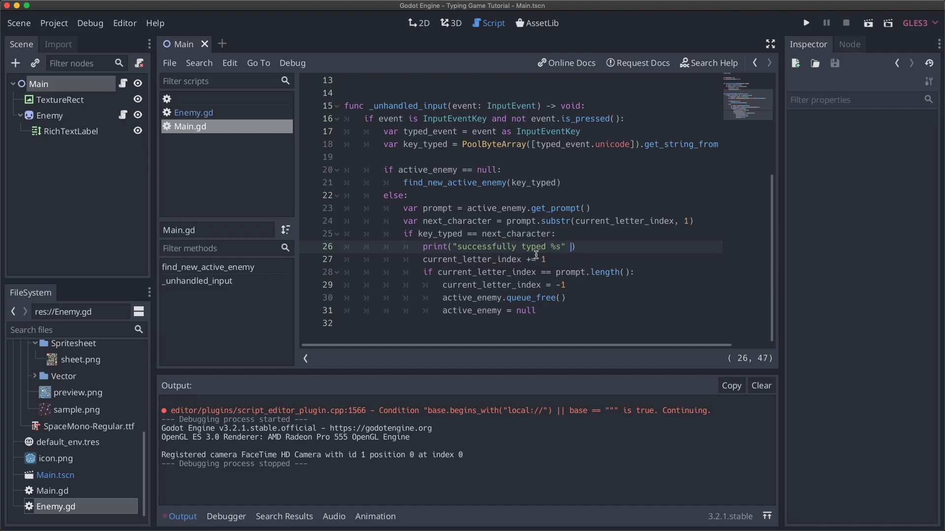
{"action": "type", "text": "% key_typed"}
{"action": "type", "text": "print(\""}
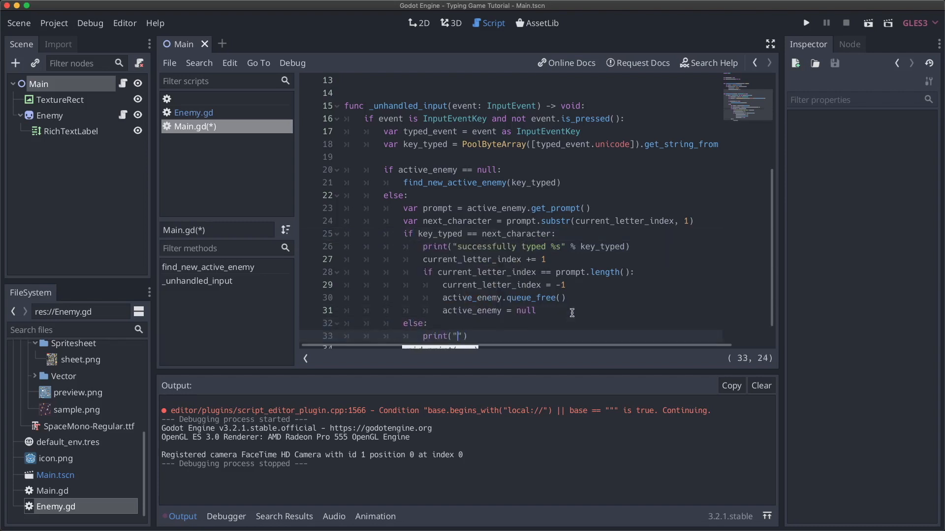
Add an else printing "incorrectly typed %s instead of %s" with key_typed and next_character, plus print("done").
{"action": "type", "text": "incorrectly typed %s instead of %s"}
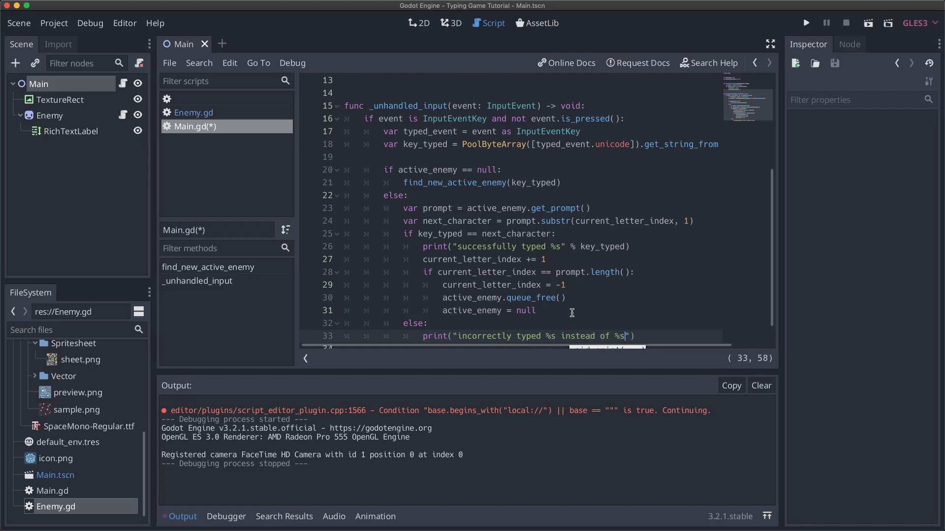
{"action": "type", "text": "%"}
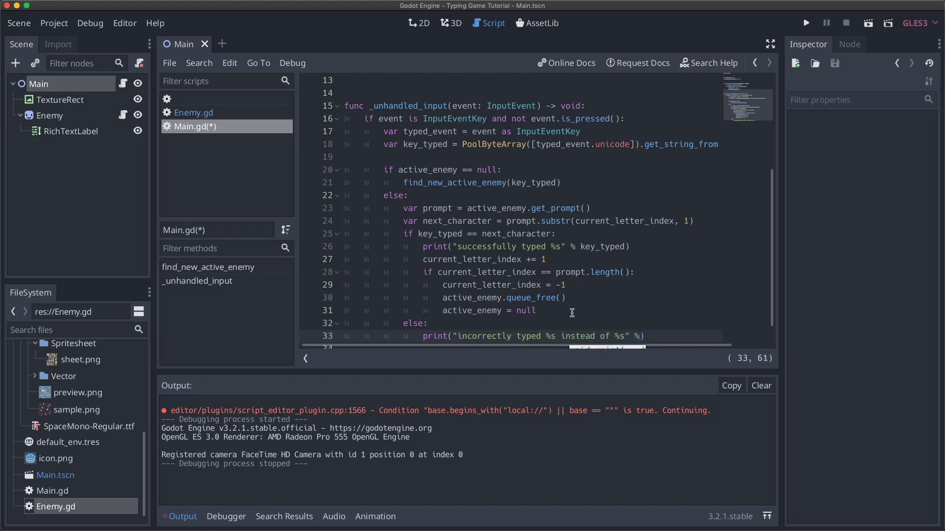
{"action": "type", "text": "[key_typed]"}
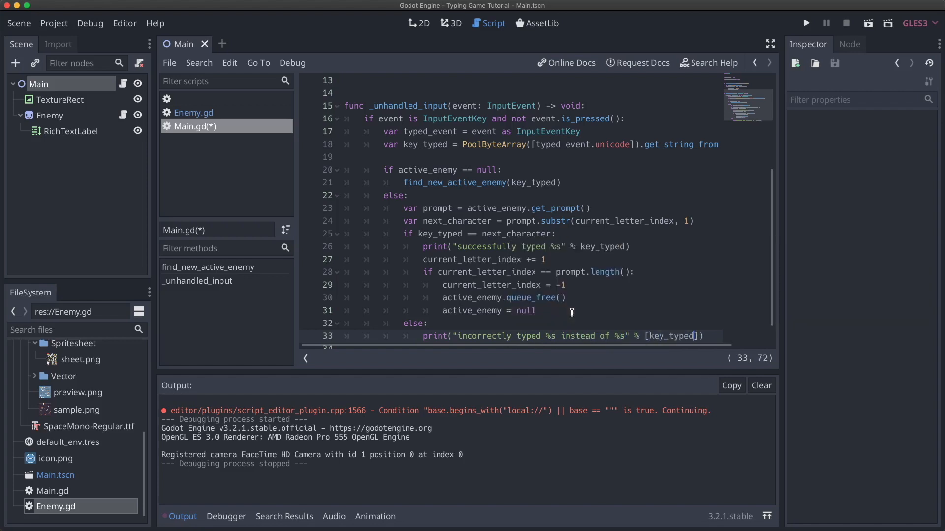
{"action": "type", "text": ", next"}
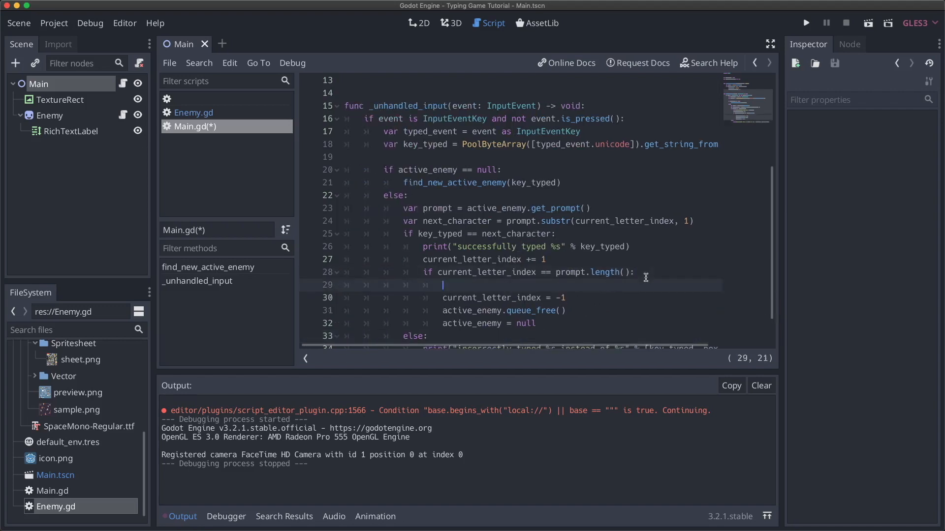
{"action": "type", "text": "print(\"done\""}
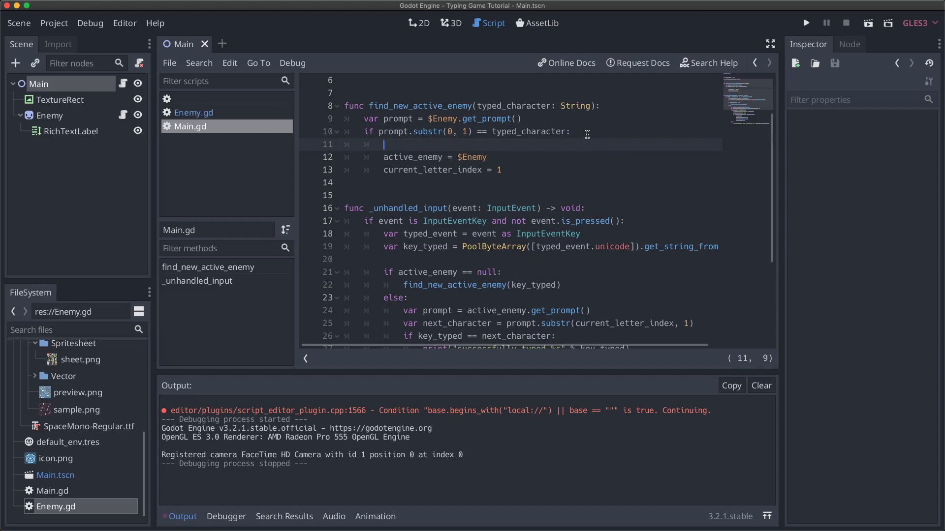
{"action": "type", "text": "print(\"found\")"}
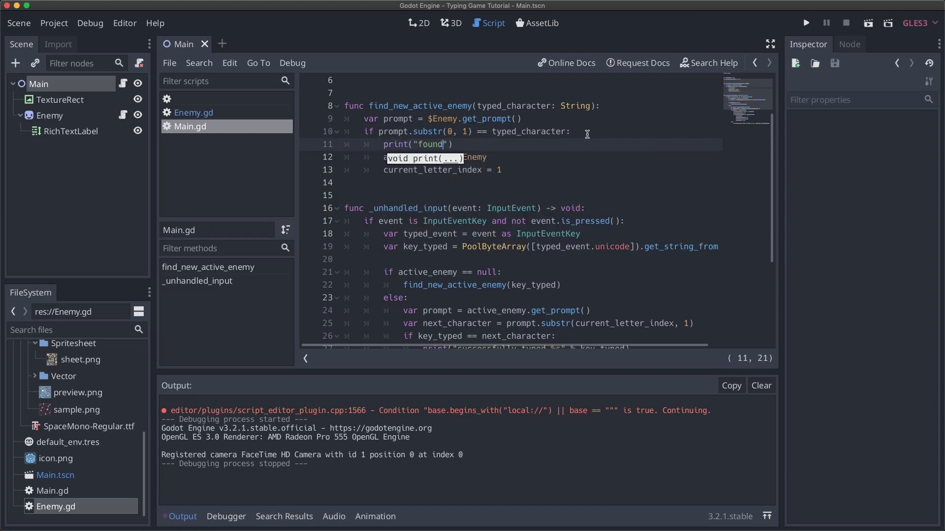
{"action": "type", "text": "new enemy,"}
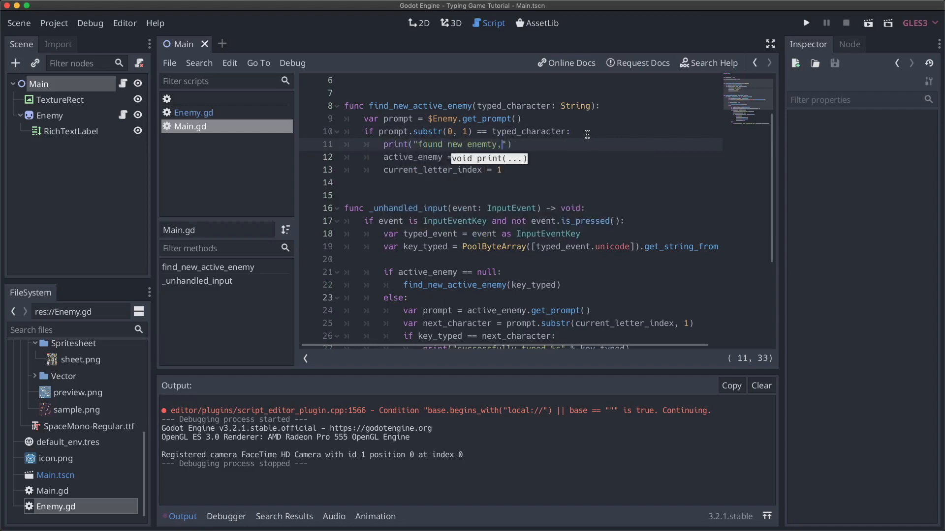
{"action": "type", "text": "that starts with %s"}
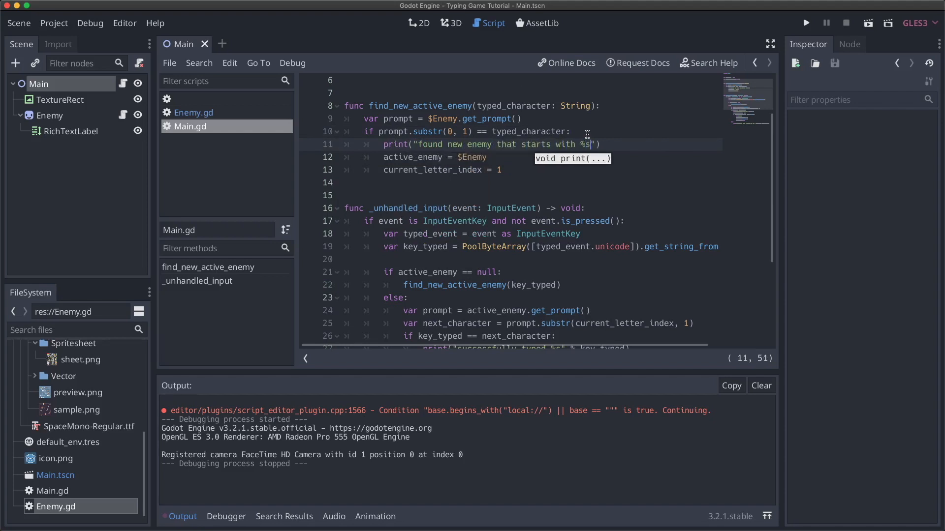
{"action": "type", "text": "%"}
{"action": "type", "text": "var next_character = prompt.substr"}
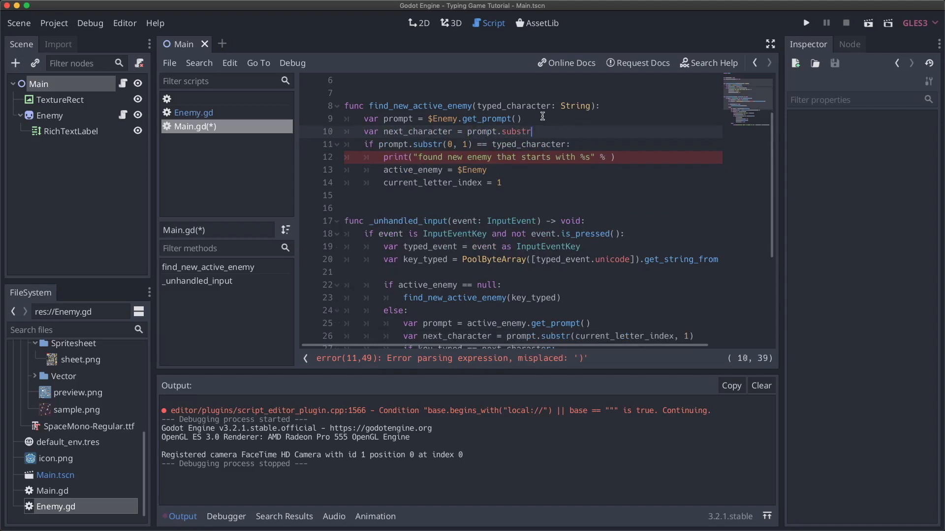
{"action": "type", "text": "(0, 1)"}
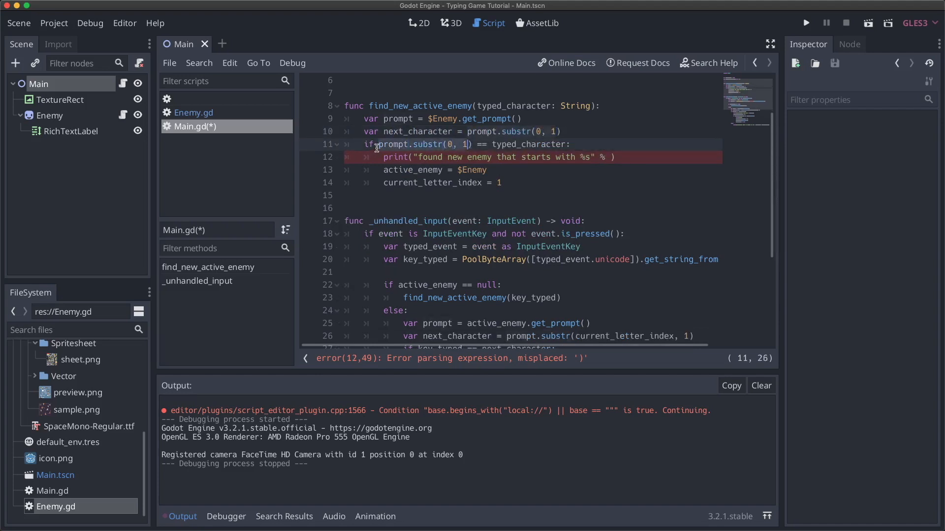
{"action": "type", "text": "next_character"}
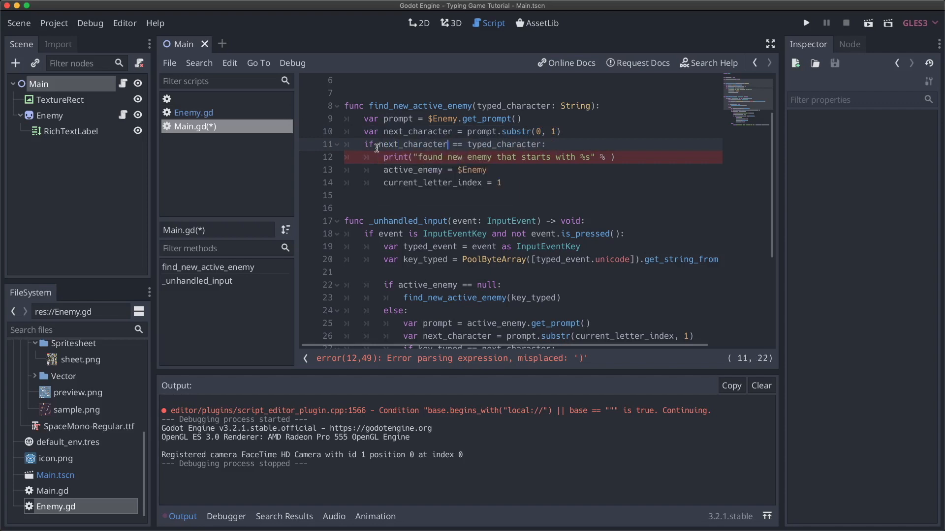
{"action": "type", "text": "next_character"}
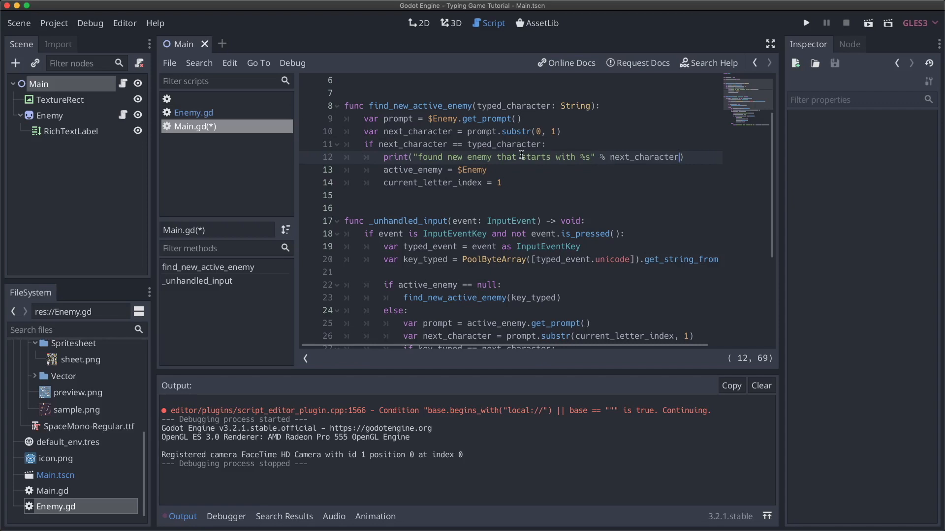
{"action": "left_click", "coordinate": [501, 163]}
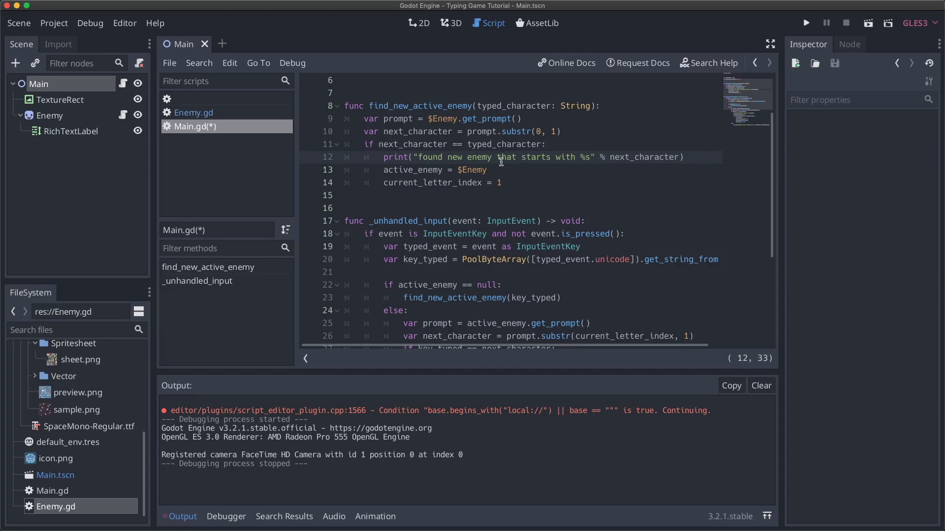
{"action": "scroll", "scroll_direction": "down", "scroll_amount": 3}
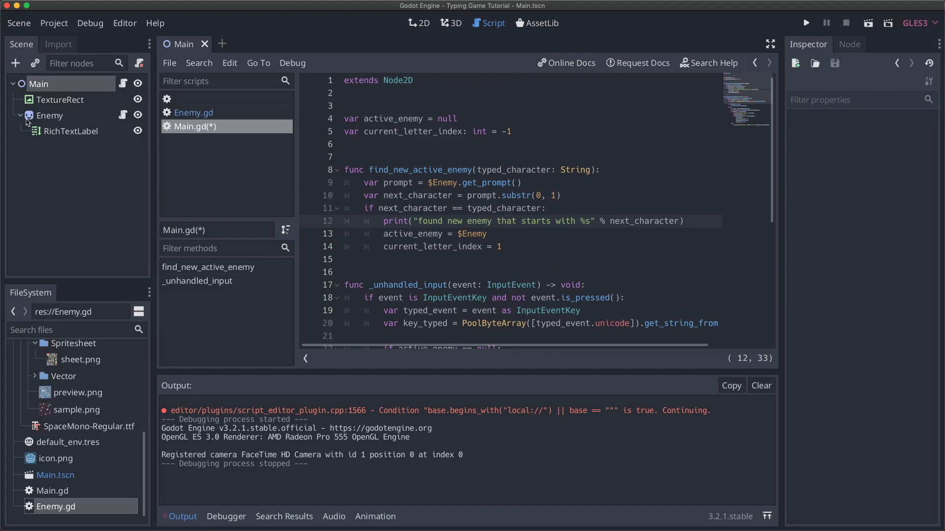
Add a Node2D named EnemyContainer under Main and move Enemy into it.
{"action": "left_click", "coordinate": [14, 63]}
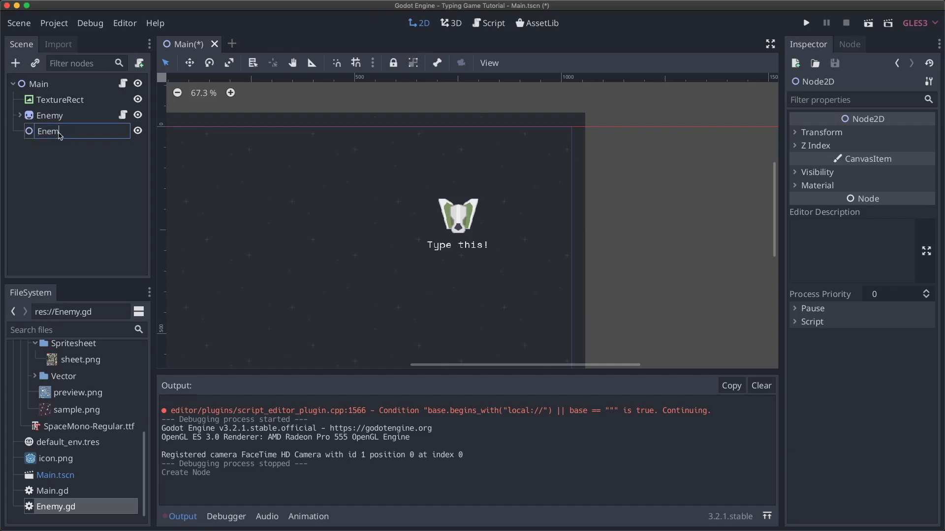
{"action": "type", "text": "EnemyContainer"}
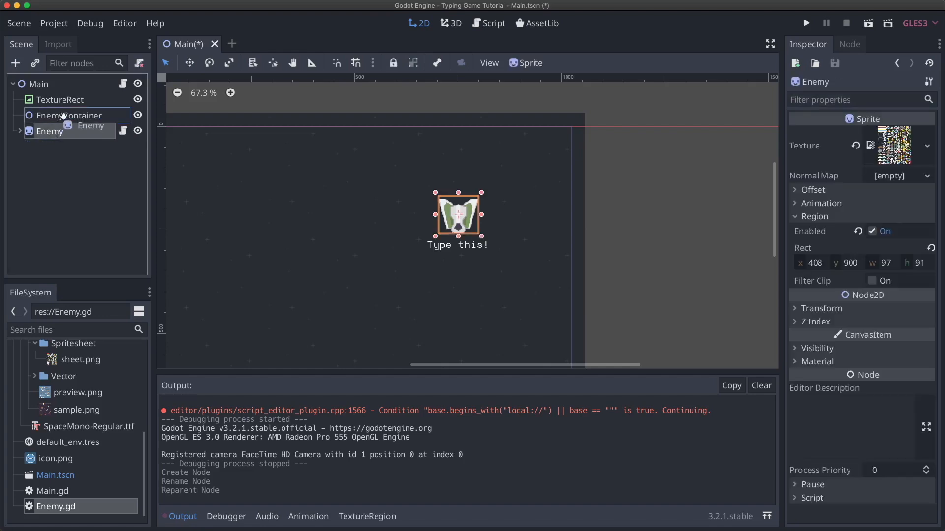
{"action": "left_click", "coordinate": [64, 115]}
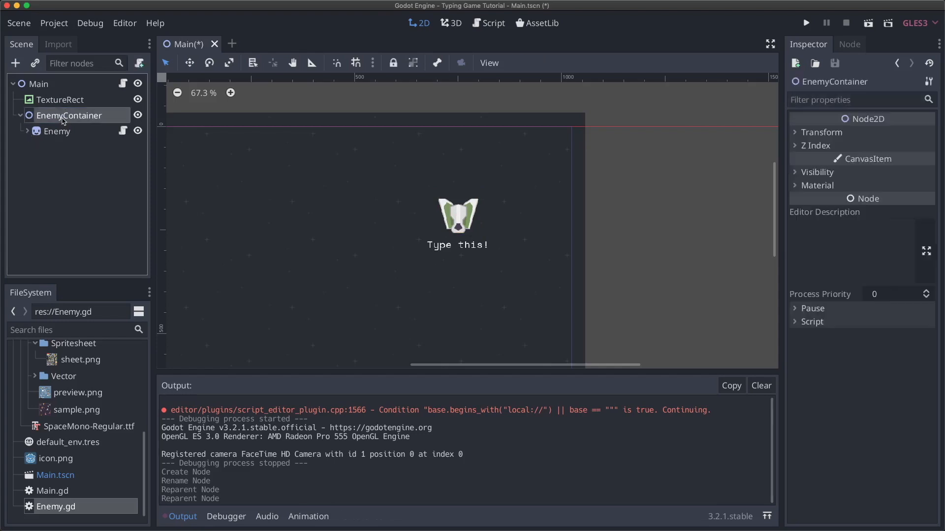
{"action": "left_click", "coordinate": [492, 23]}
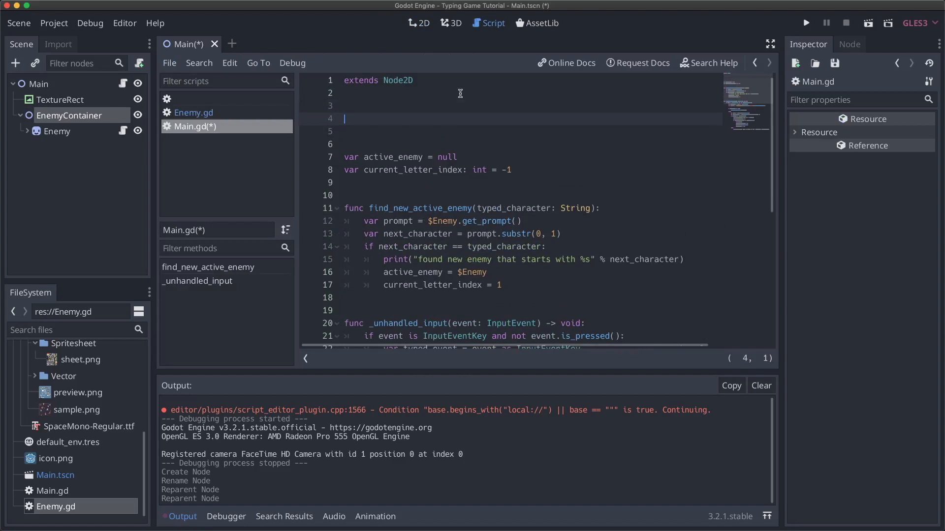
Add onready var enemy_container = $EnemyContainer and loop over enemy_container.get_children().
{"action": "type", "text": "onready var"}
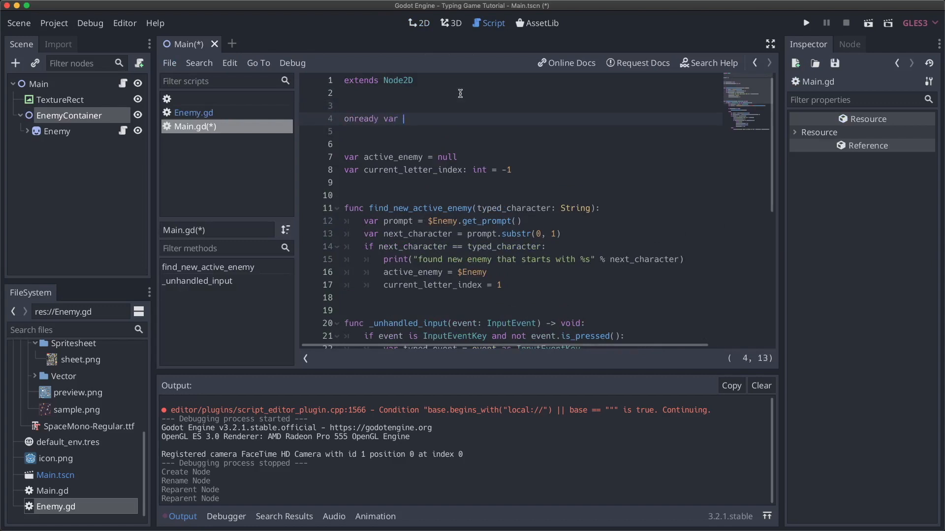
{"action": "type", "text": "enemy_container"}
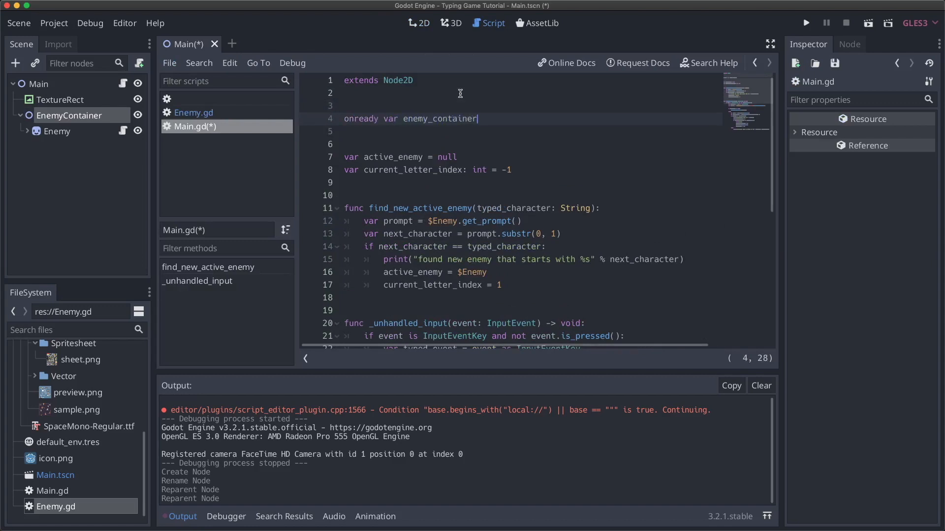
{"action": "type", "text": "= $EnemyContainer"}
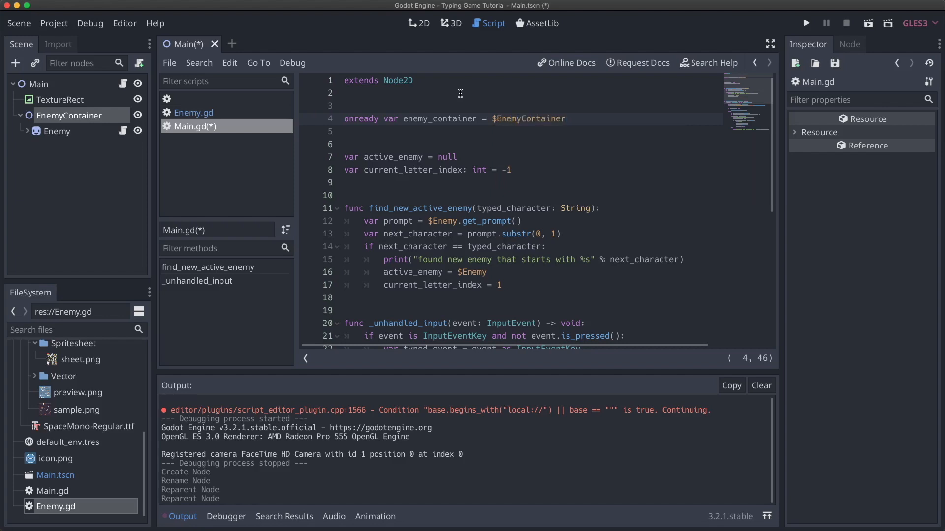
{"action": "scroll", "scroll_direction": "down", "scroll_amount": 3}
{"action": "type", "text": "for enemy"}
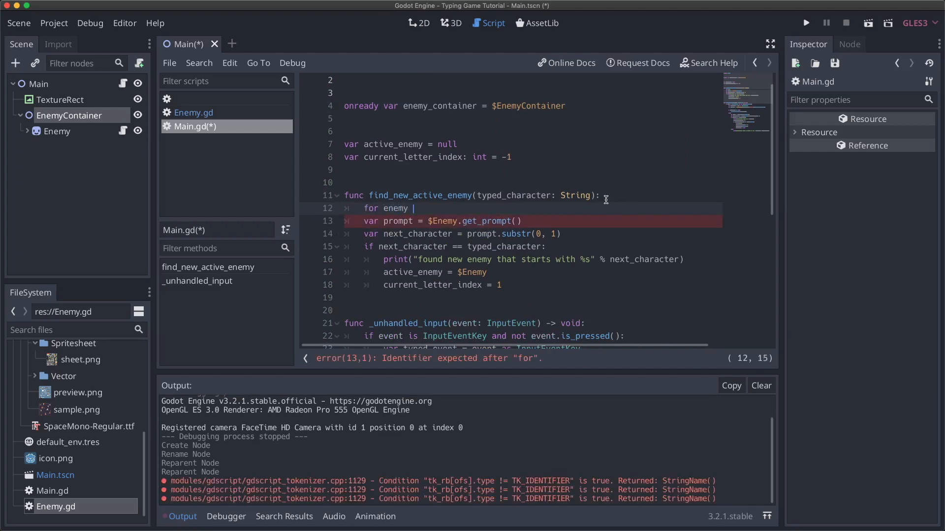
{"action": "type", "text": "in enemy_container"}
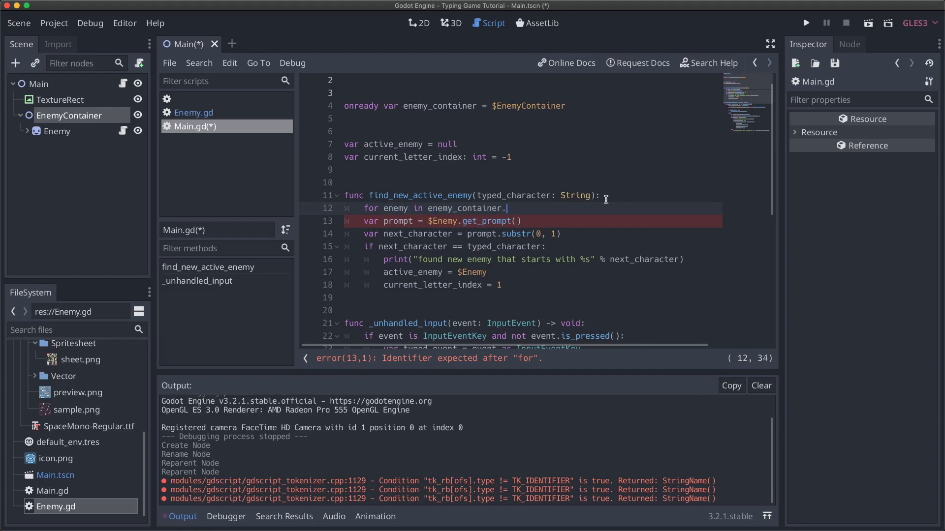
{"action": "type", "text": ".get_chil"}
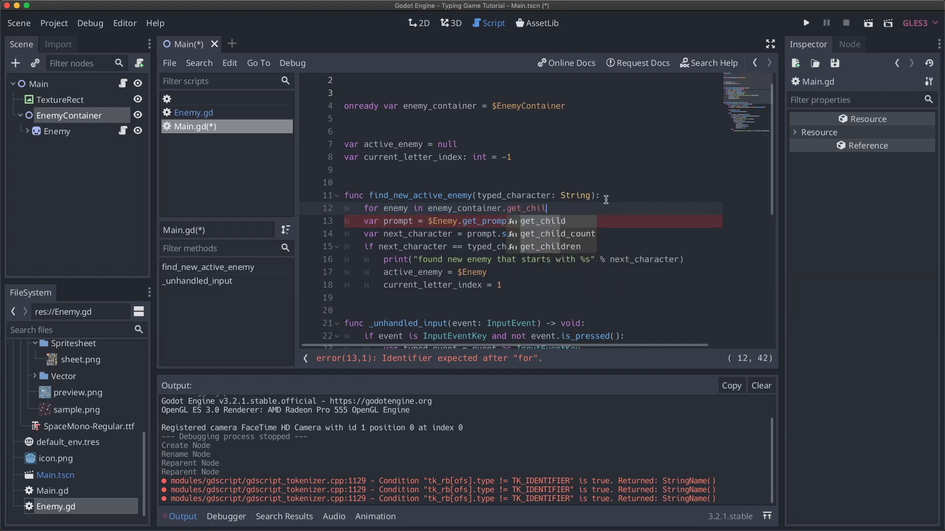
{"action": "type", "text": "get_children():"}
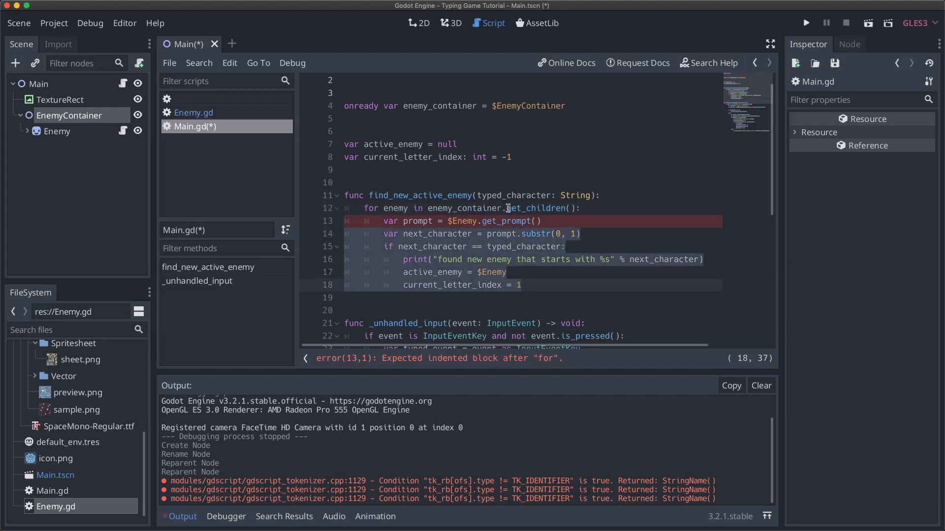
Replace the $Enemy references on the prompt and active_enemy lines with enemy, then save.
{"action": "left_click", "coordinate": [457, 222]}
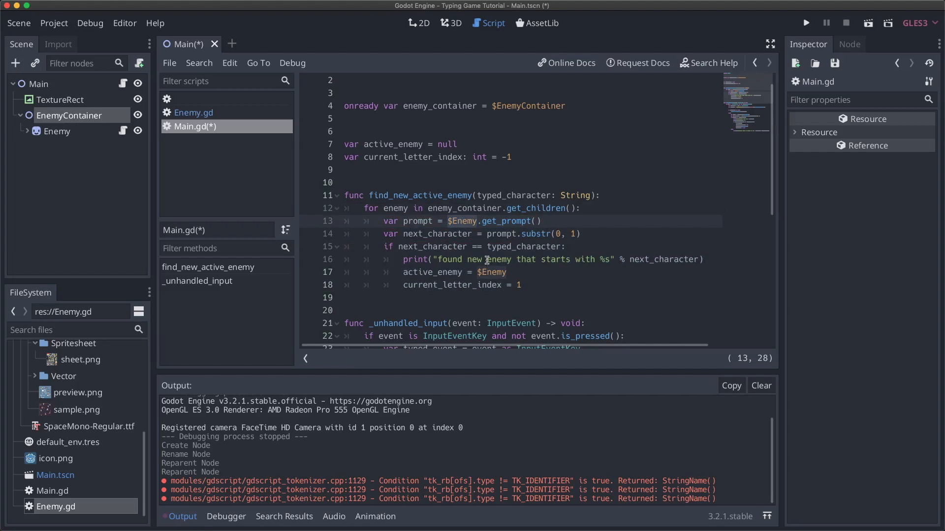
{"action": "type", "text": "enemy"}
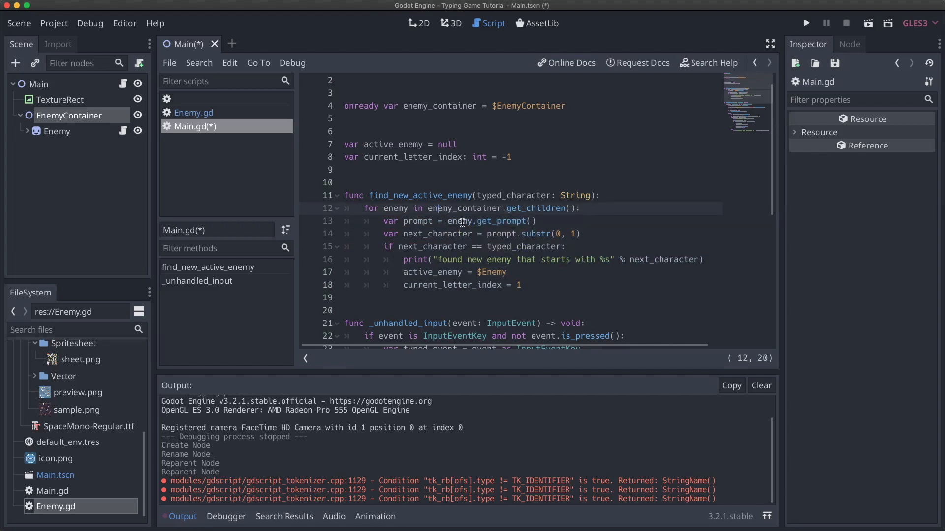
{"action": "mouse_move", "coordinate": [465, 235]}
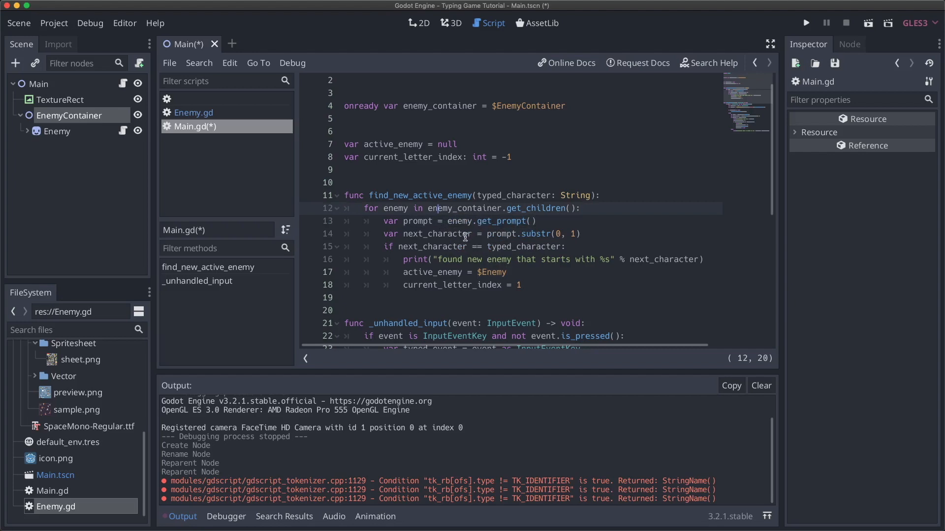
{"action": "mouse_move", "coordinate": [474, 251]}
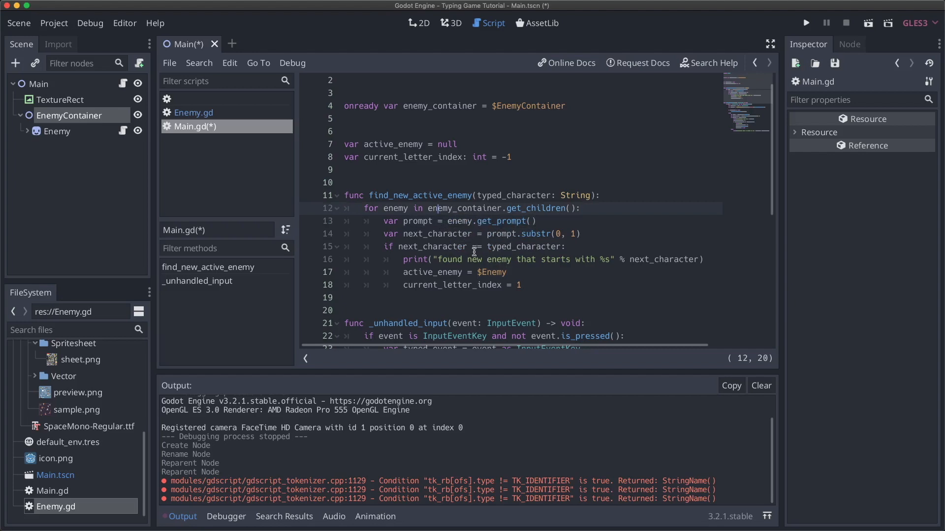
{"action": "left_click", "coordinate": [506, 272]}
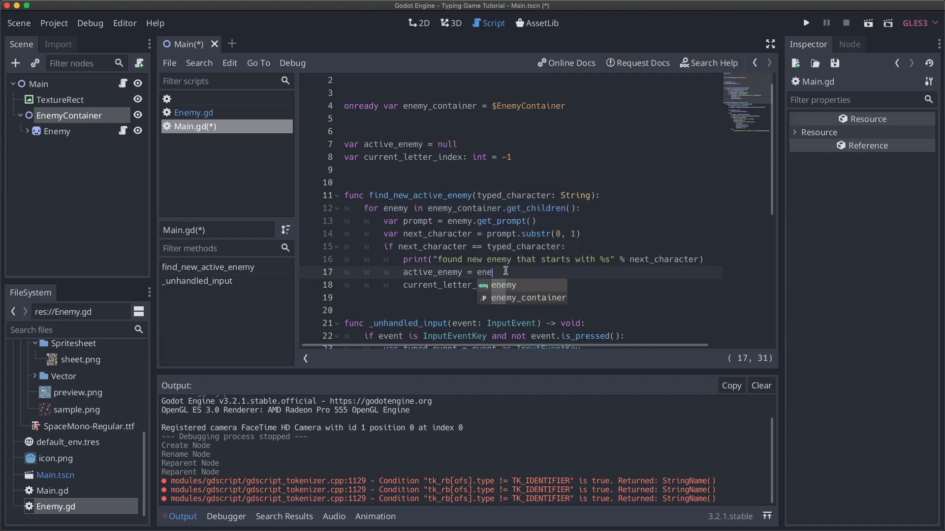
{"action": "key", "text": "Tab"}
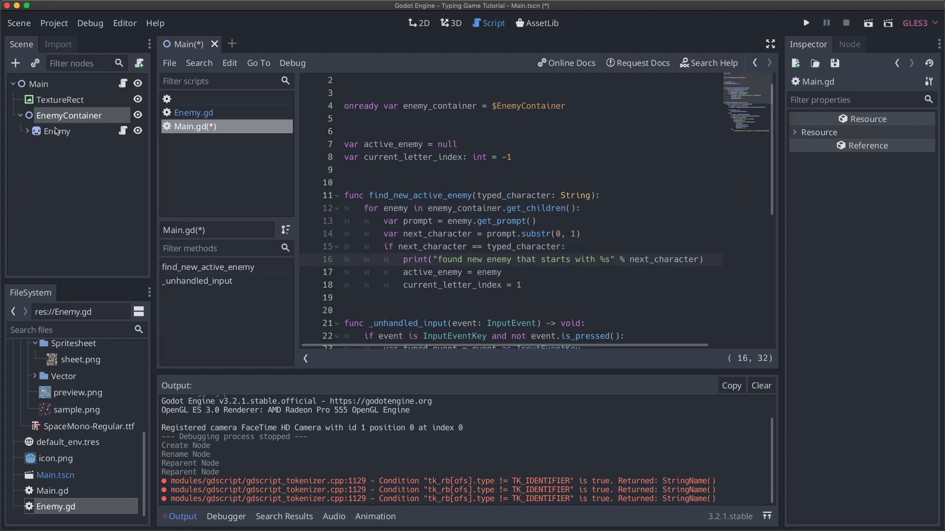
{"action": "mouse_move", "coordinate": [105, 173]}
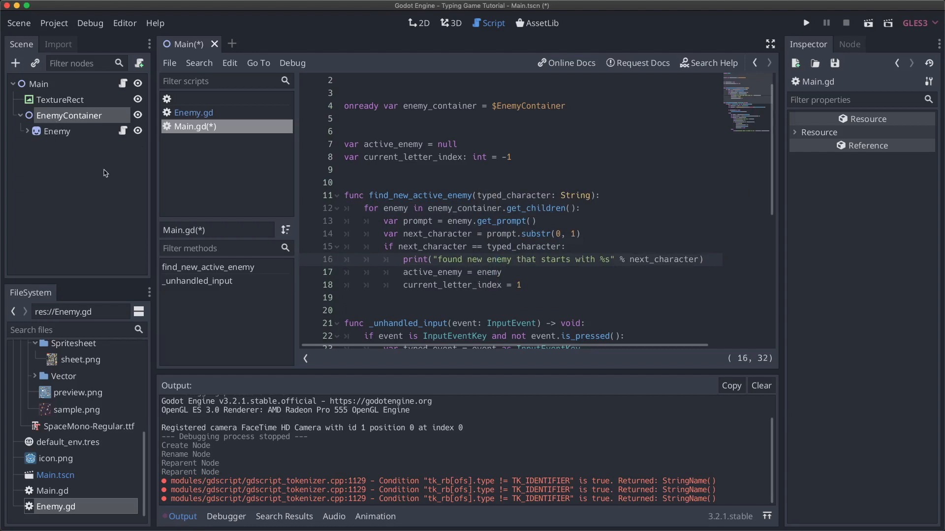
{"action": "mouse_move", "coordinate": [474, 247]}
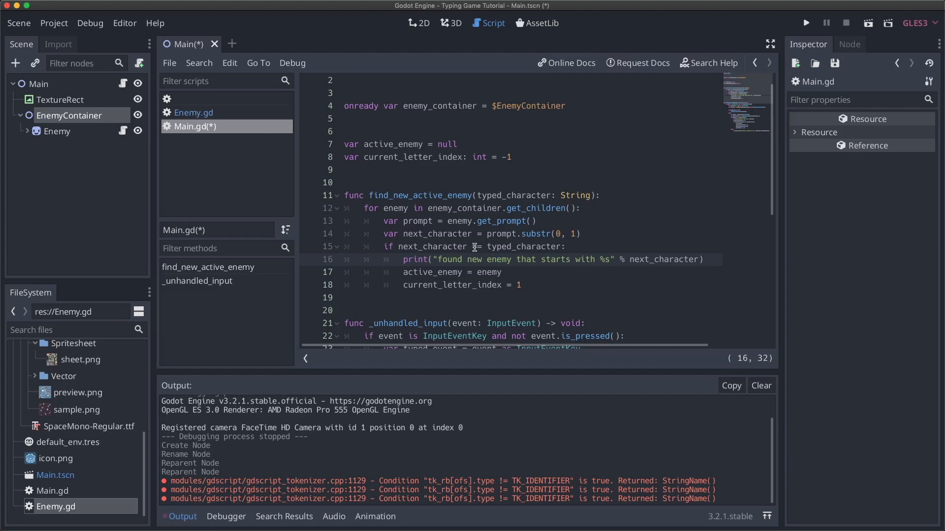
{"action": "left_click", "coordinate": [515, 285]}
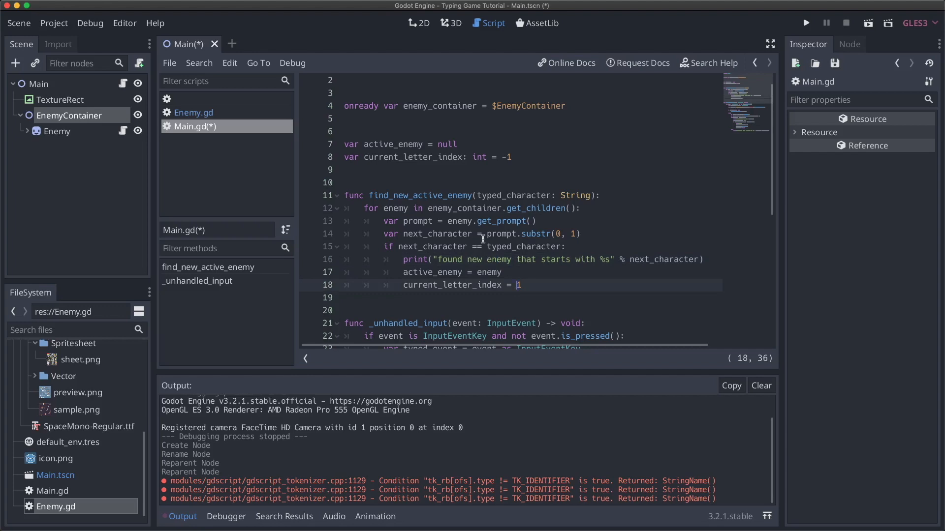
{"action": "key", "text": "cmd+s"}
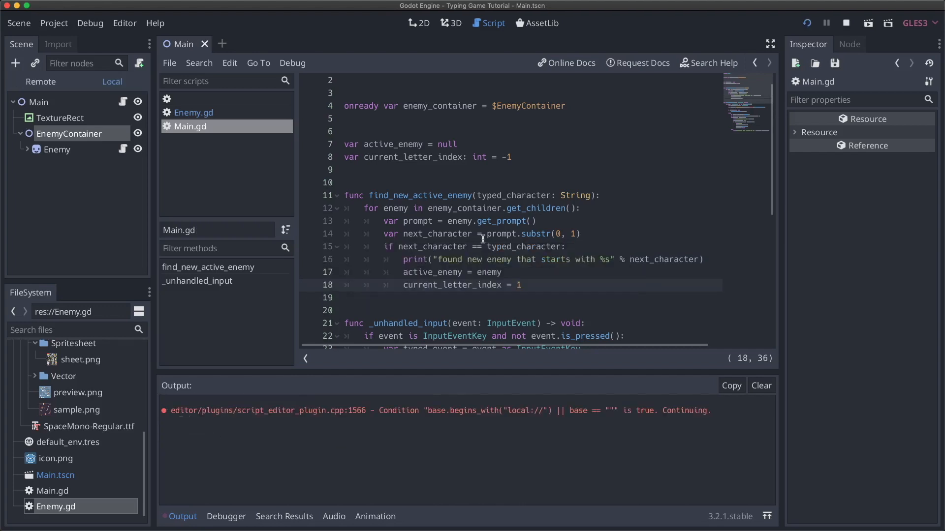
Type 'this' into the running game window to complete the enemy's prompt.
{"action": "left_click", "coordinate": [870, 23]}
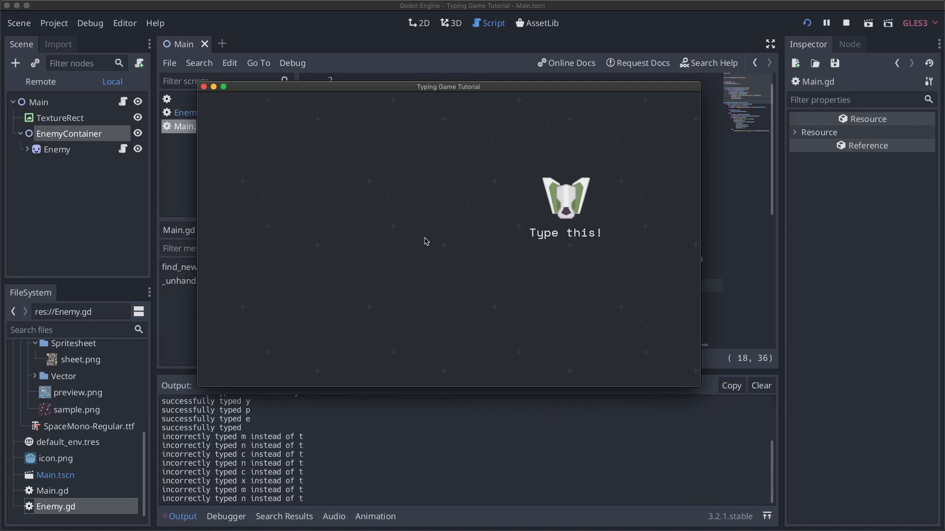
{"action": "type", "text": "this"}
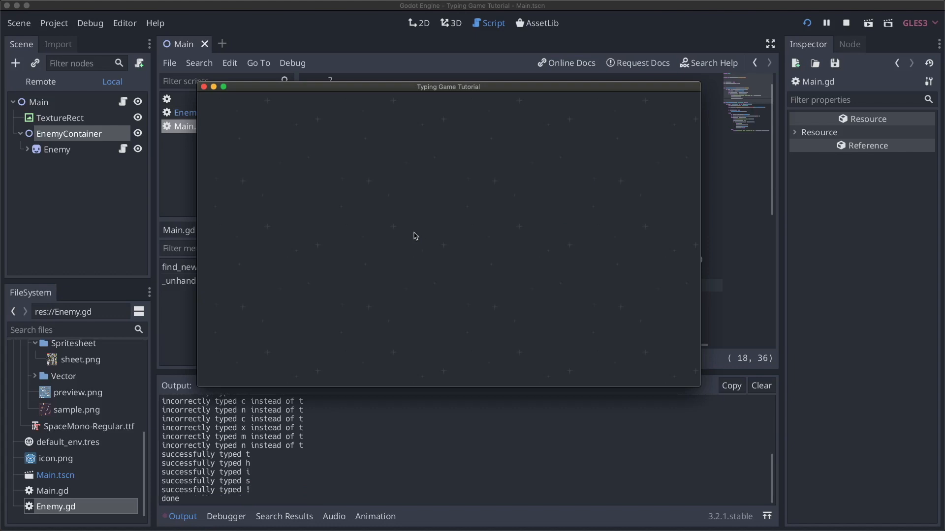
{"action": "mouse_move", "coordinate": [268, 150]}
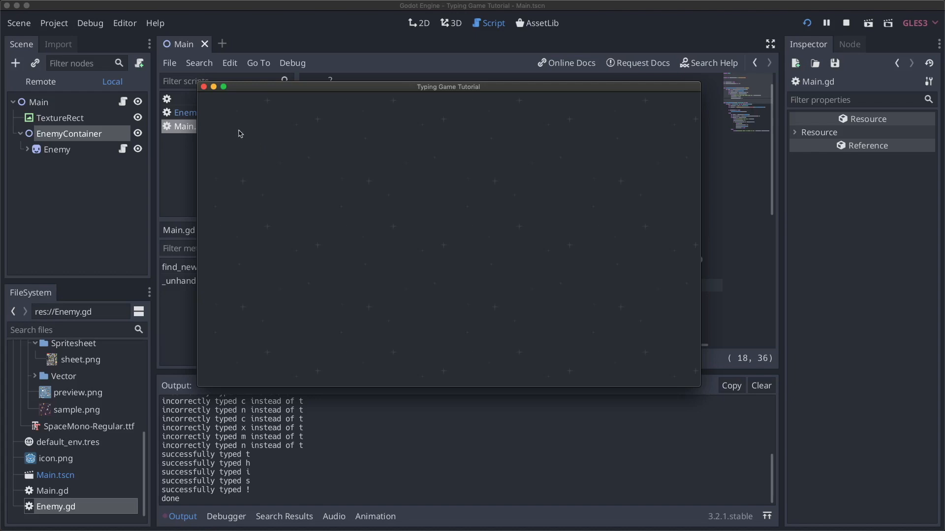
{"action": "mouse_move", "coordinate": [244, 136]}
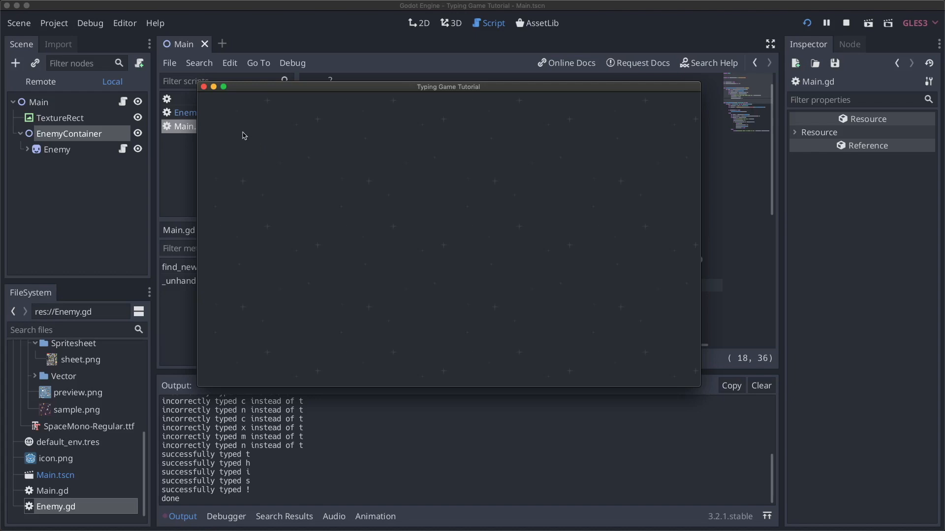
{"action": "mouse_move", "coordinate": [203, 95]}
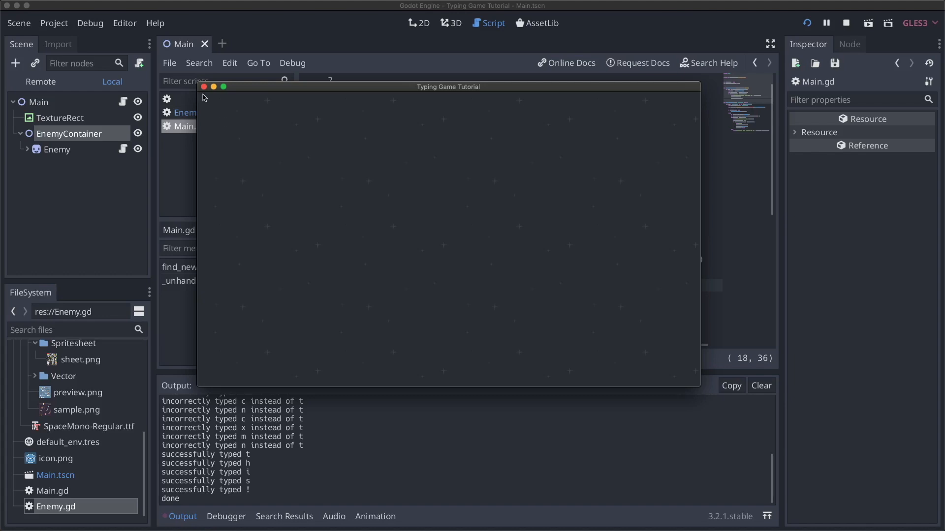